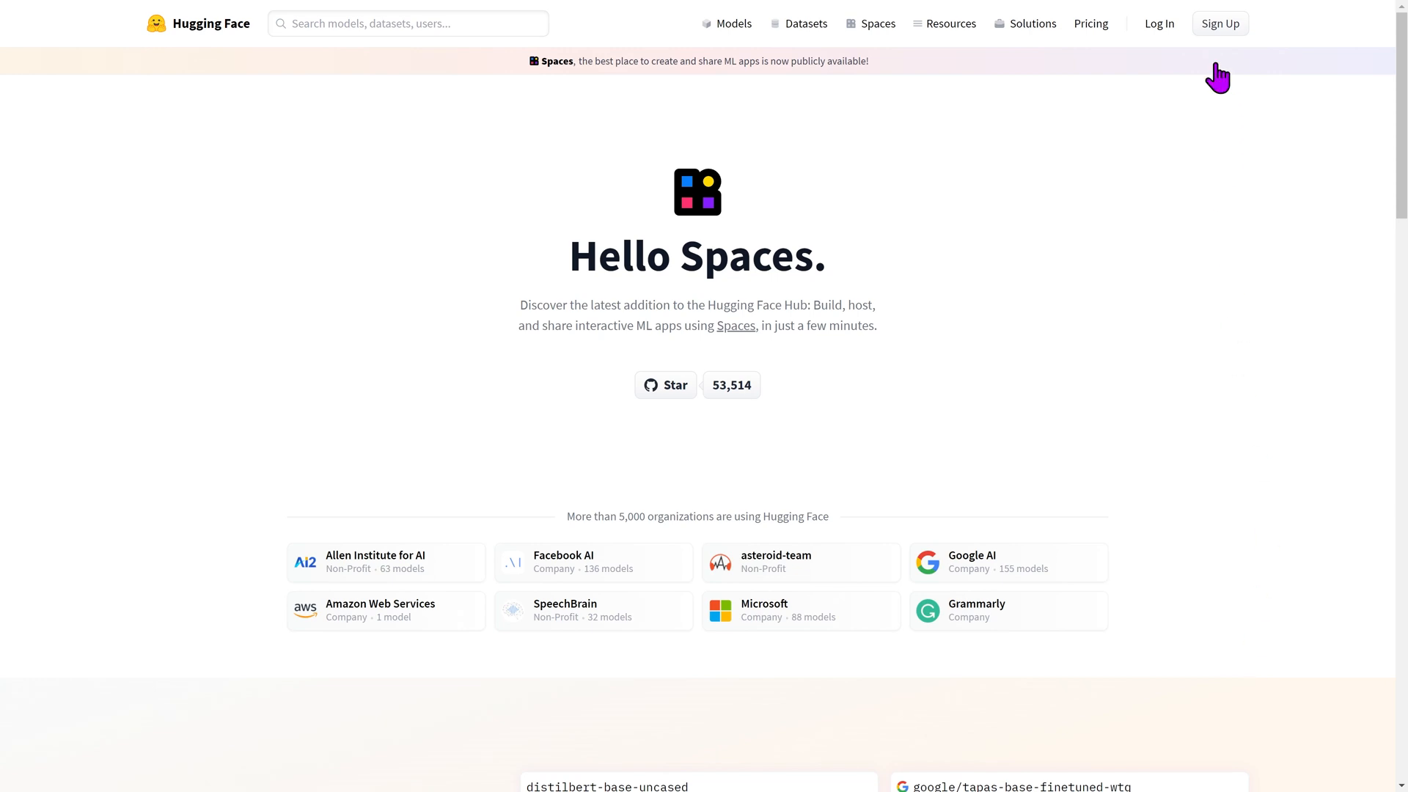
Sign in to Hugging Face and bring up the account menu with its creation options.
left_click(1218, 23)
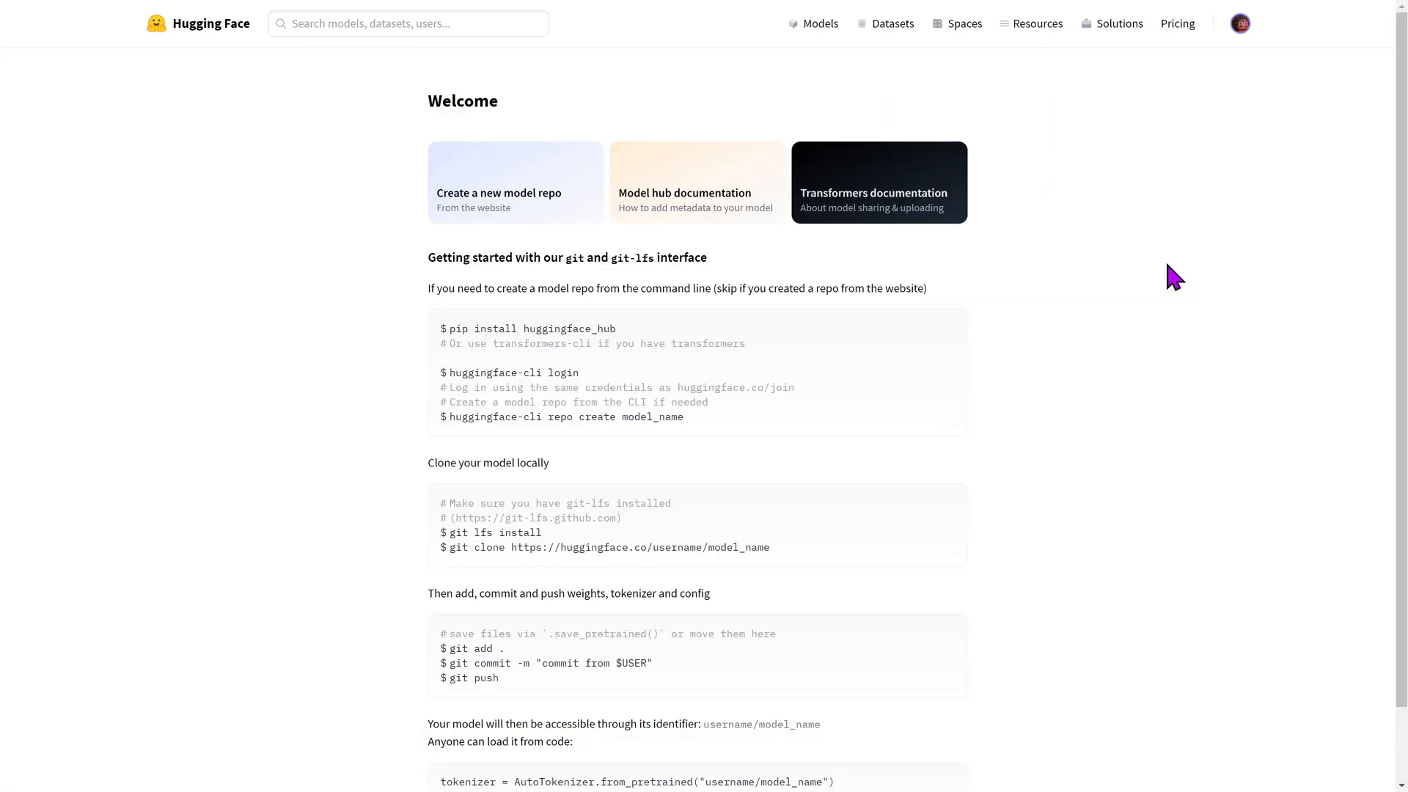
mouse_move(1217, 153)
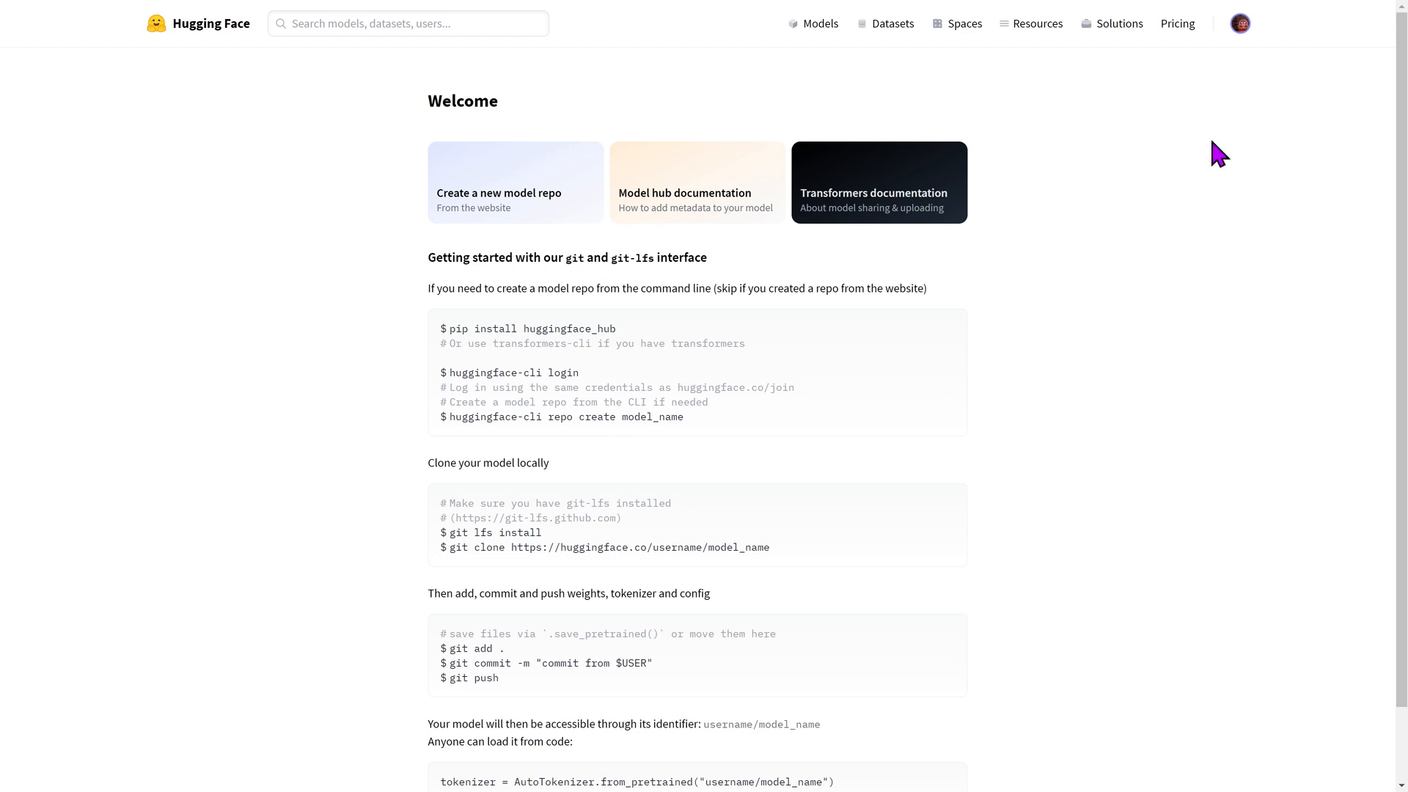
left_click(1239, 22)
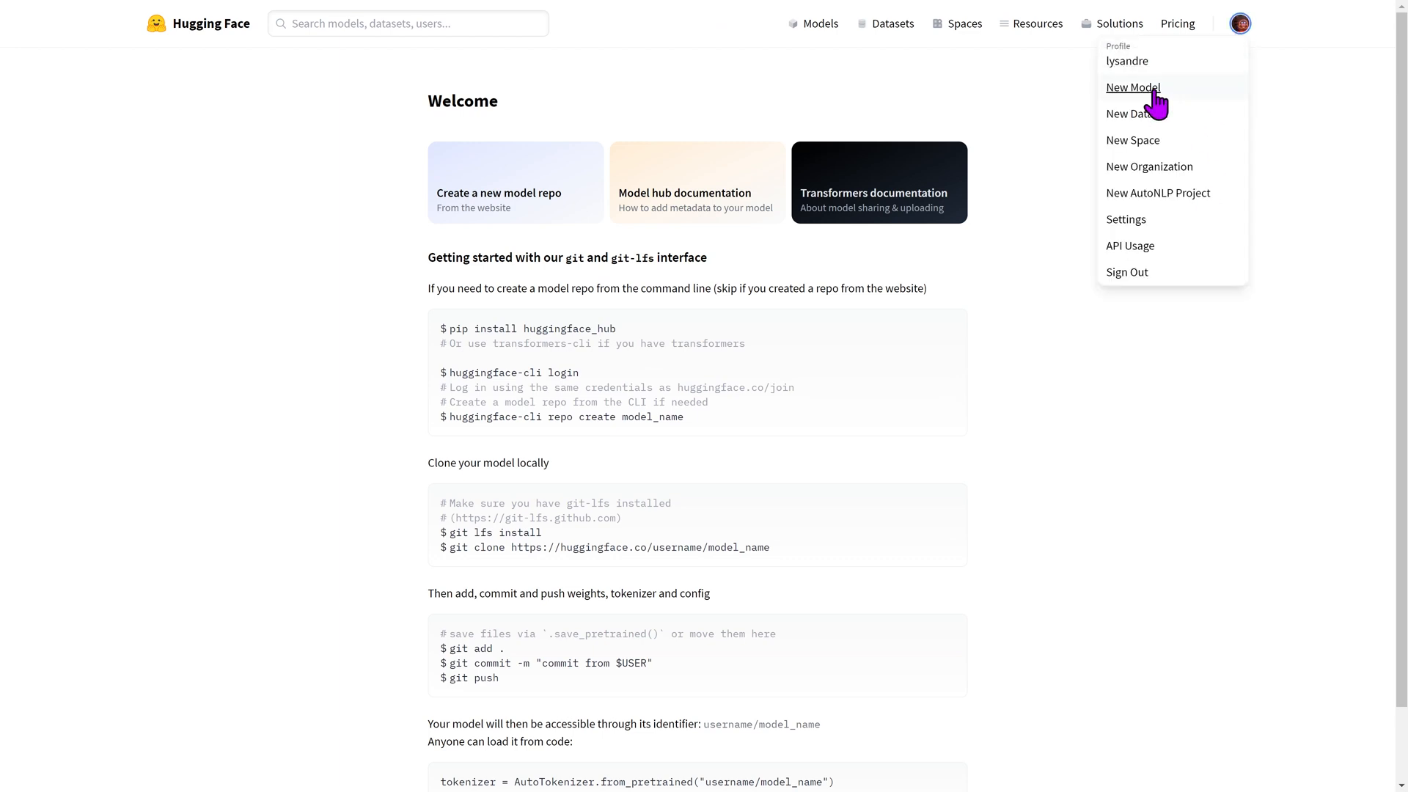
Start a new model repository under your account and name it dummy.
left_click(1132, 86)
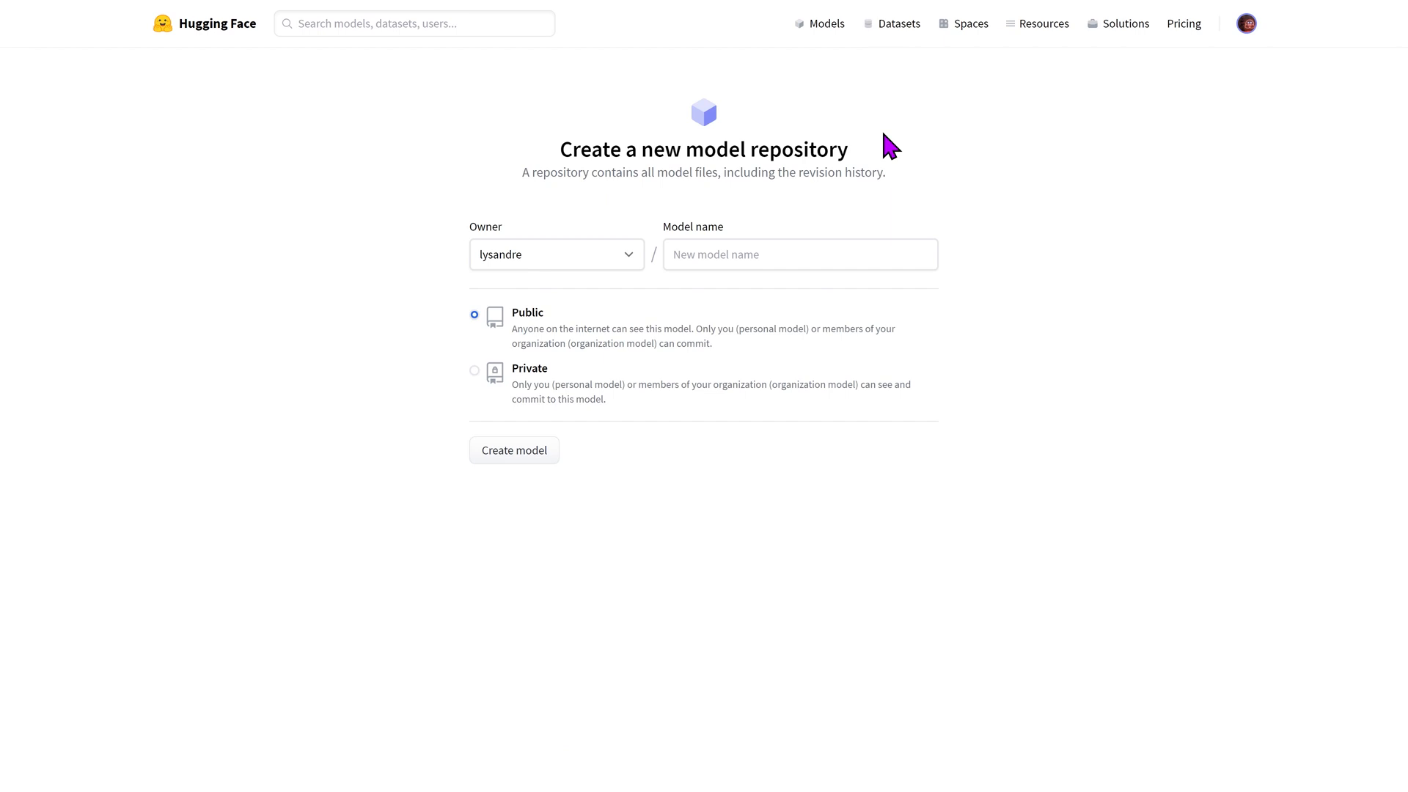
left_click(556, 254)
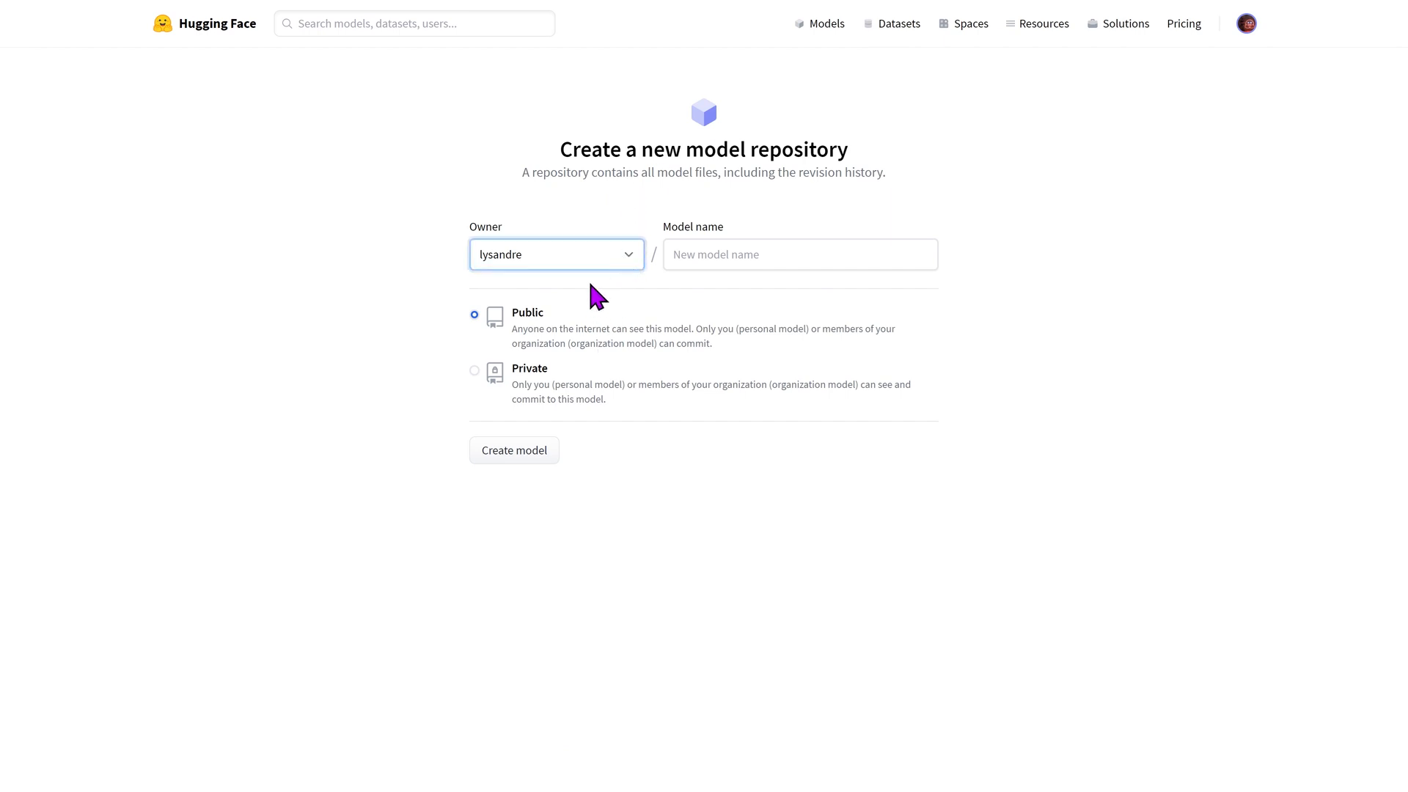
mouse_move(1039, 452)
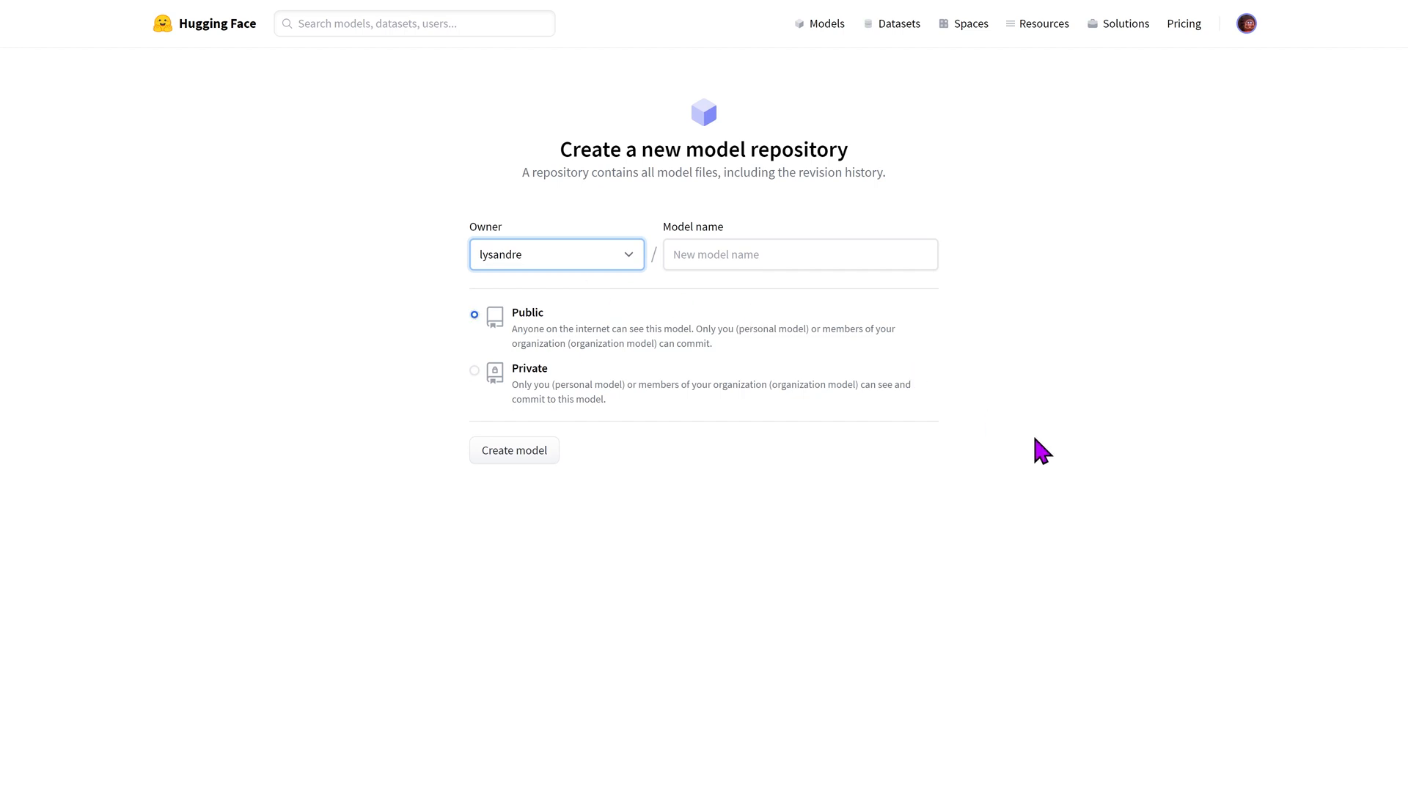
left_click(798, 254)
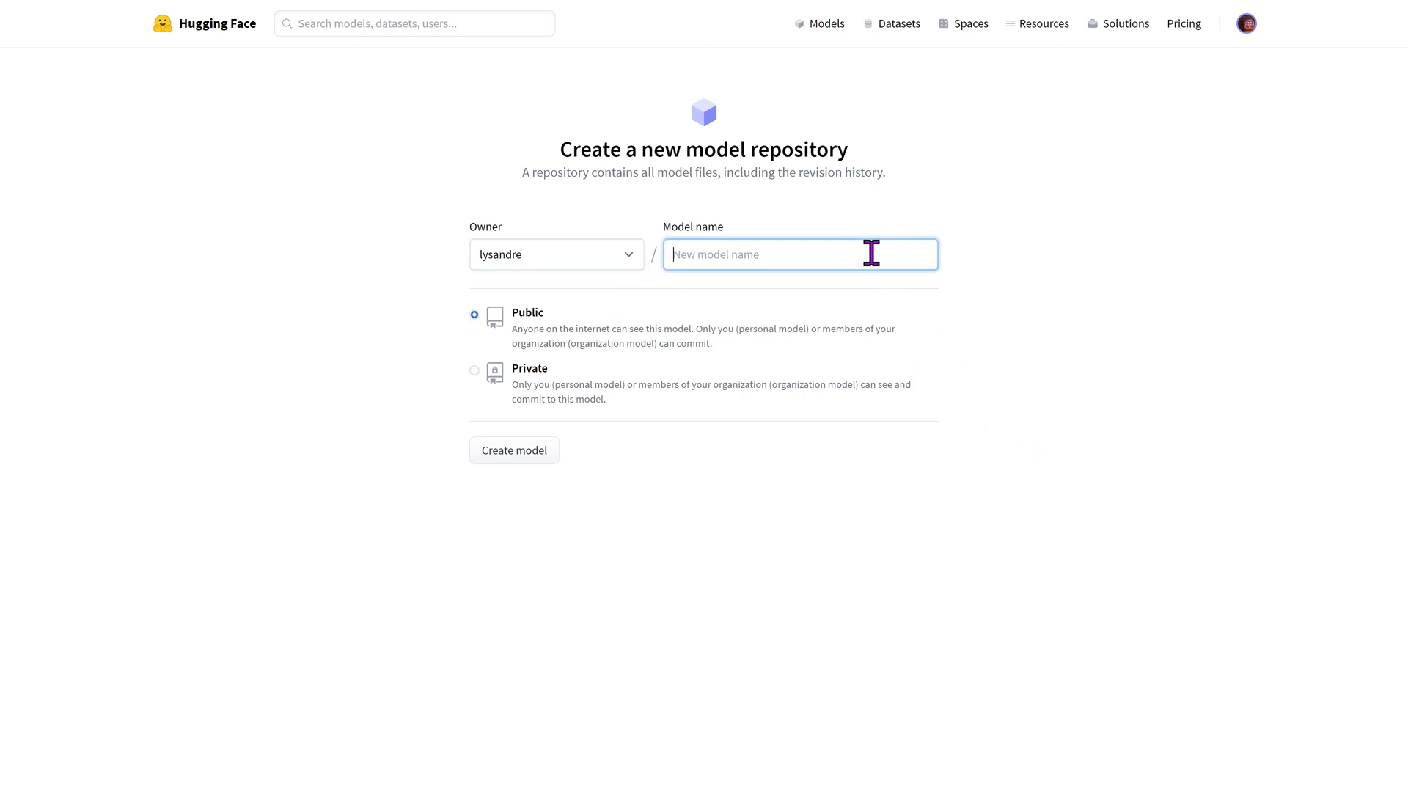
type("dummy")
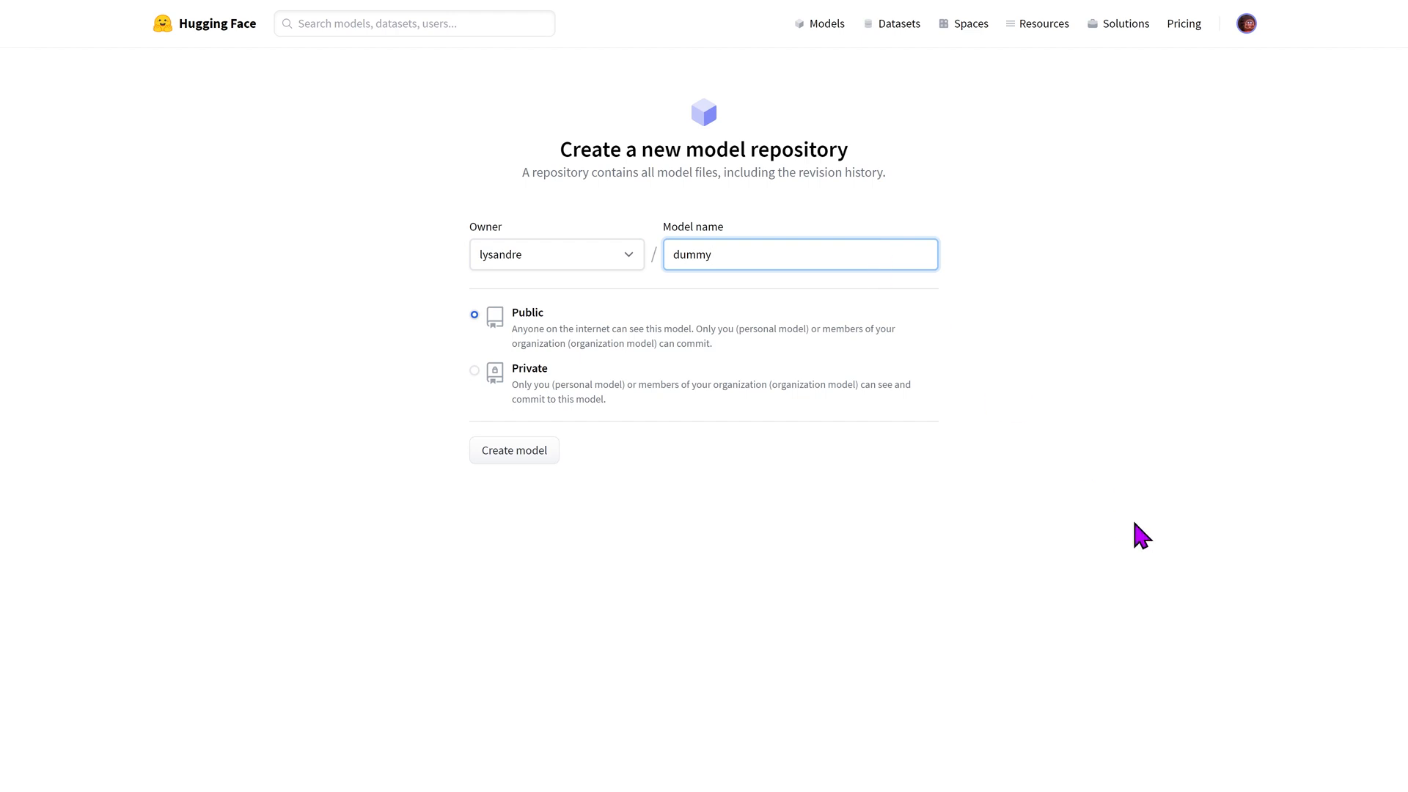
Toggle the repository visibility between private and public, leaving it public.
left_click(474, 370)
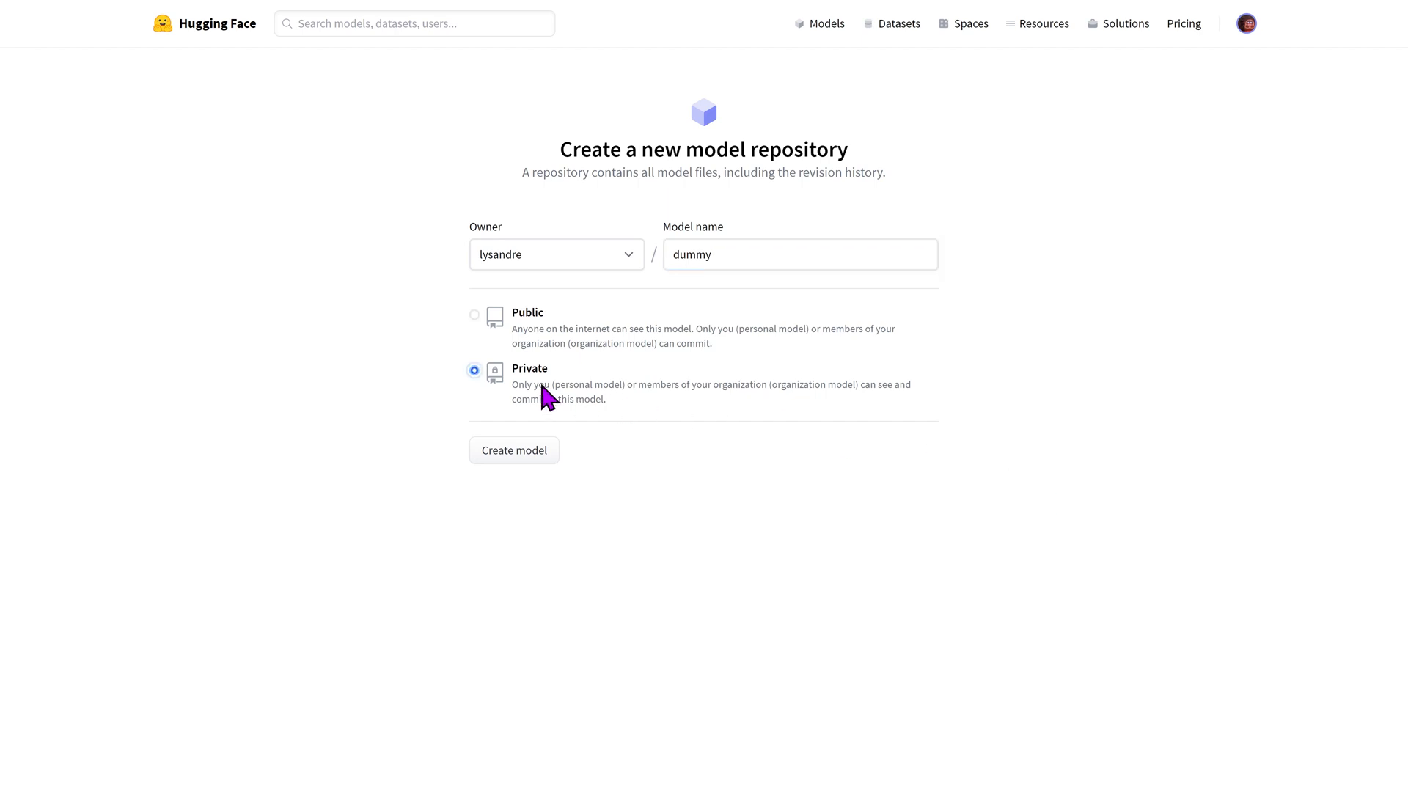
left_click(474, 315)
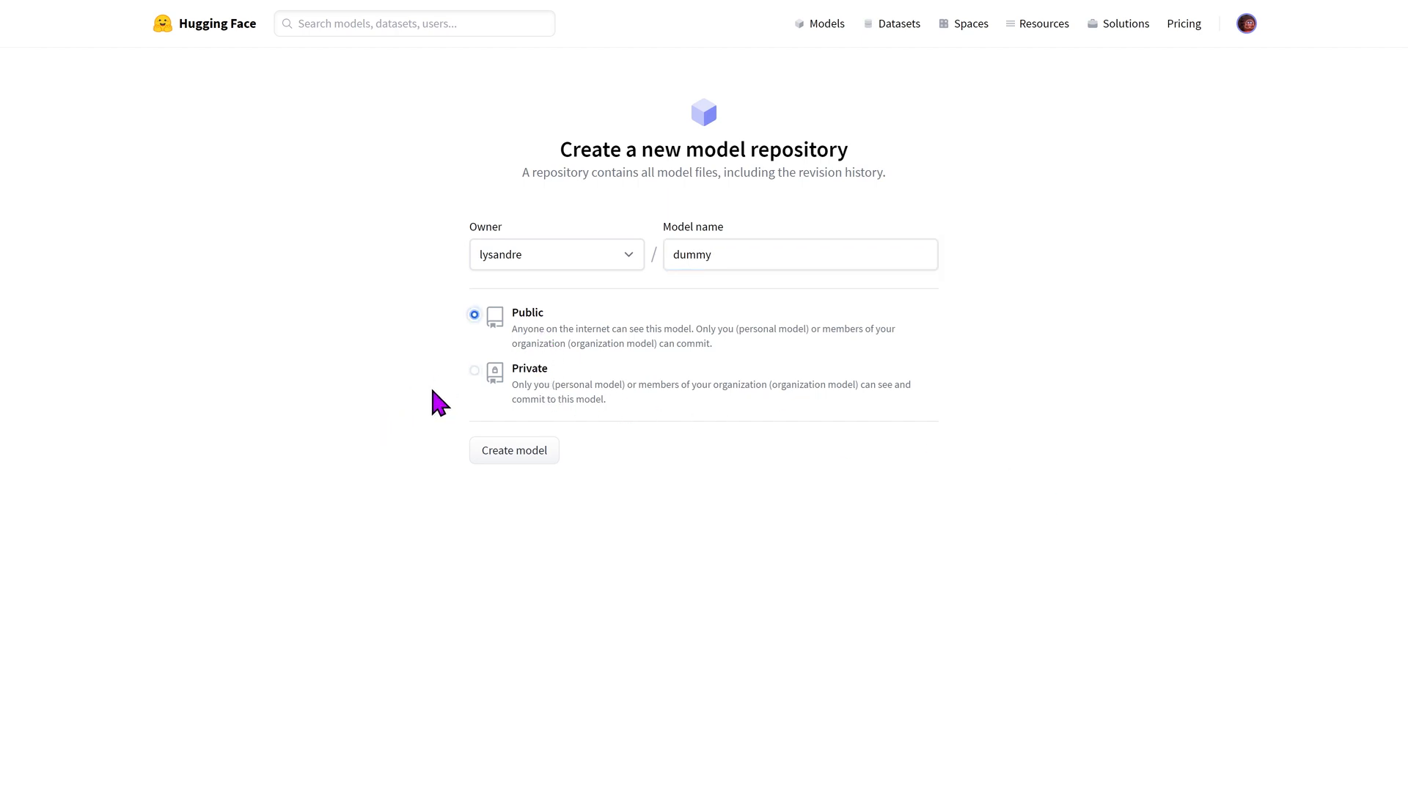
mouse_move(733, 362)
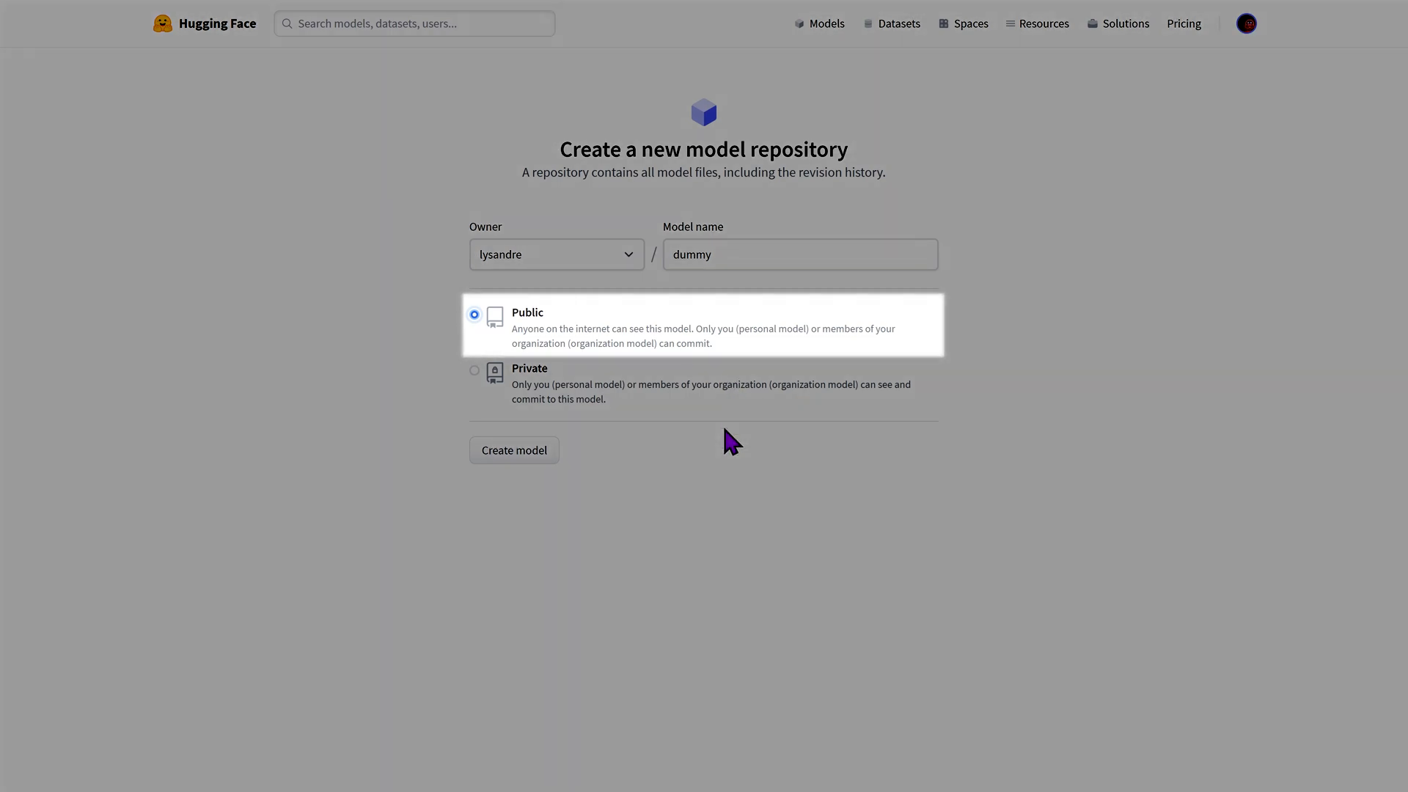
mouse_move(485, 396)
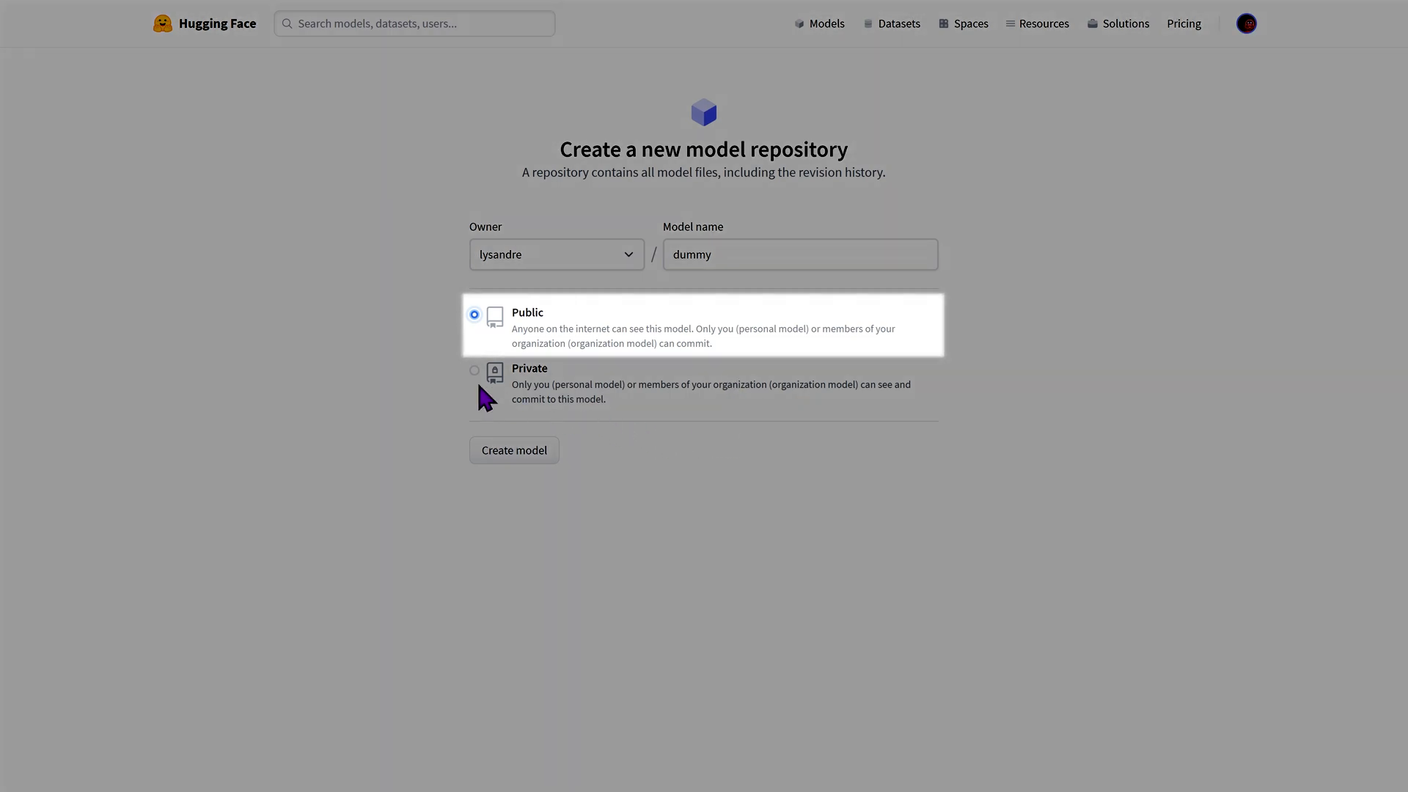
left_click(473, 370)
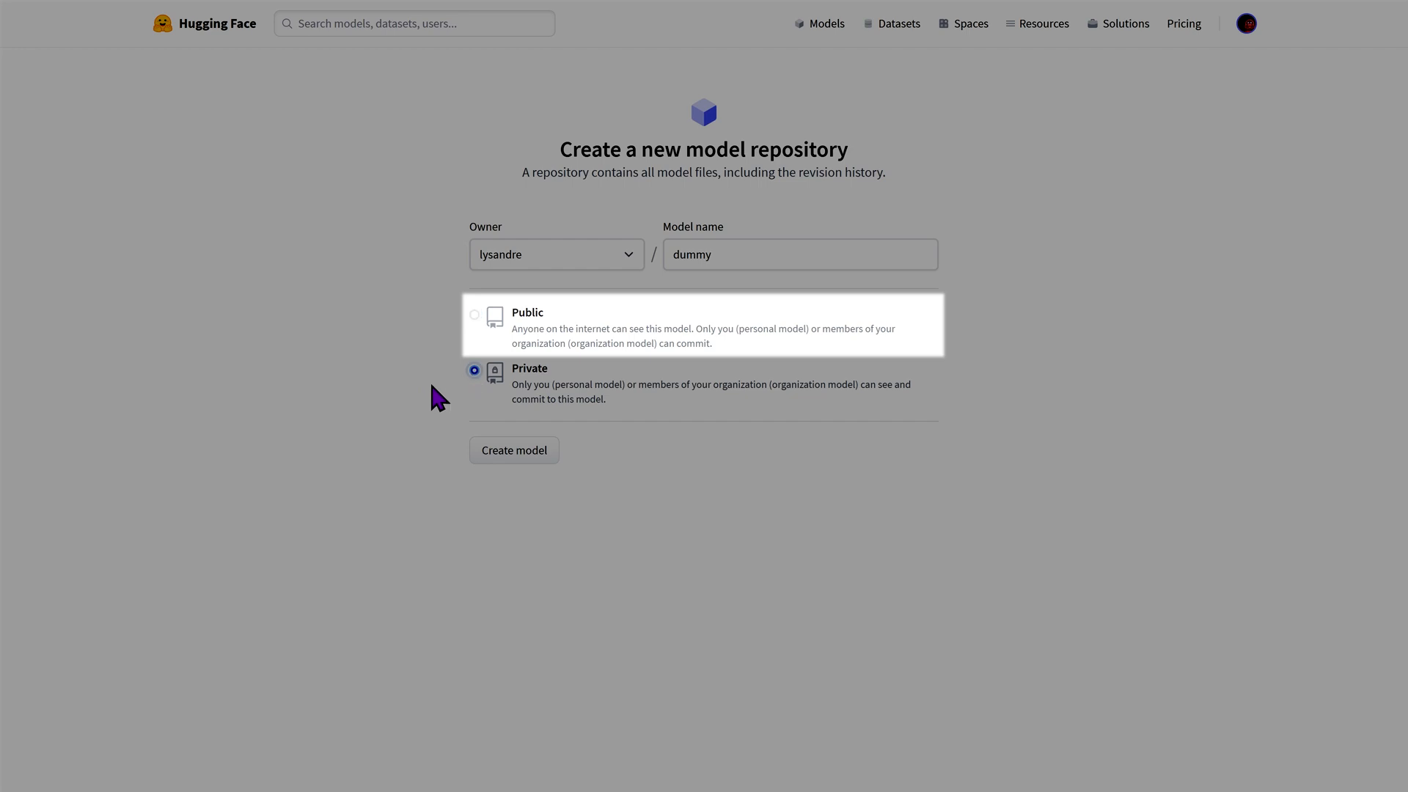
mouse_move(422, 405)
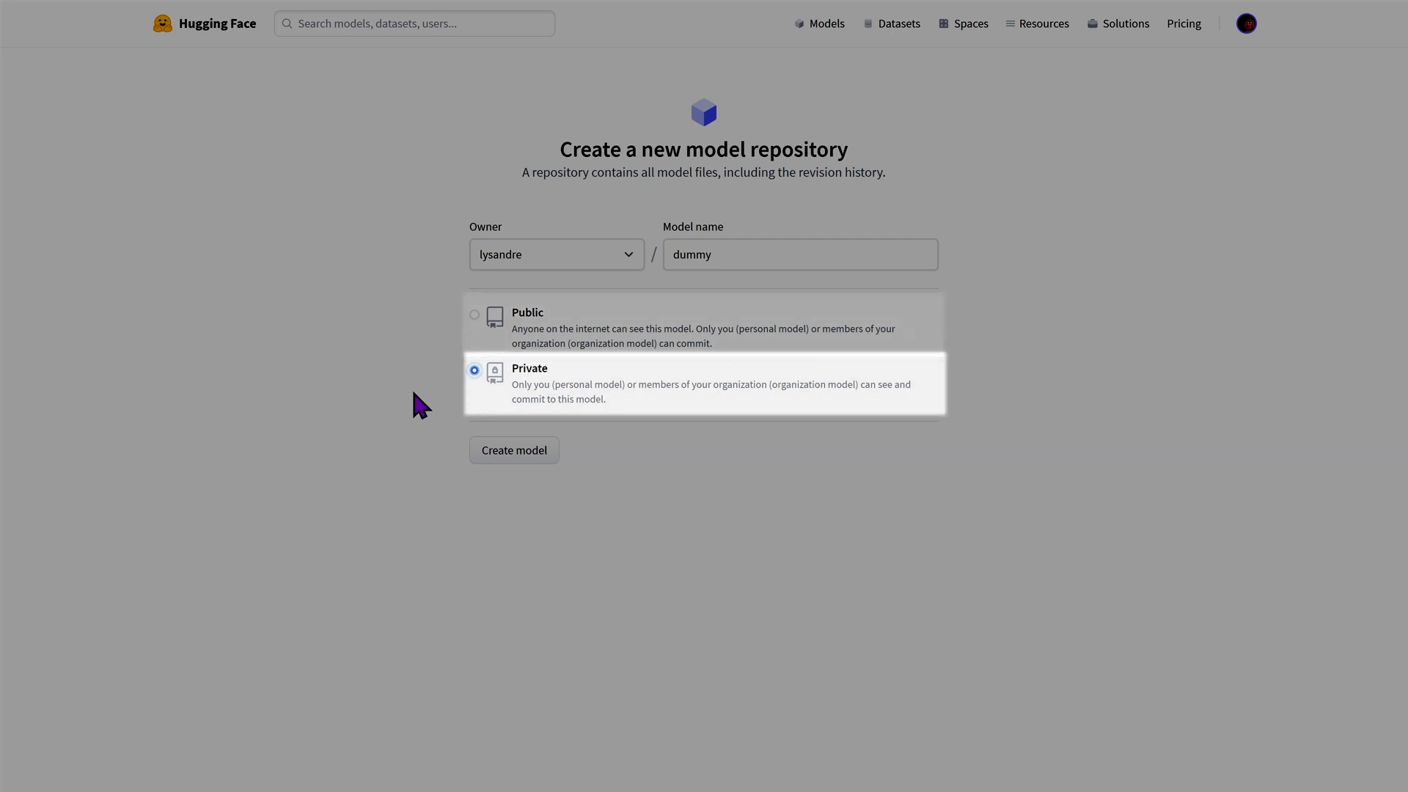
mouse_move(531, 334)
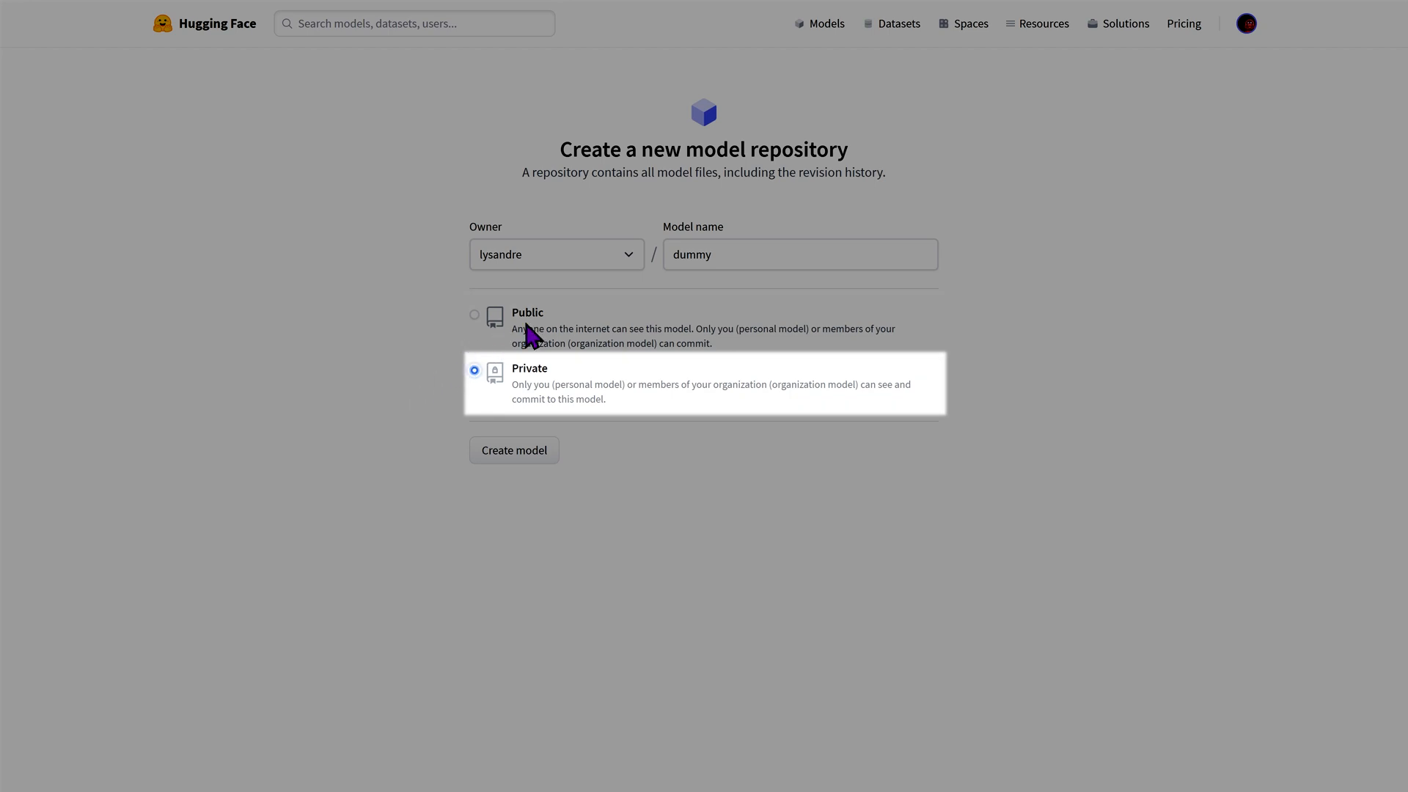
left_click(473, 312)
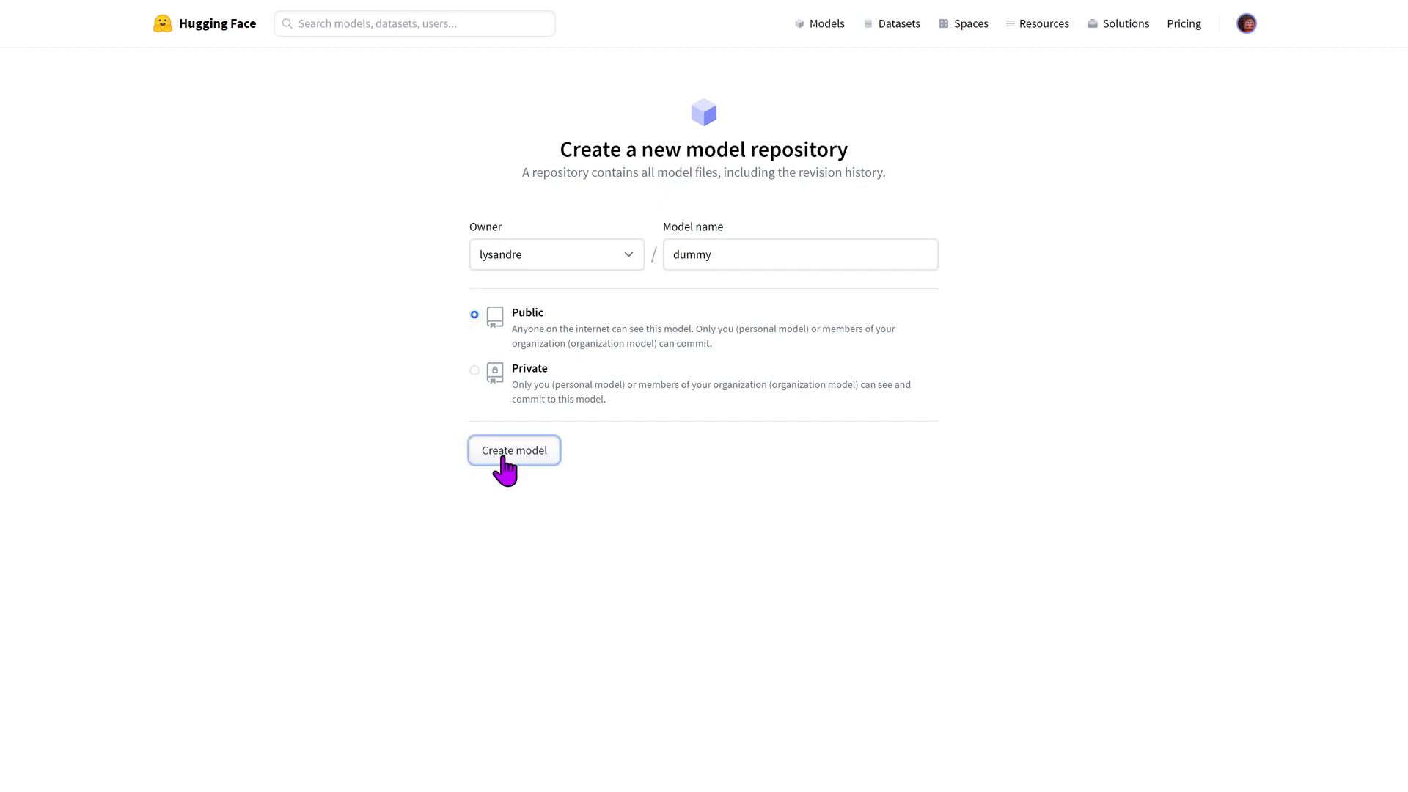
Create the dummy model repository and view its files, showing only .gitattributes.
left_click(513, 450)
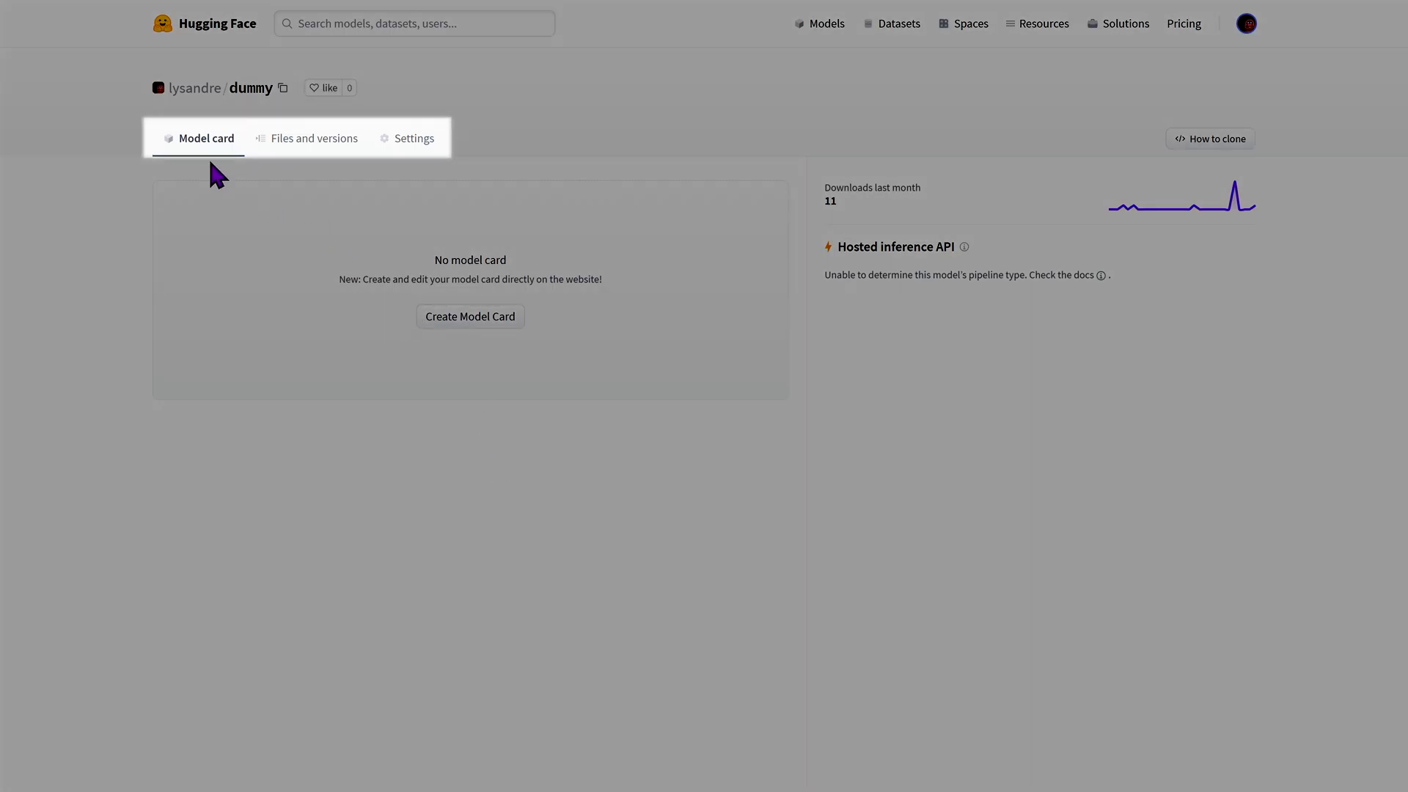
mouse_move(151, 212)
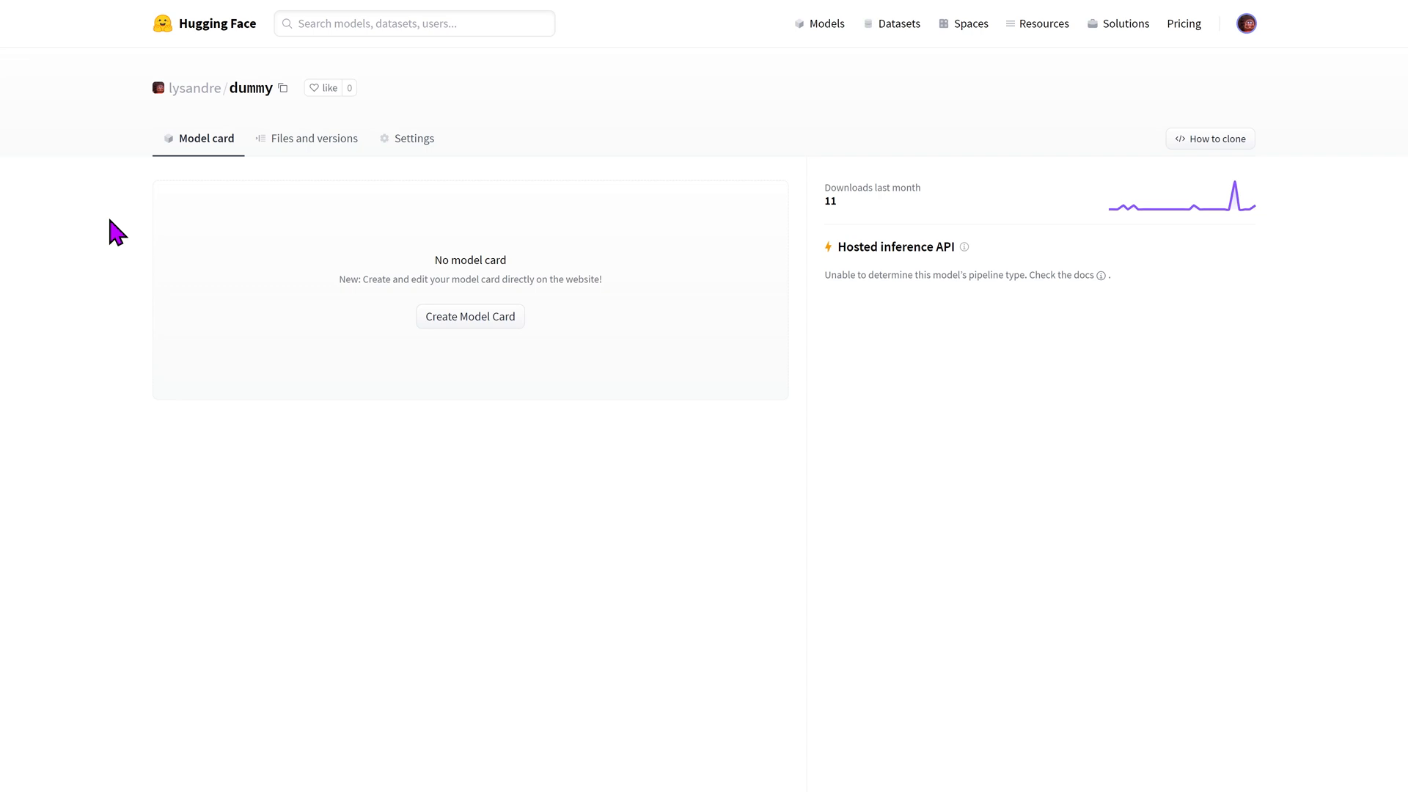
left_click(314, 138)
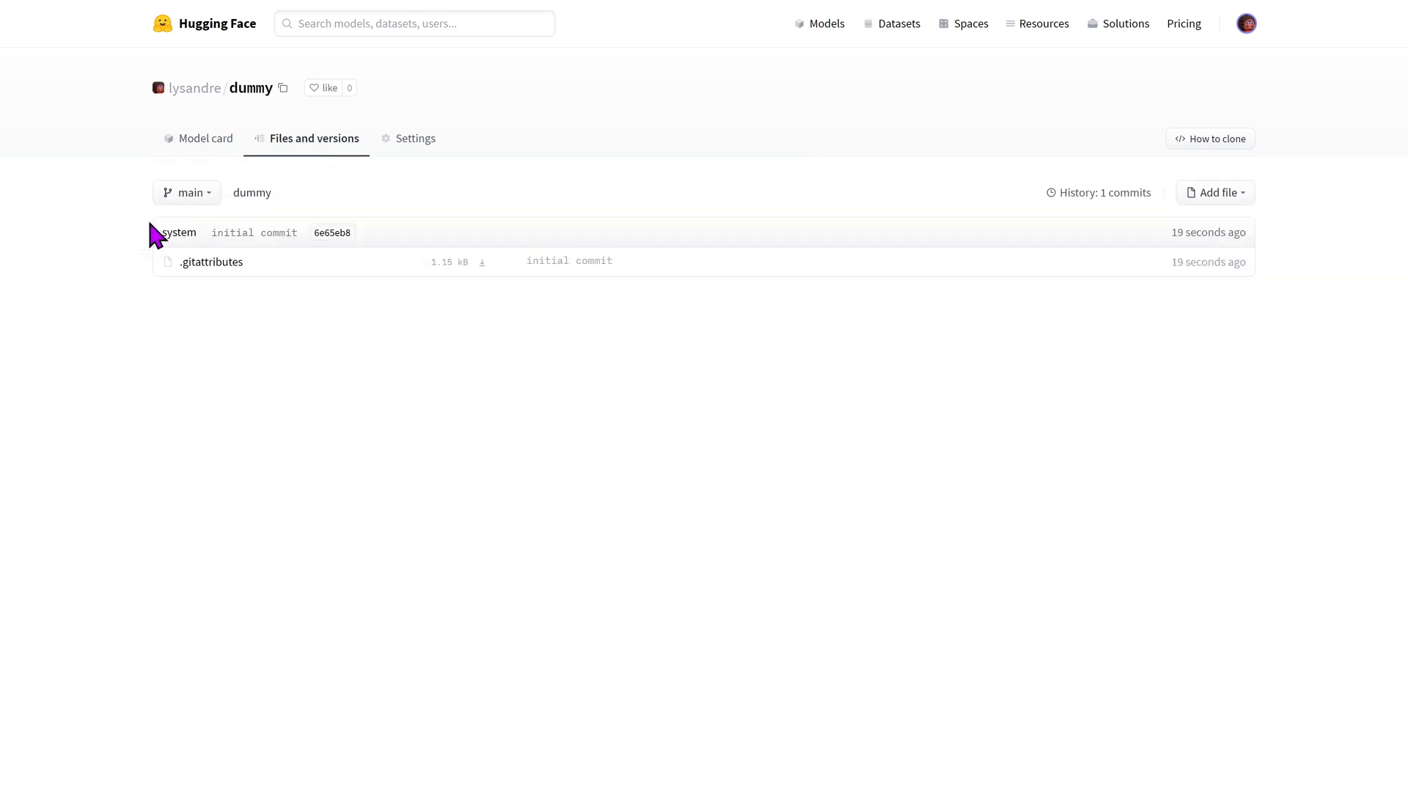
mouse_move(103, 270)
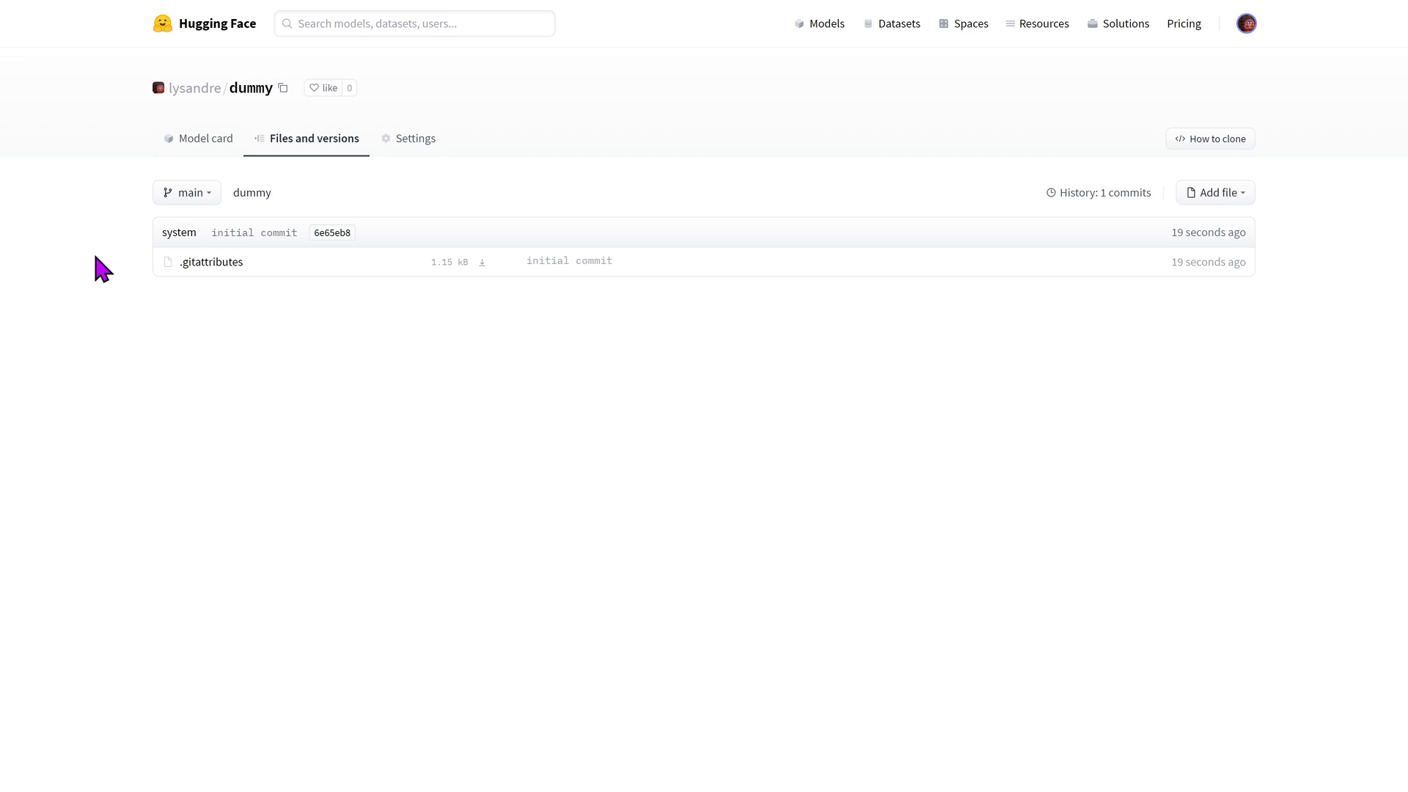
mouse_move(164, 258)
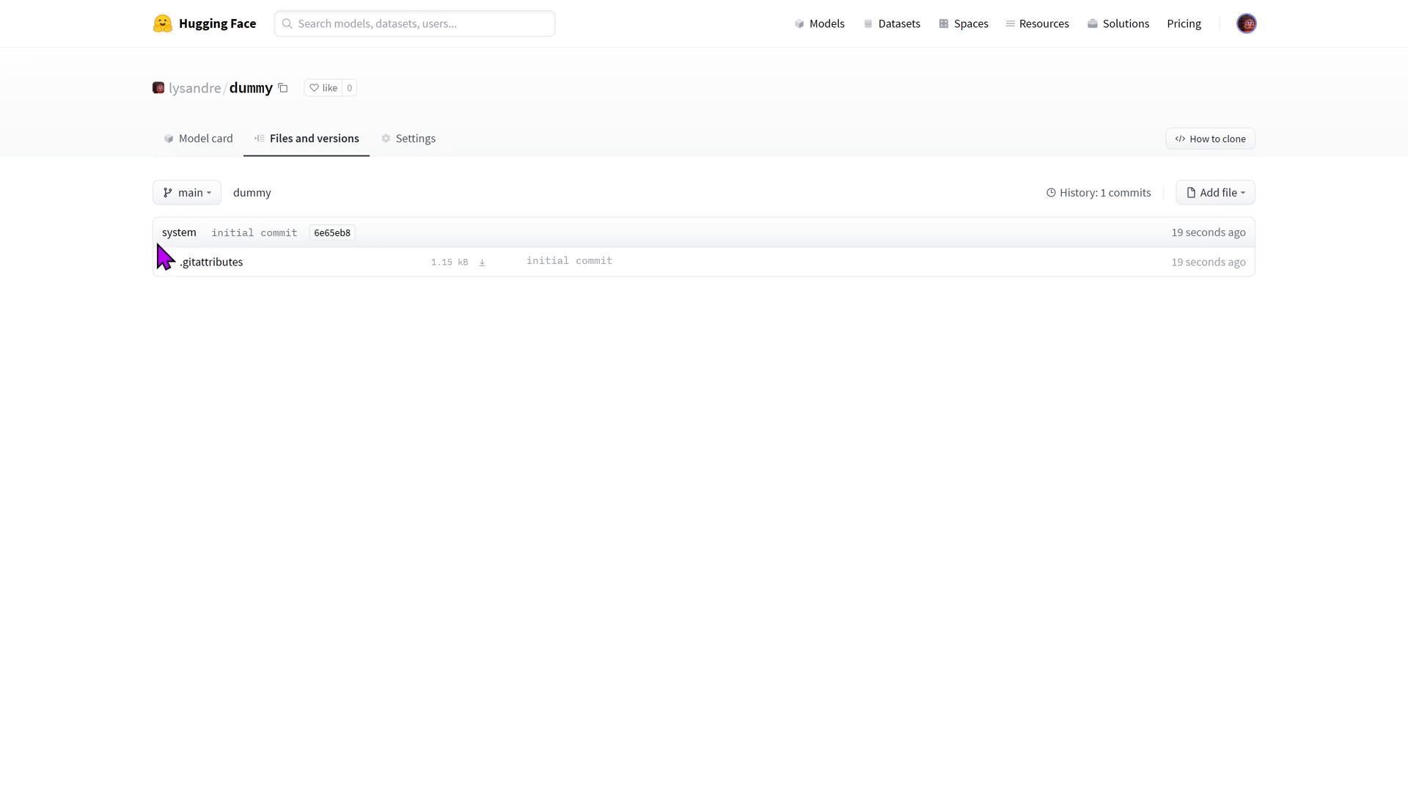
left_click(407, 138)
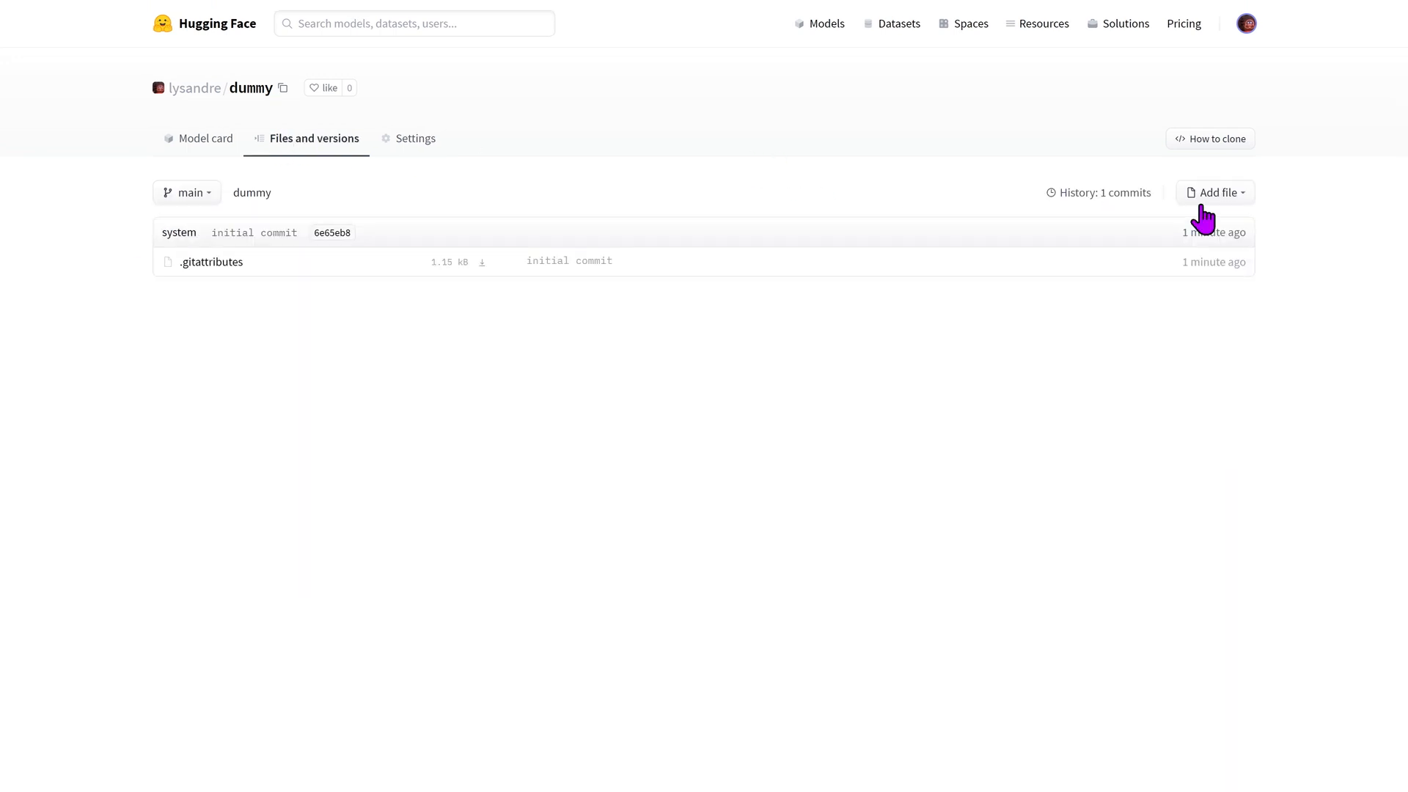
Start a new file named new_file.txt in the repo containing the text New file!
left_click(1214, 192)
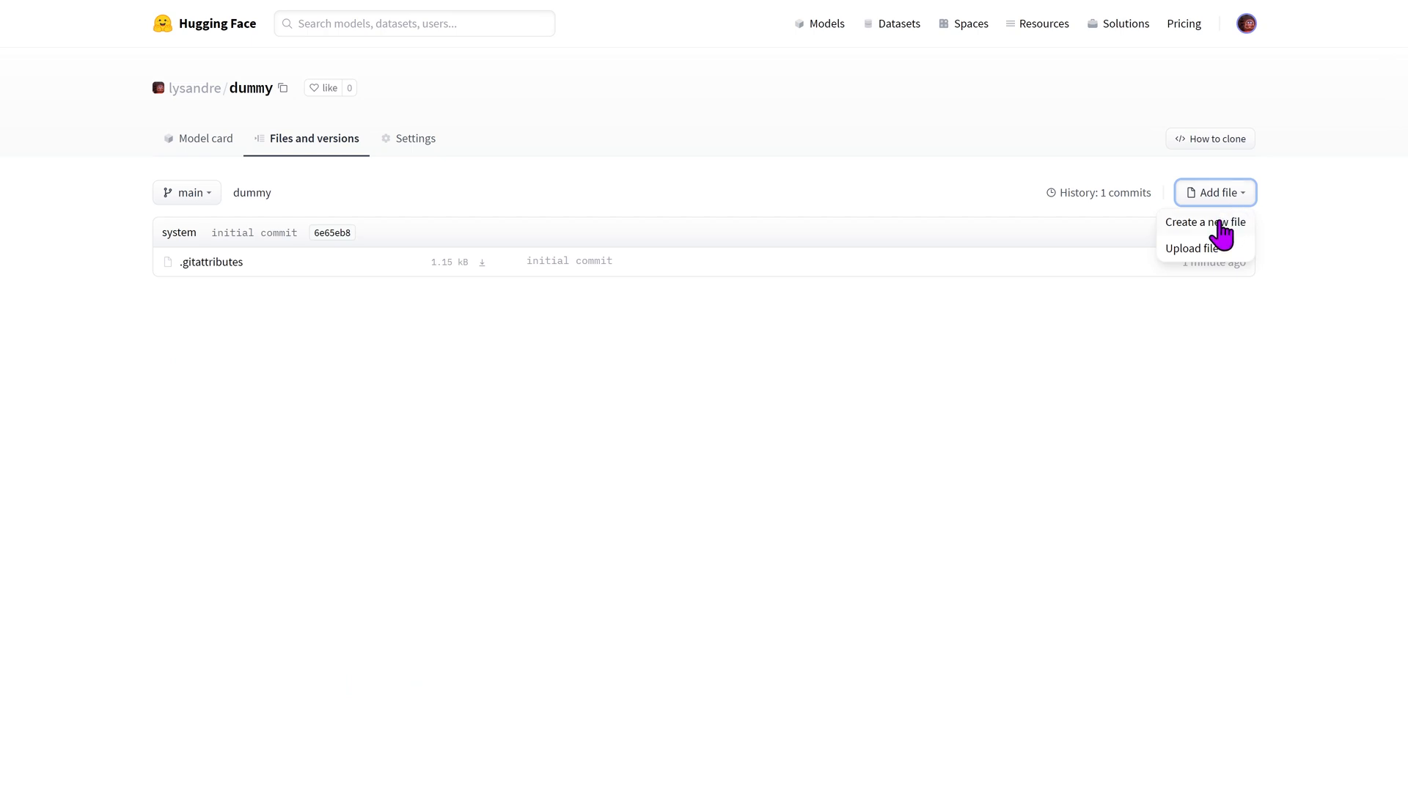
left_click(1205, 222)
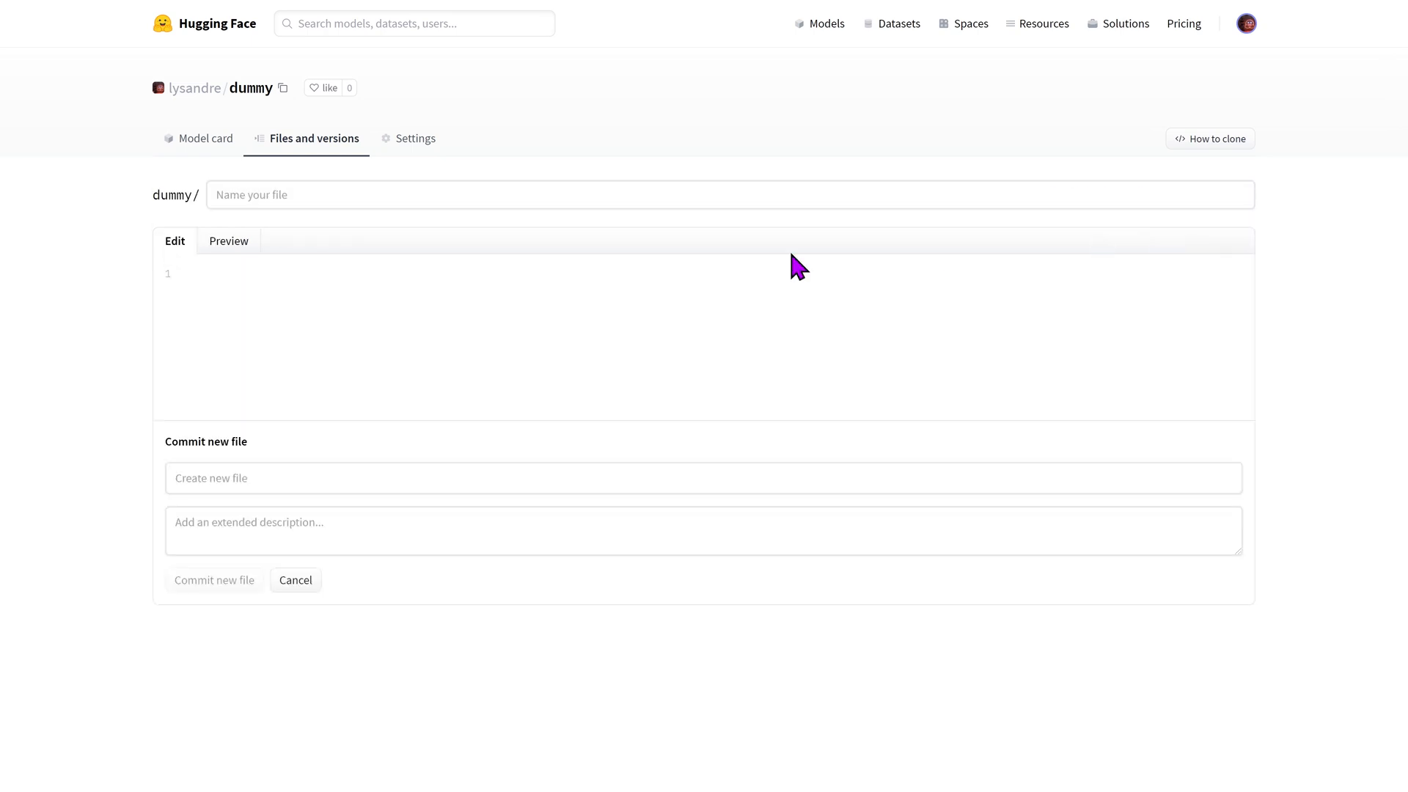
type("new_file.tx")
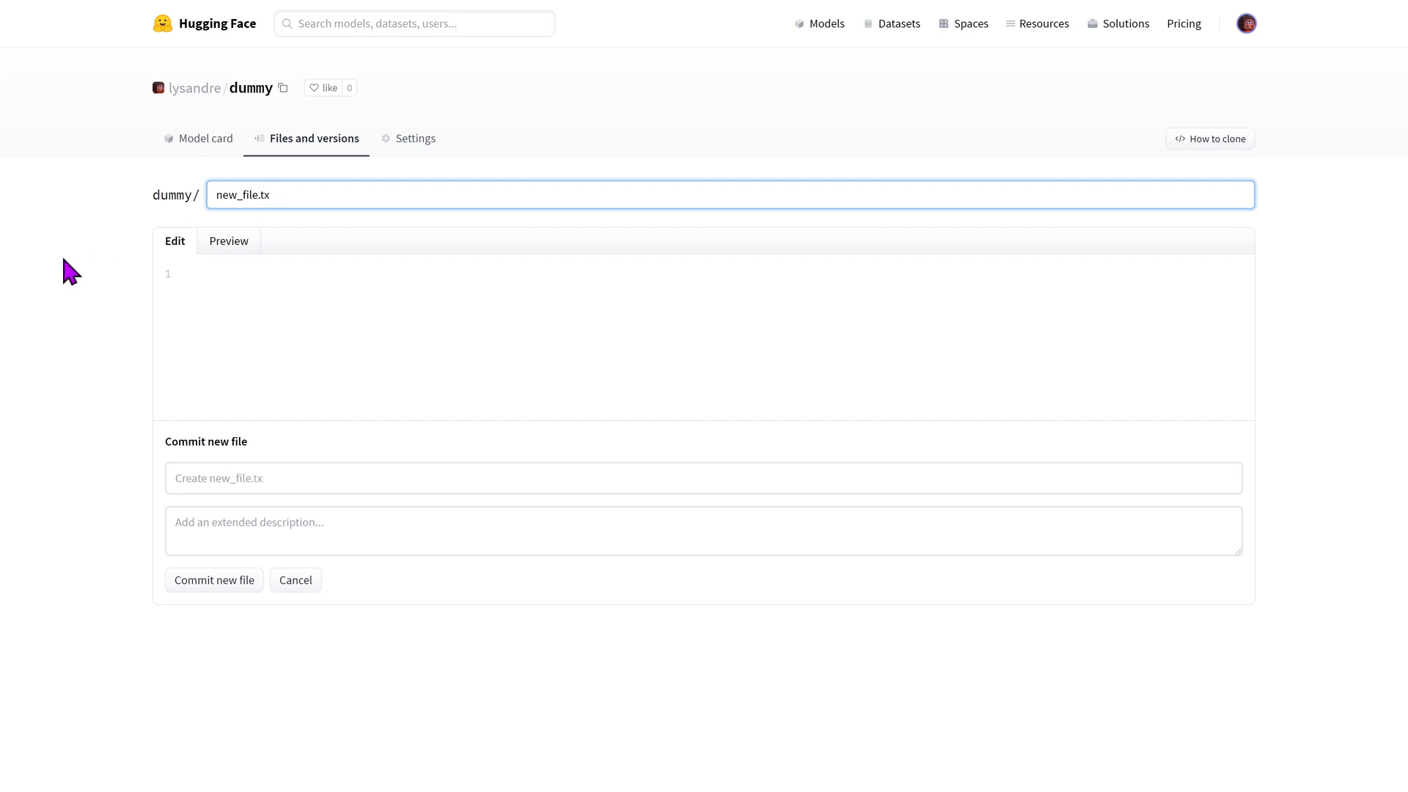
key("Backspace")
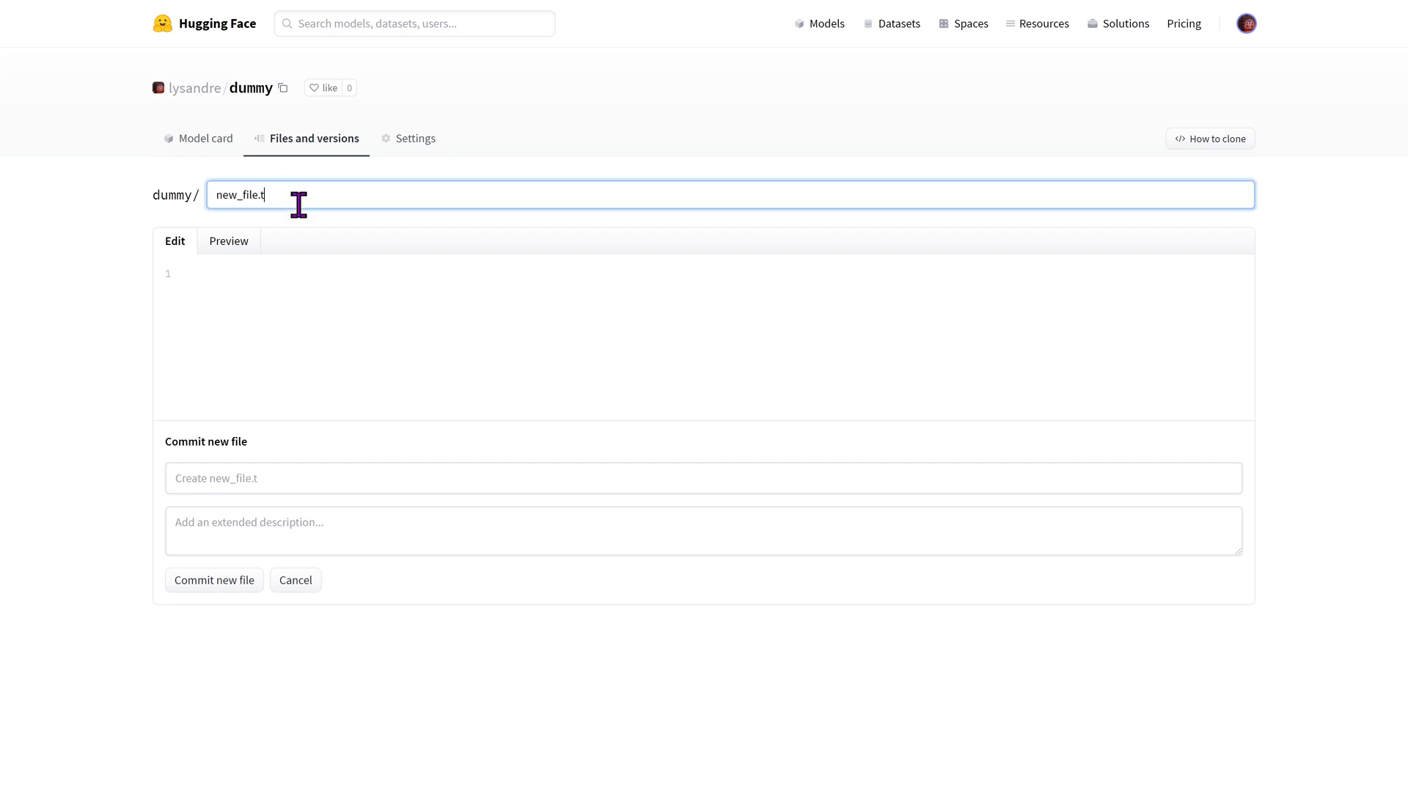
type("New fil")
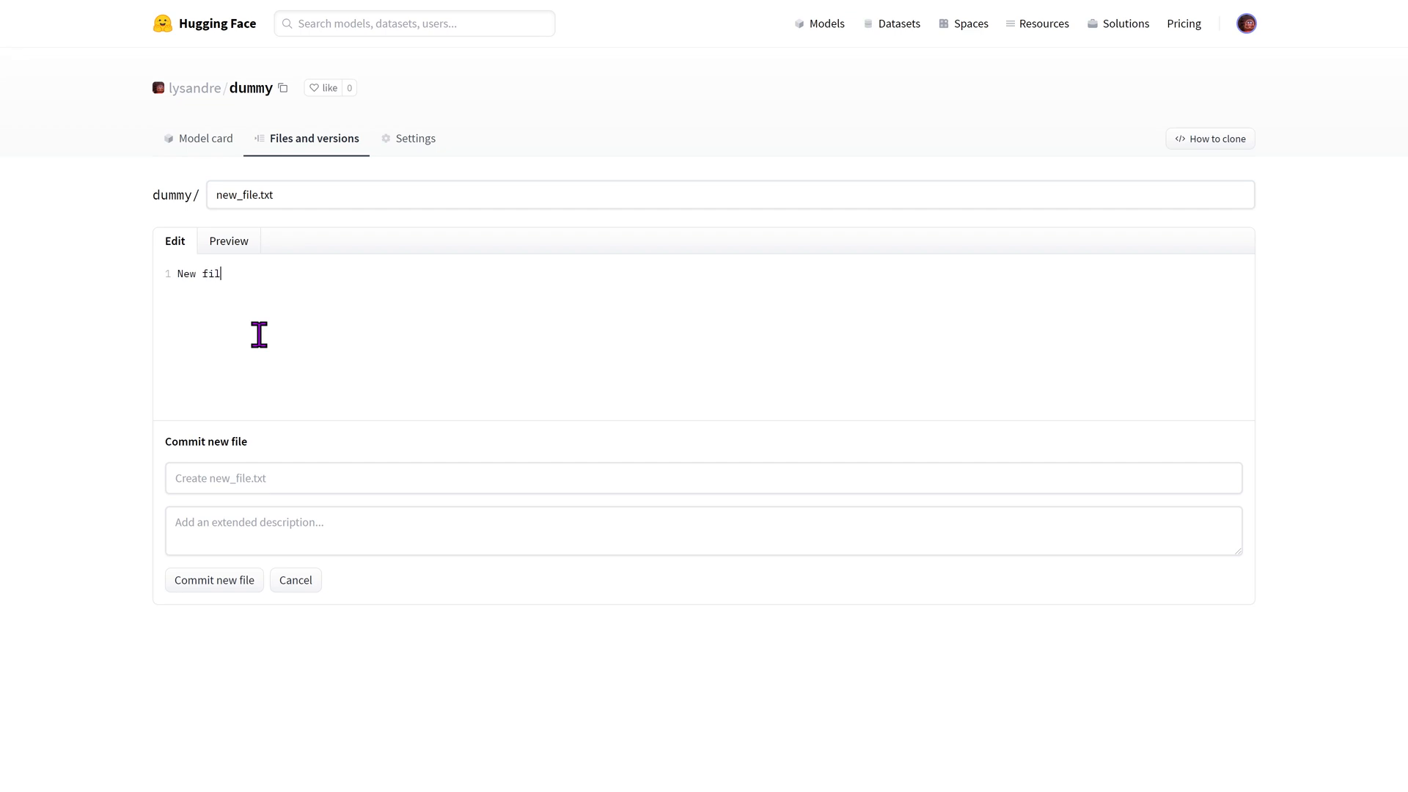
Commit the new file with the summary New commit.
left_click(702, 478)
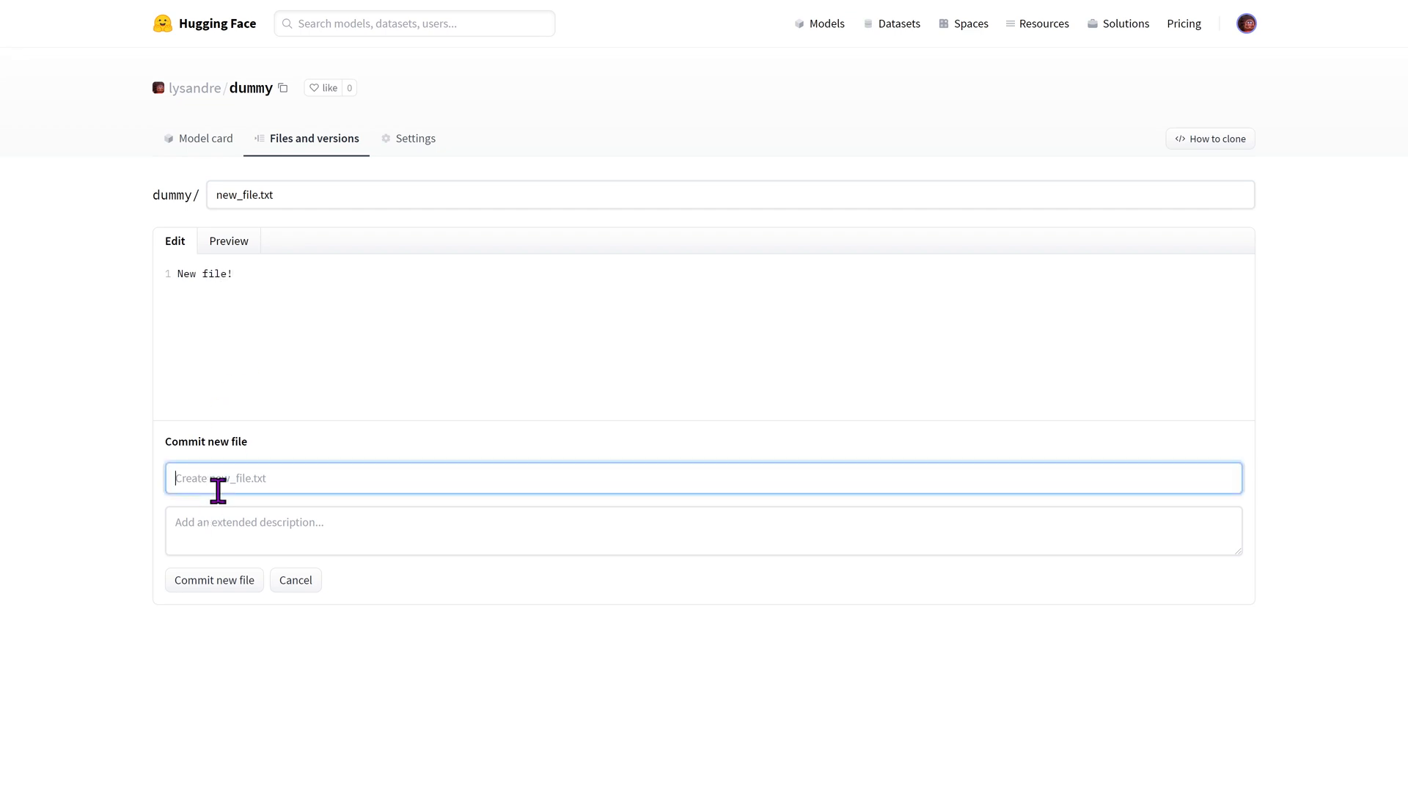
type("New commit")
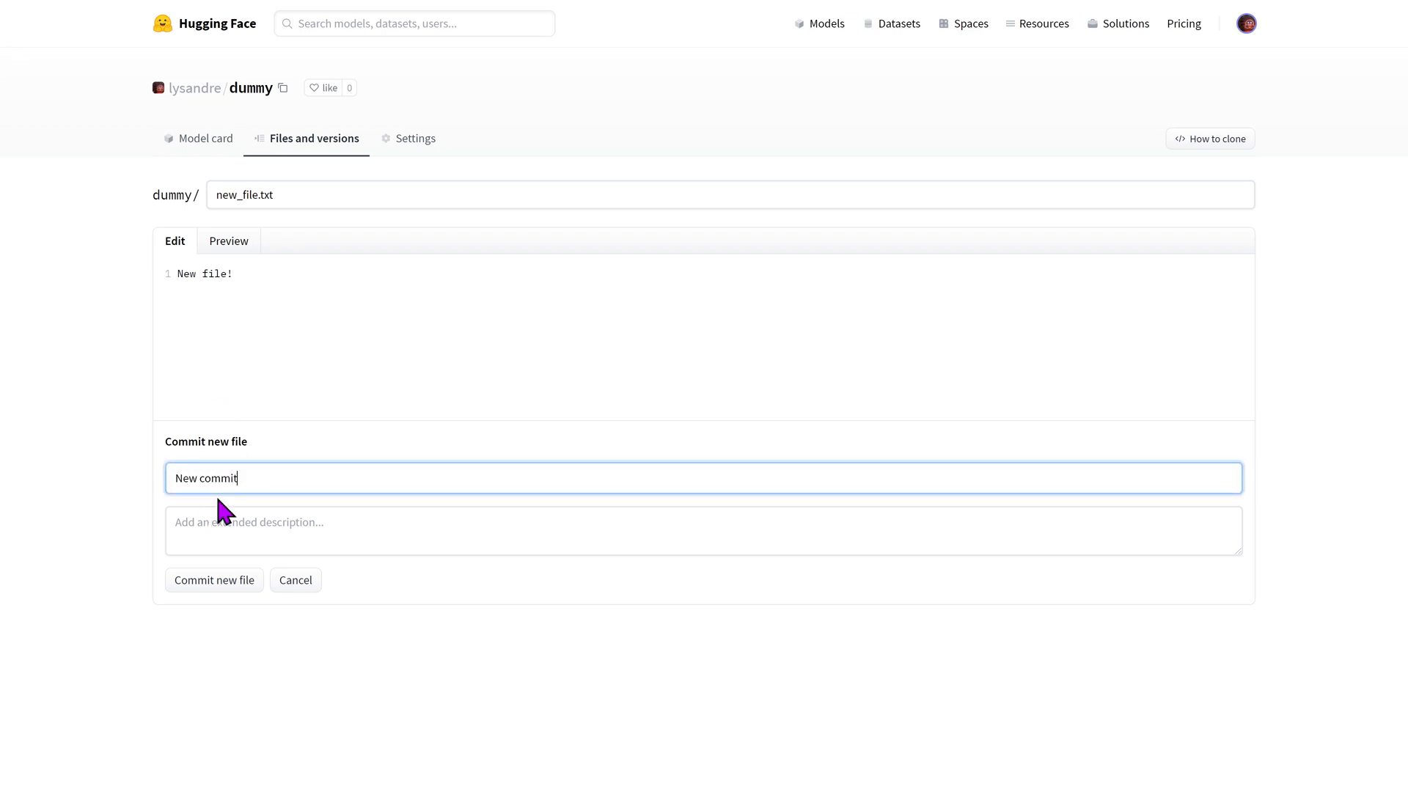
left_click(214, 579)
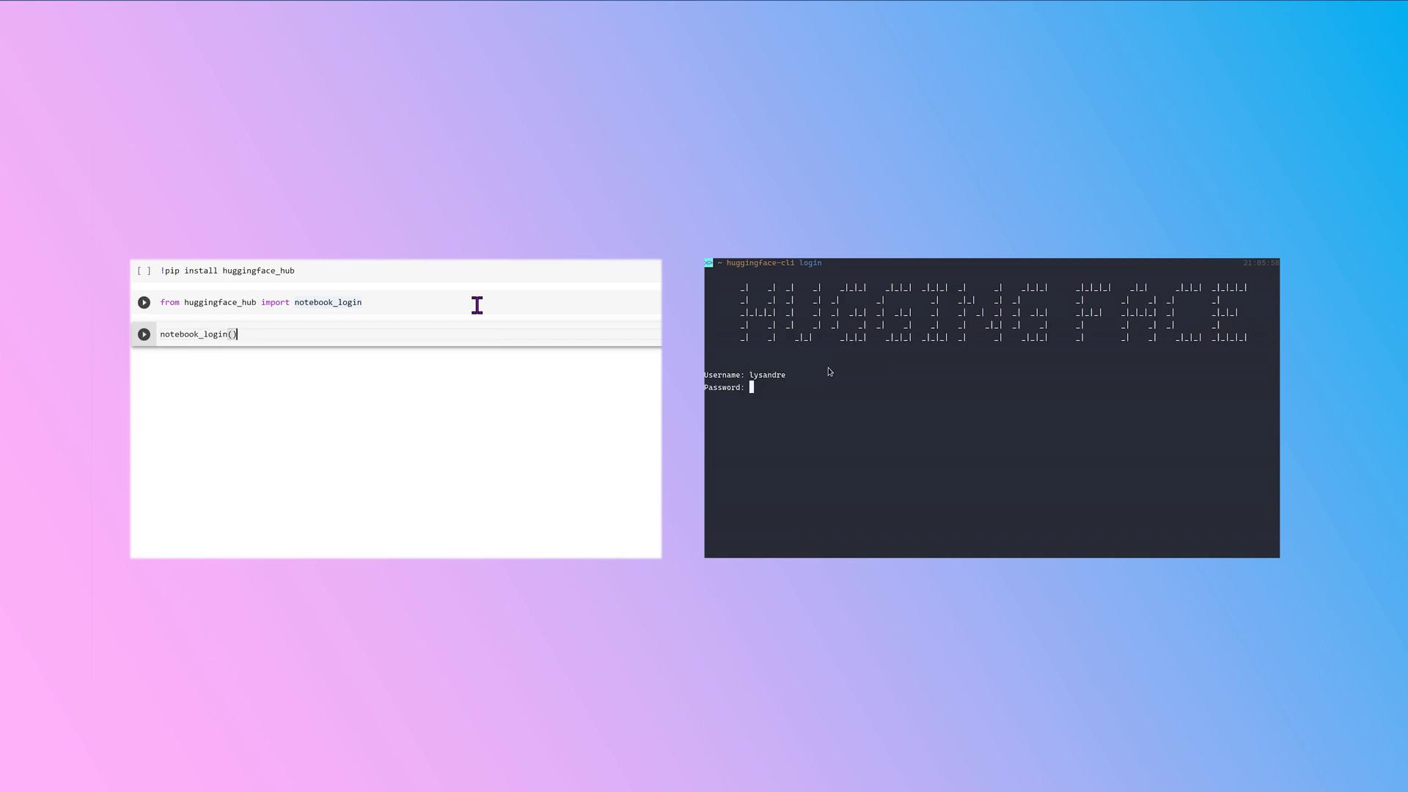
Log in to the Hub from the notebook cell with notebook_login().
left_click(142, 333)
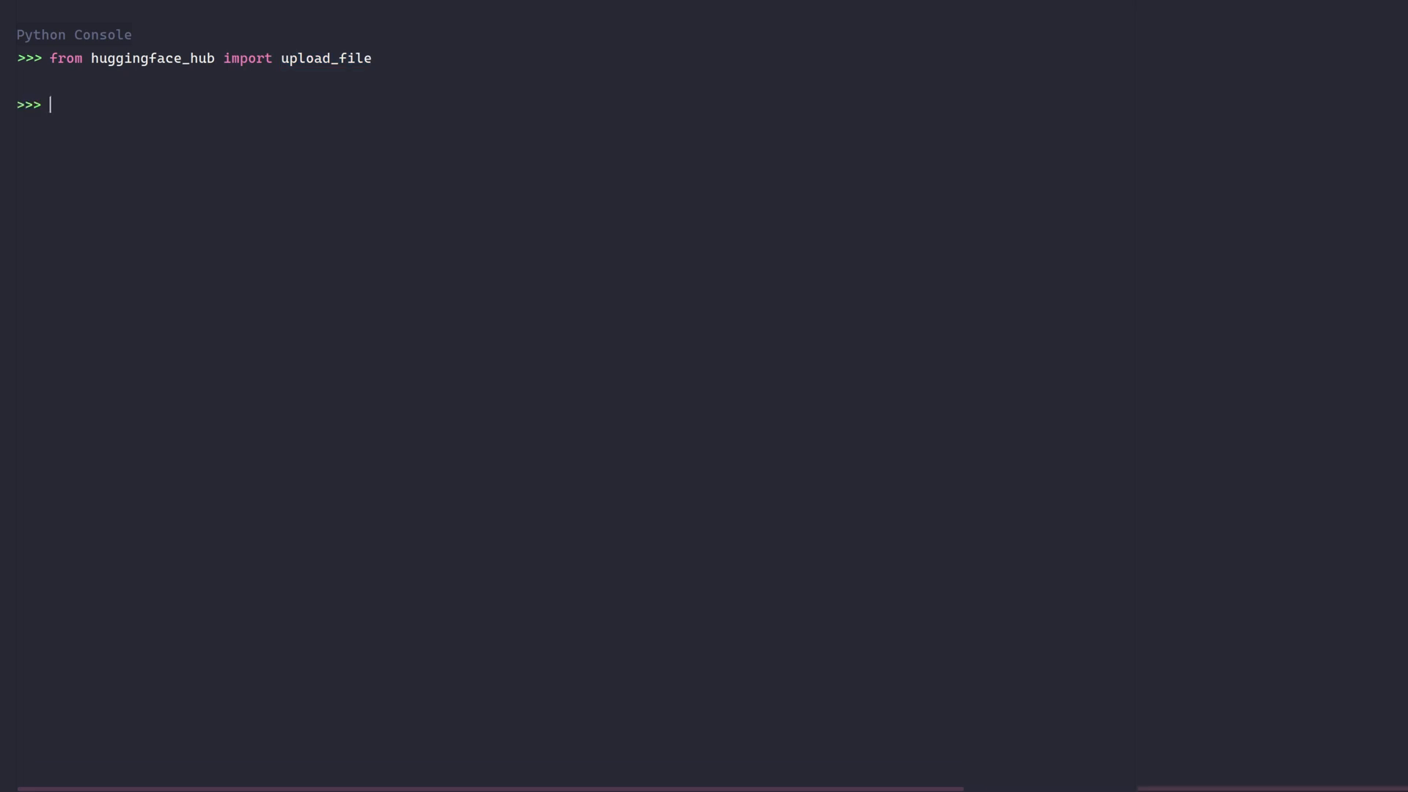
Sketch an upload_file call with a local path, path in repo, repo_id and token "xxx".
type("upload")
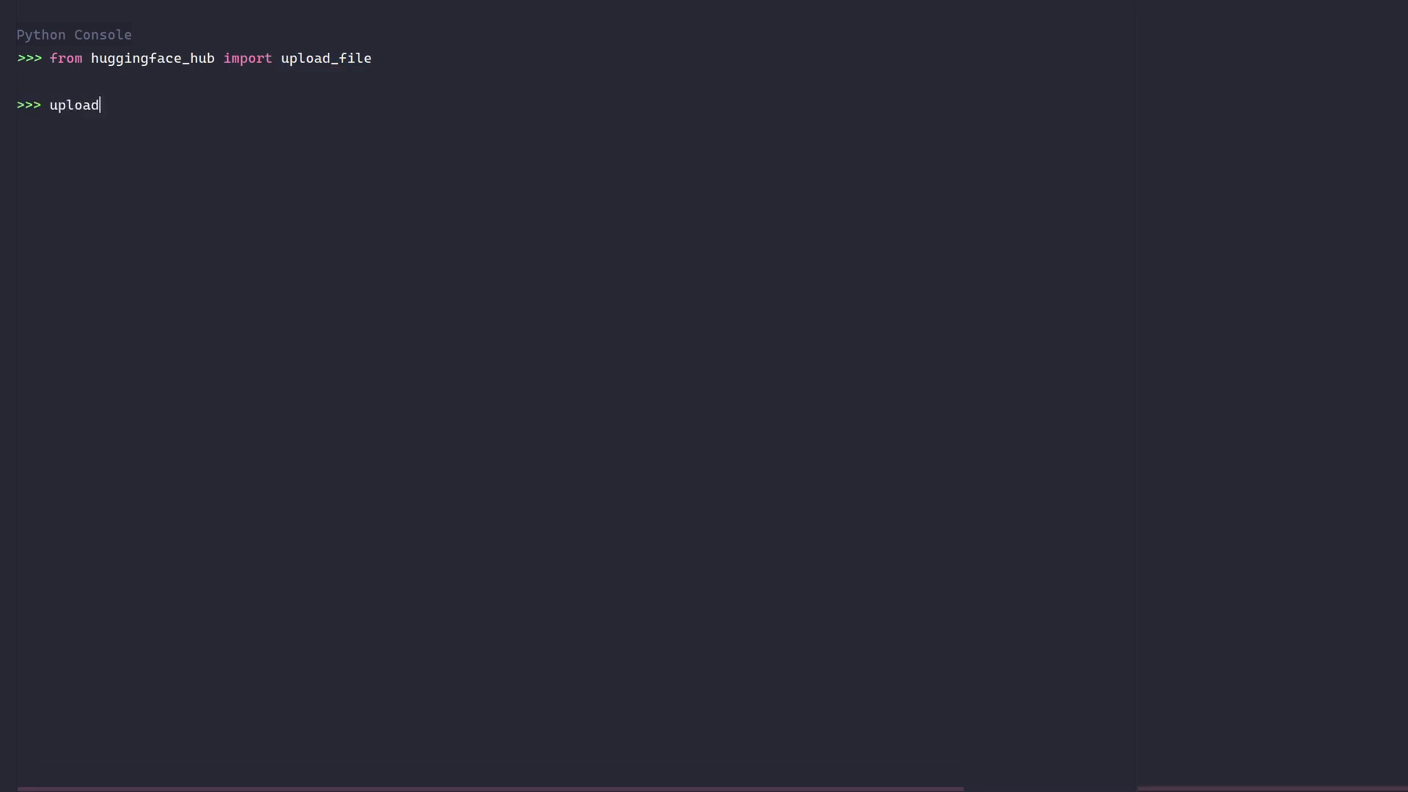
type("_file()")
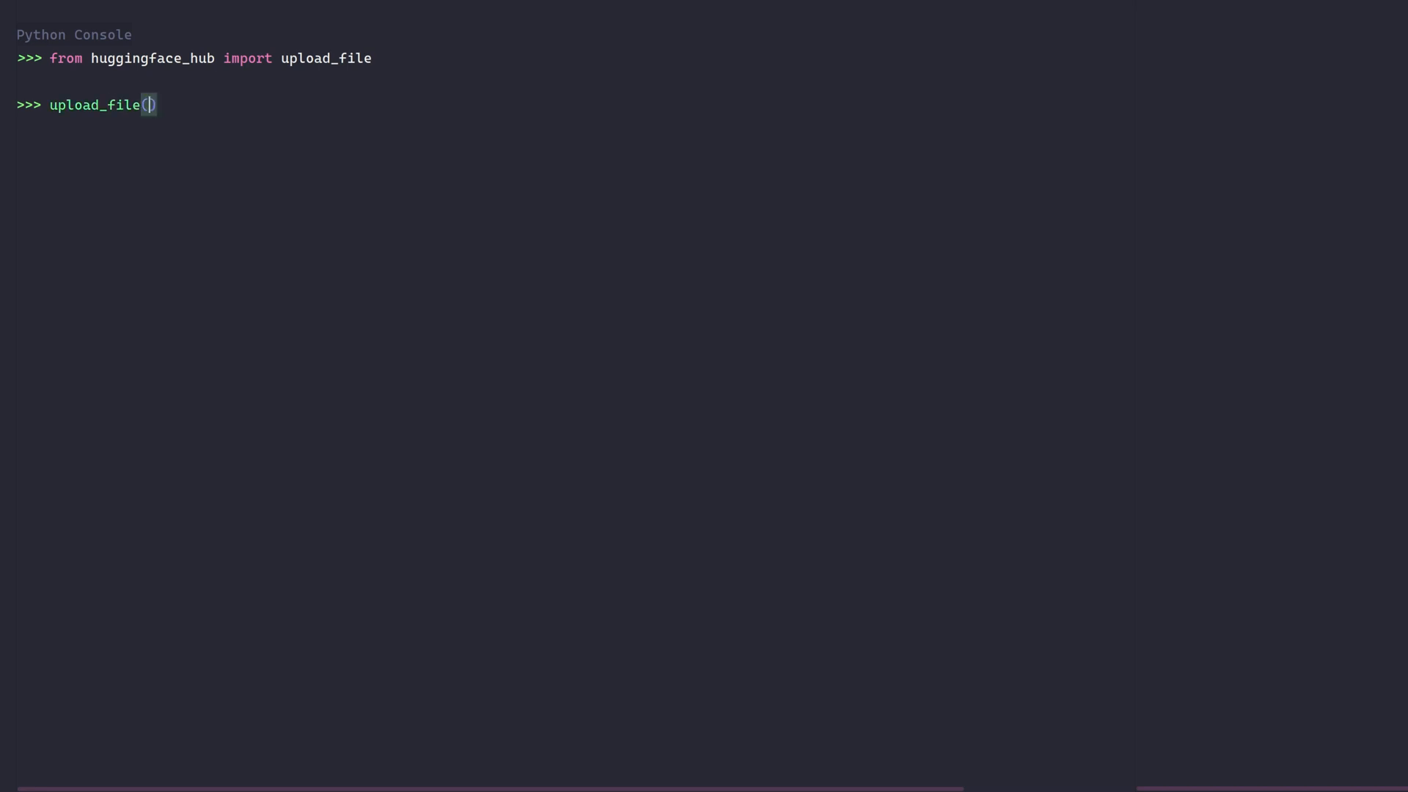
type("\"path_to_file")
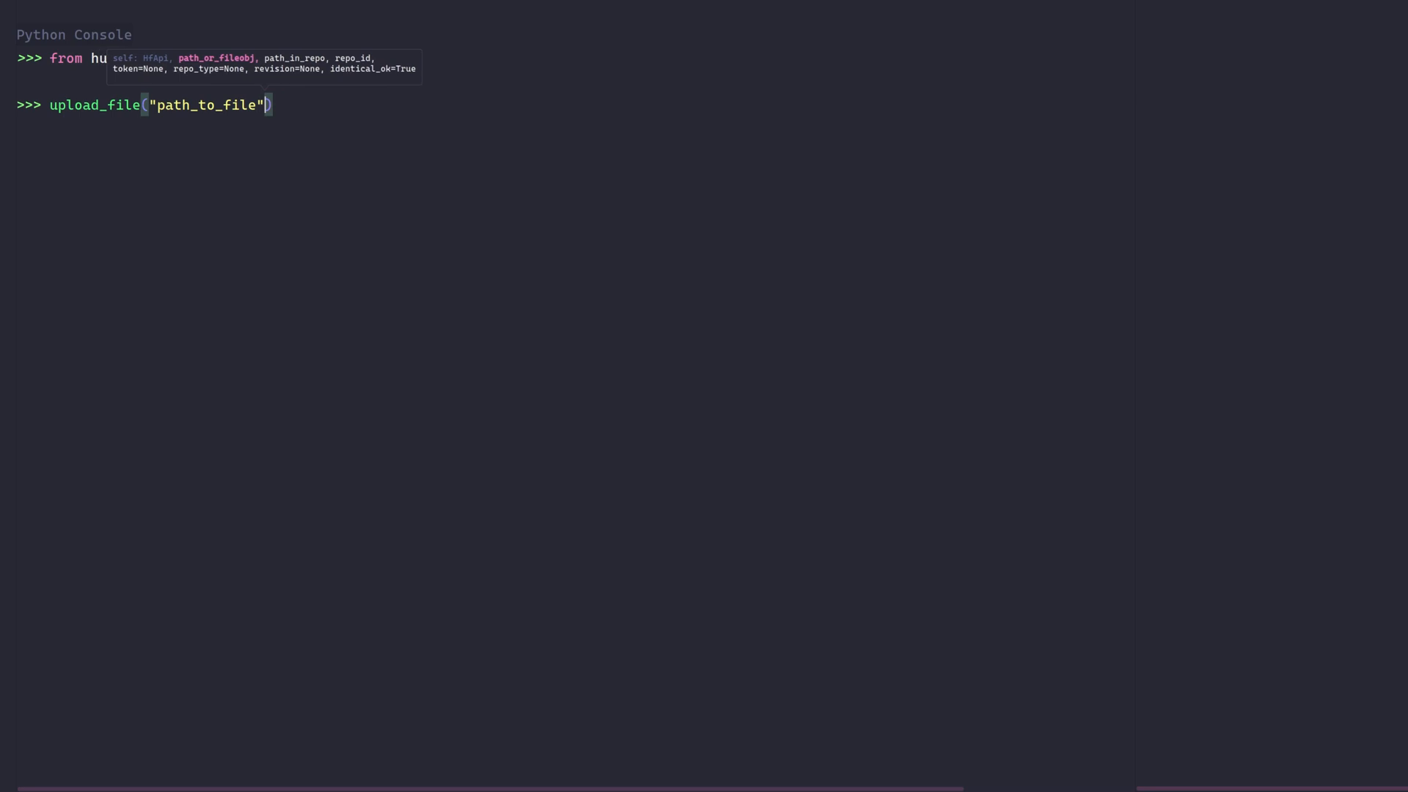
type(", \"path_in_repo\", \"<namespace\"")
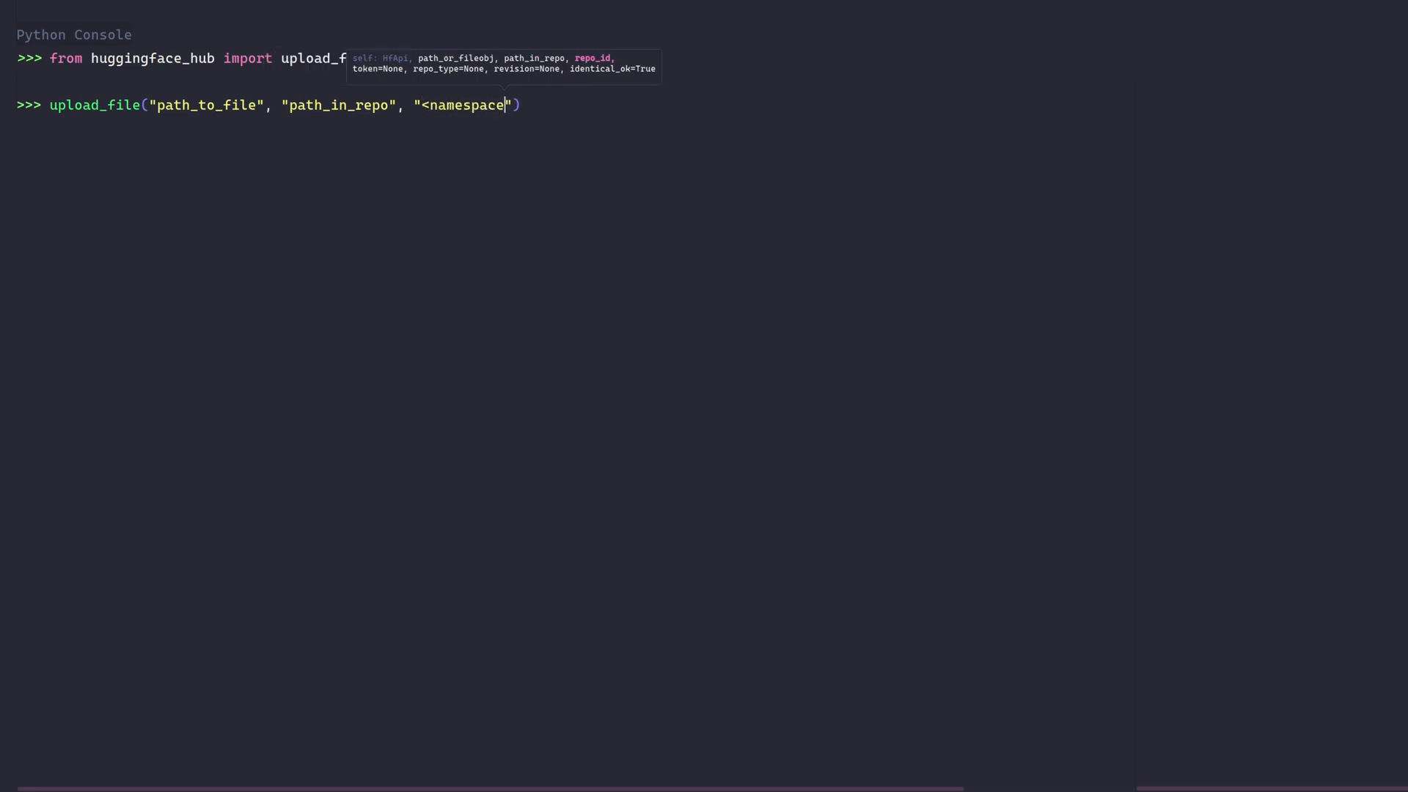
type("/<repo_id>")
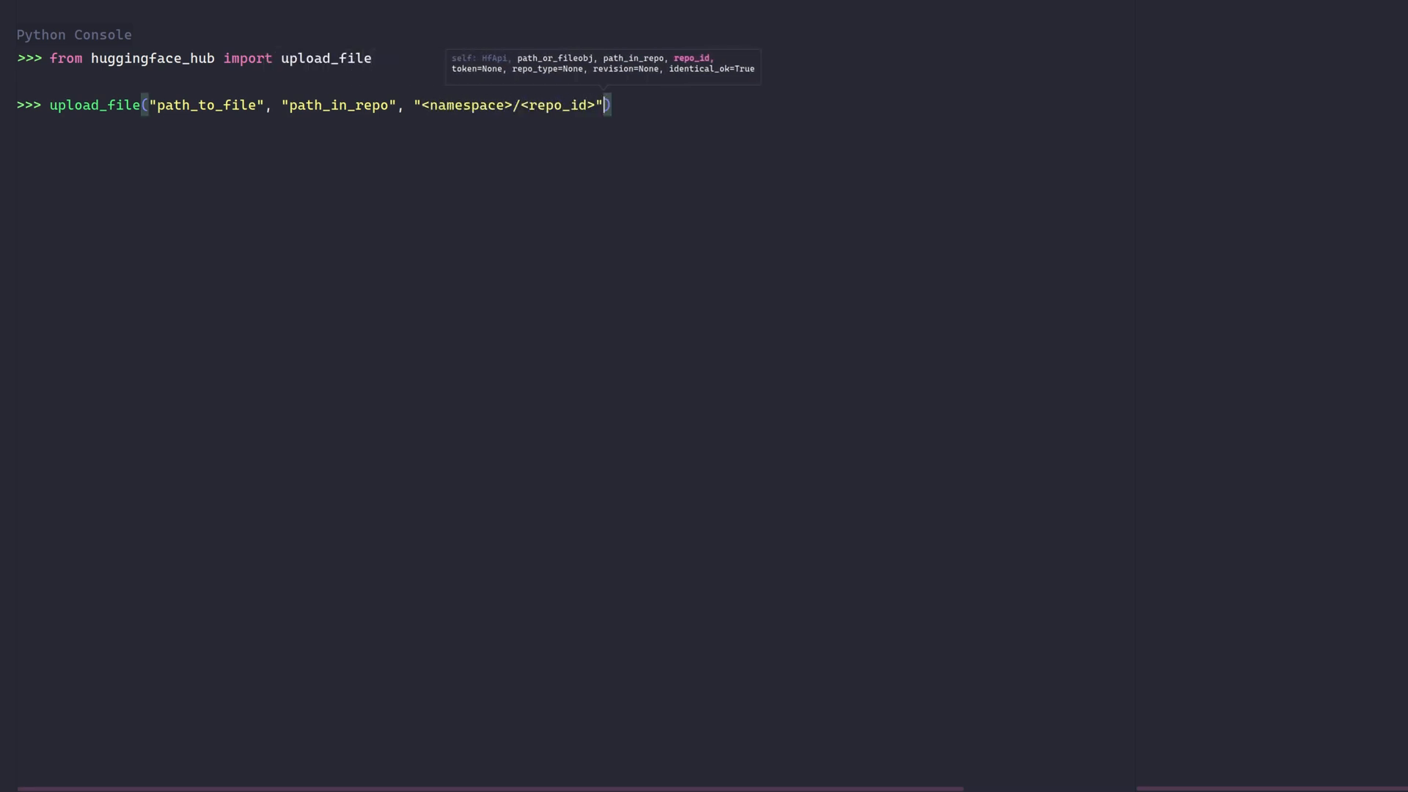
type(", token=")
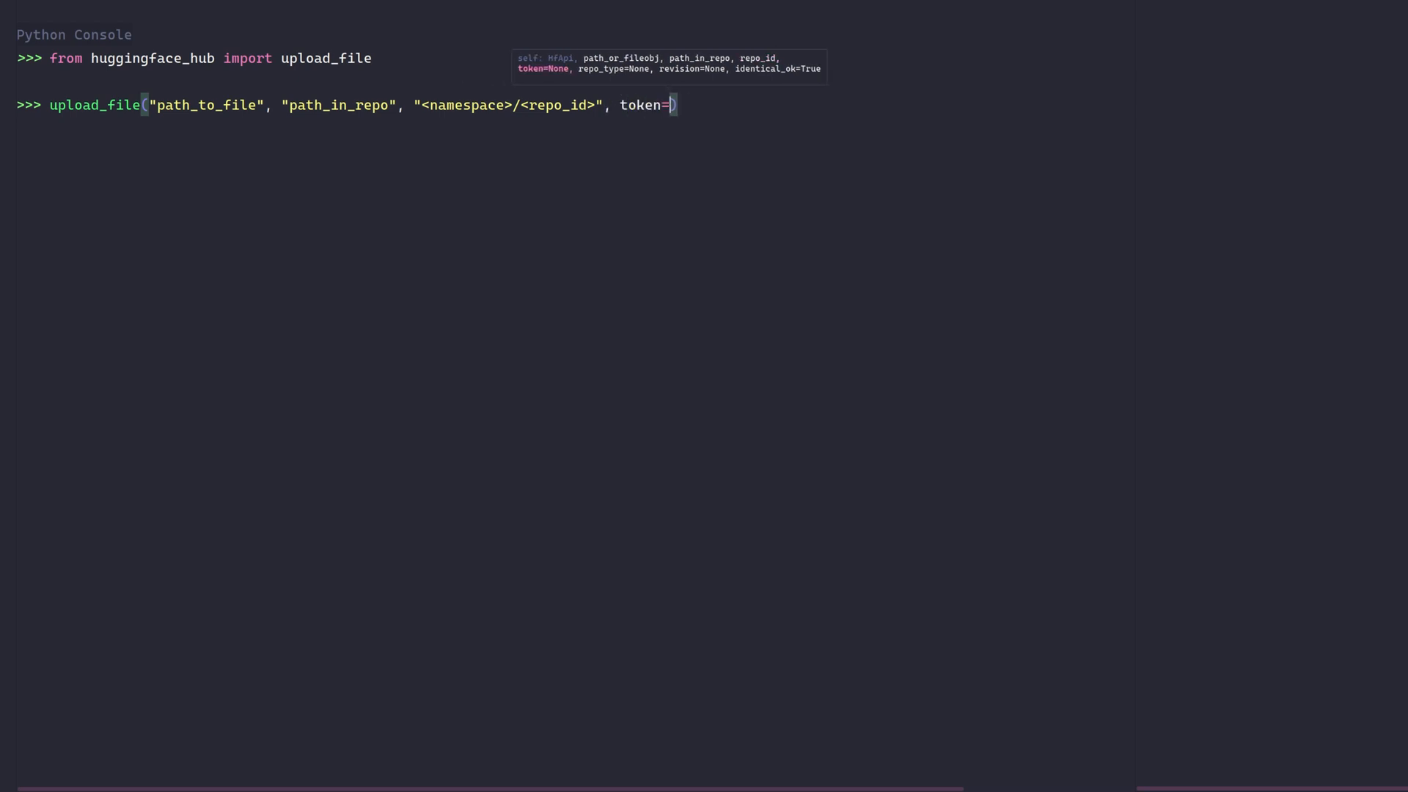
type("\"xxx\"")
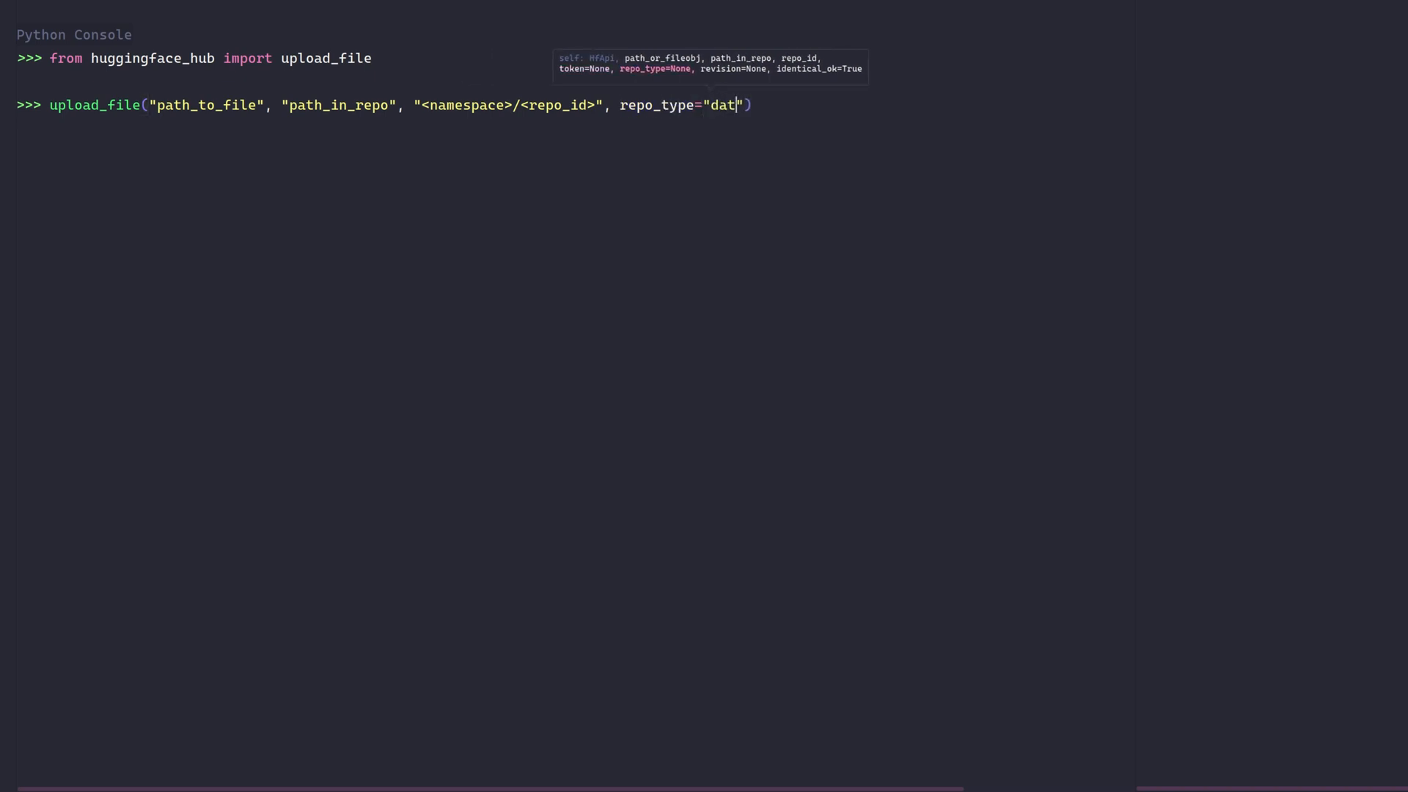
Write '# My dummy model' to /tmp/README.md and upload it as README.md to lysandre/dummy.
type("as")
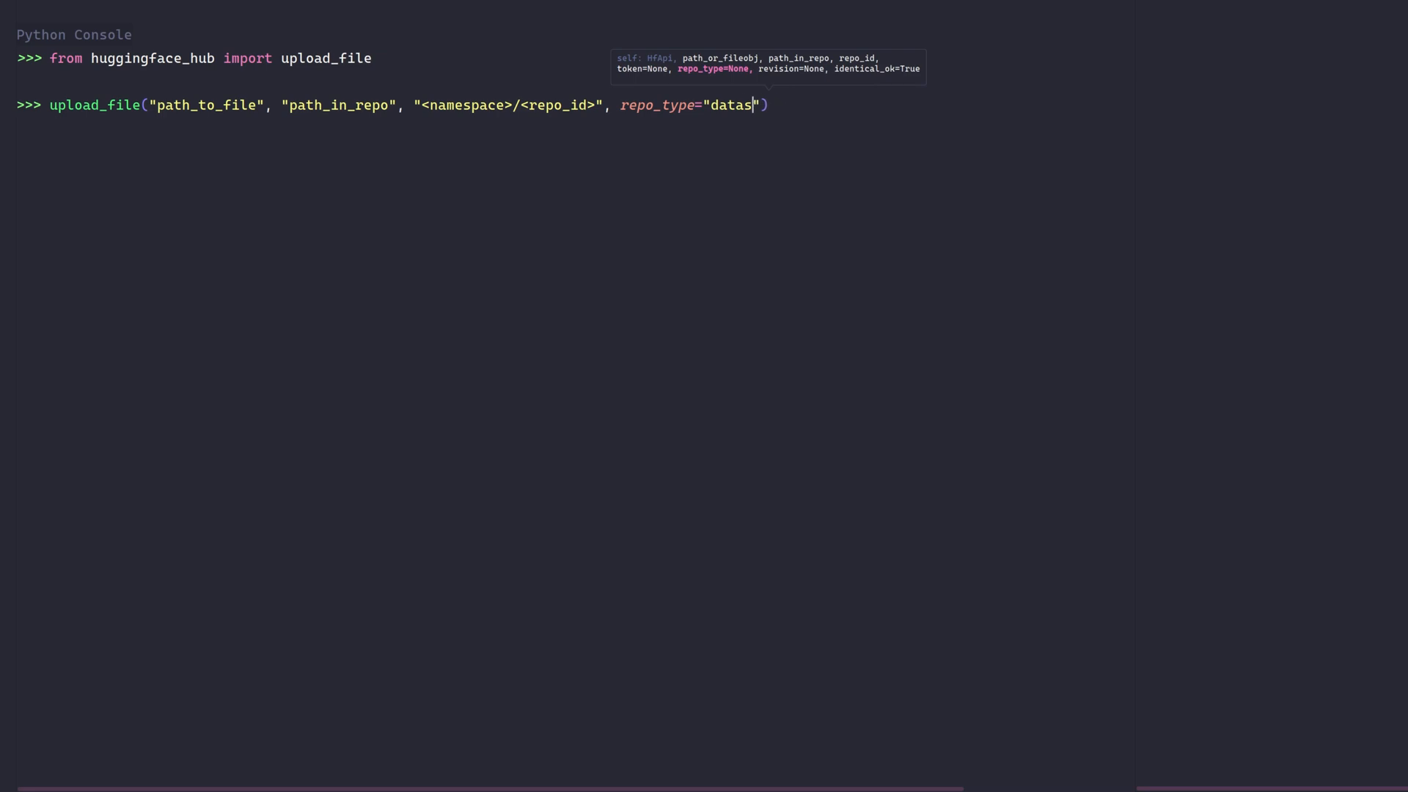
type("space")
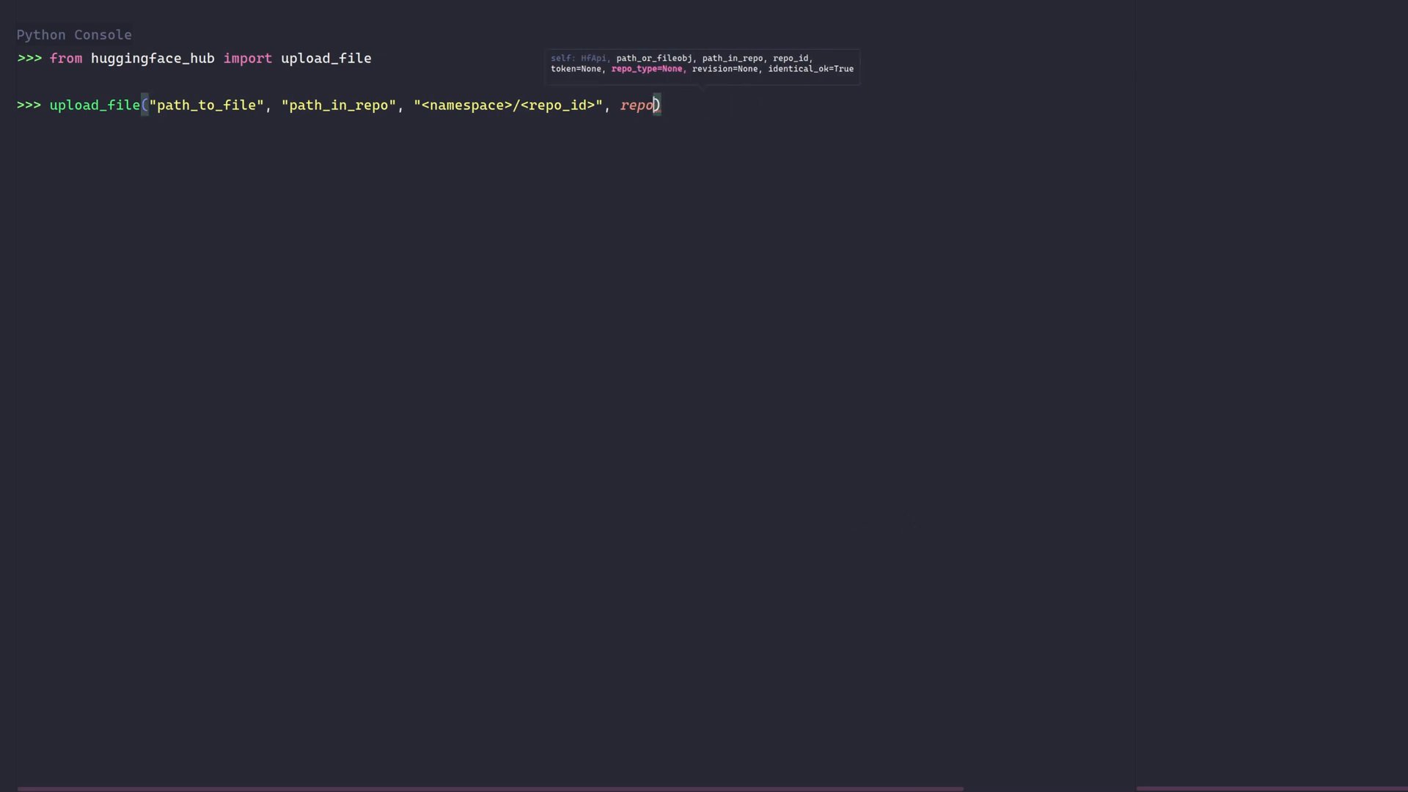
type("wieh")
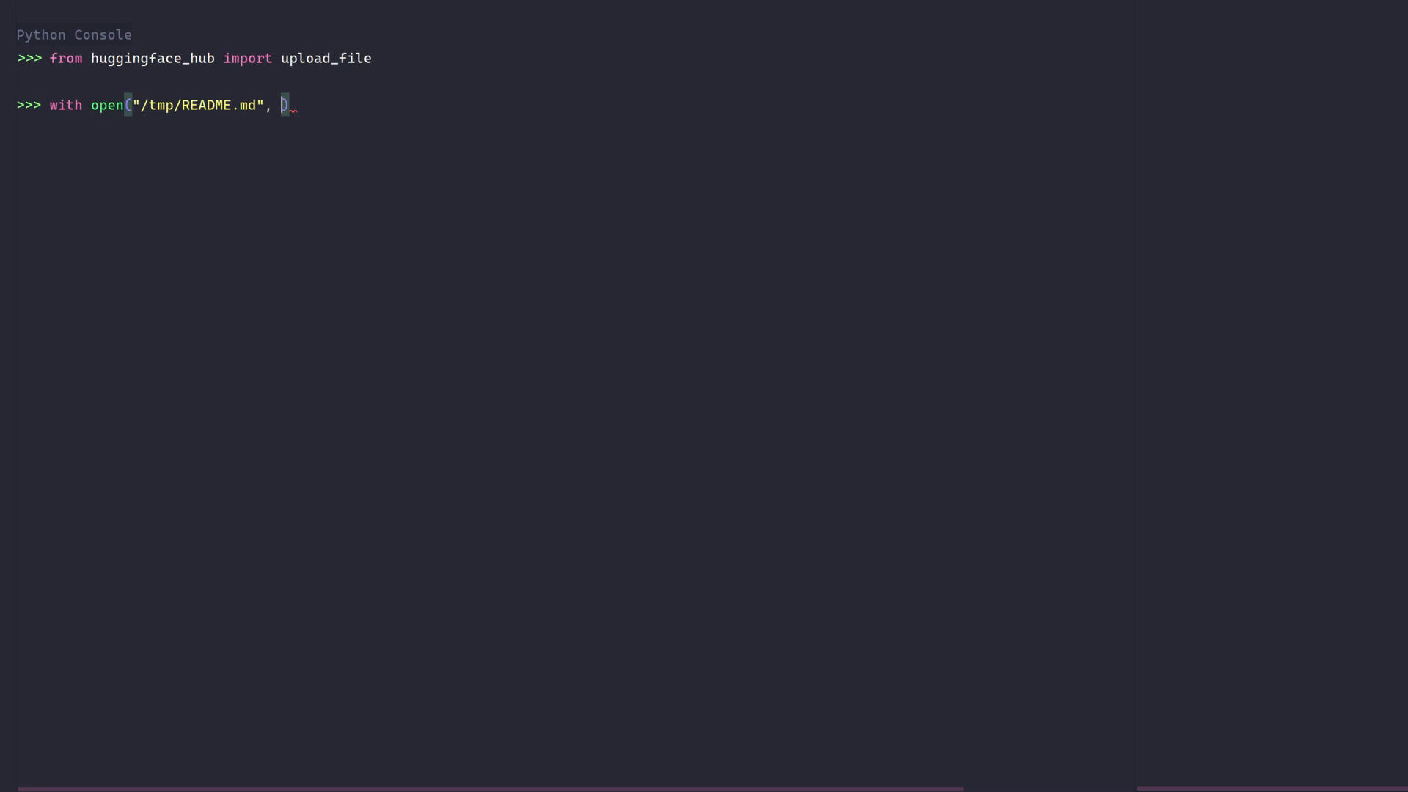
type("\"w+\") as f:")
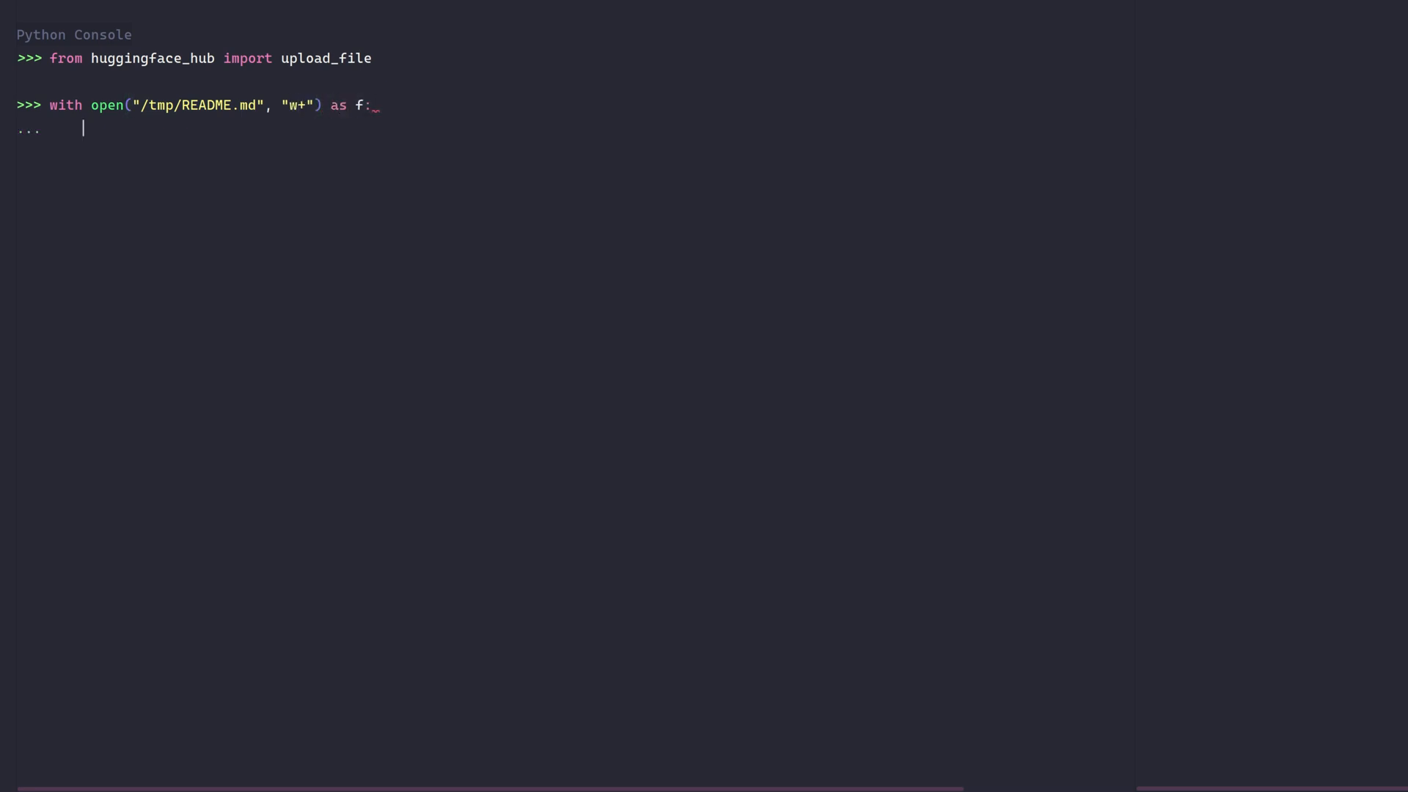
type("f.write(\"# M\")")
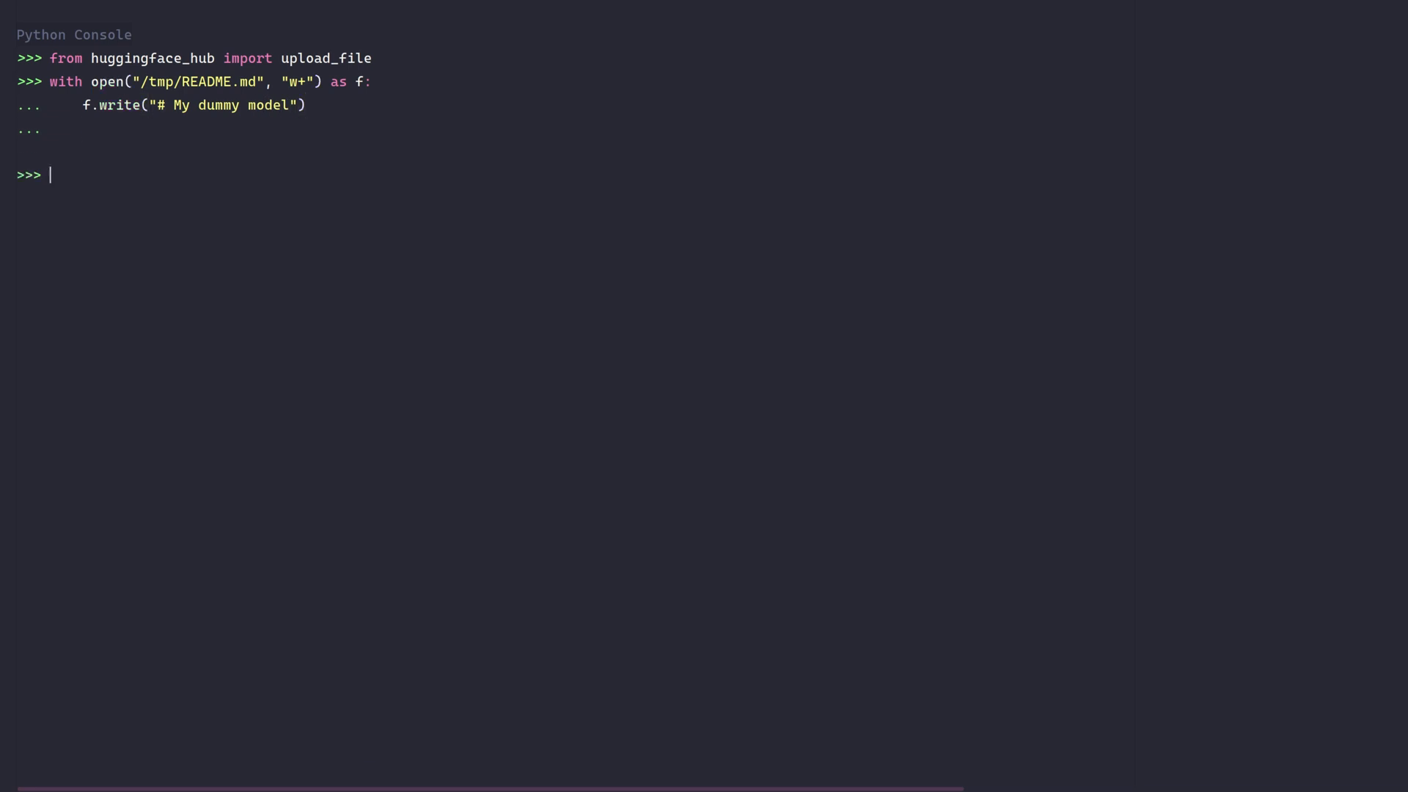
type("upload_file(\"/tmp/README.md\", \"README.md\", repo_id=\"lysandre/dummy\")")
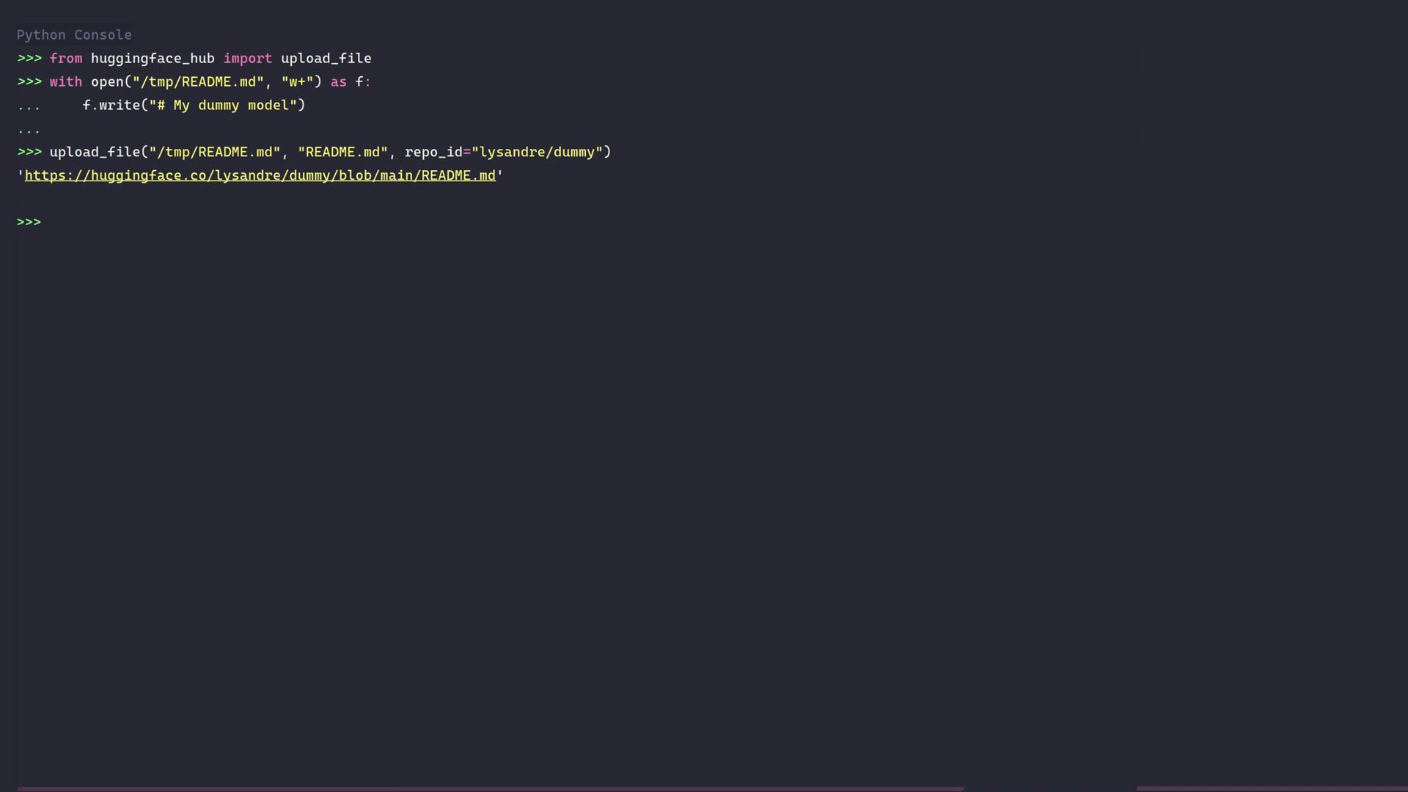
Import delete_file from huggingface_hub and call it on README.md with the repo_id.
type("from huggingfa")
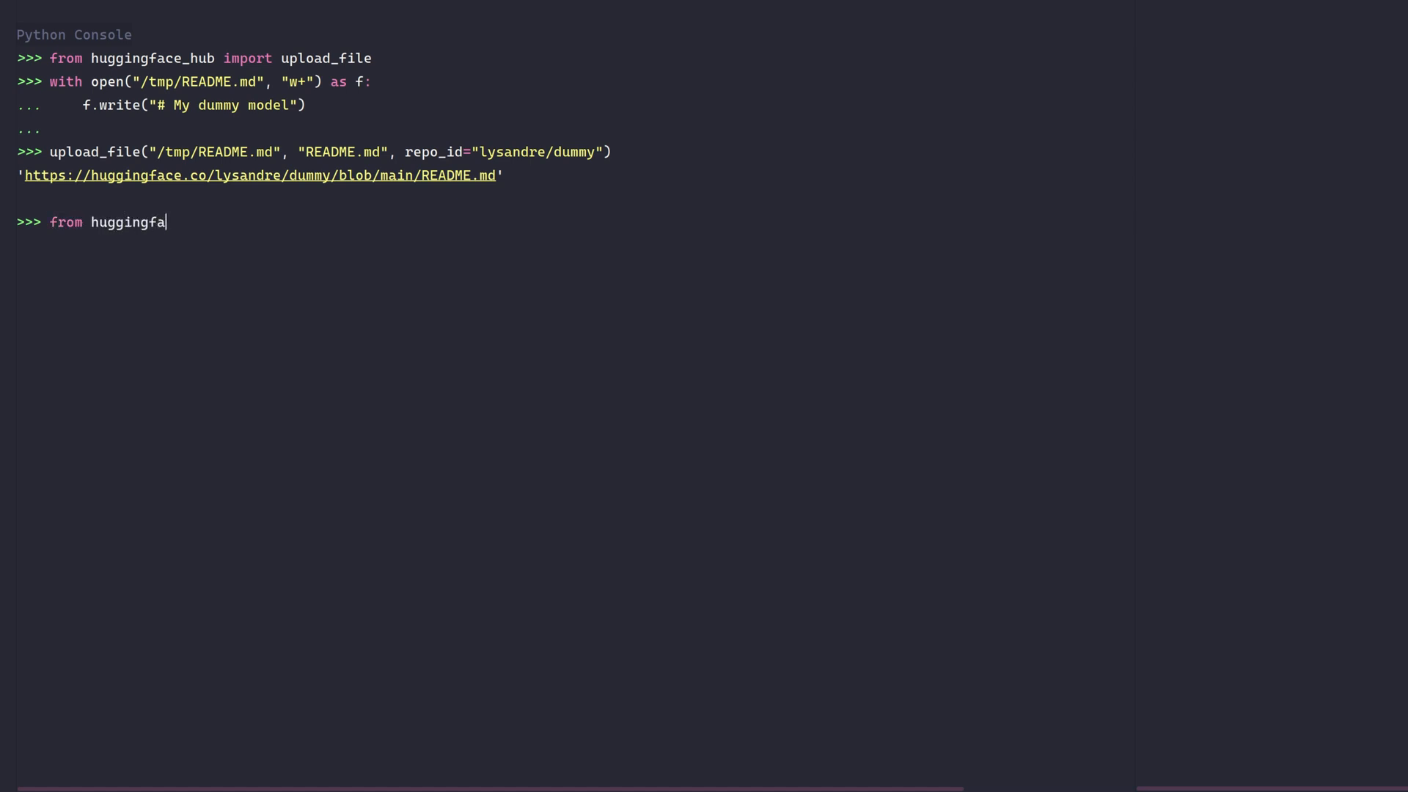
type("ce_hub import delete_file")
type("delete_file(\"RE")
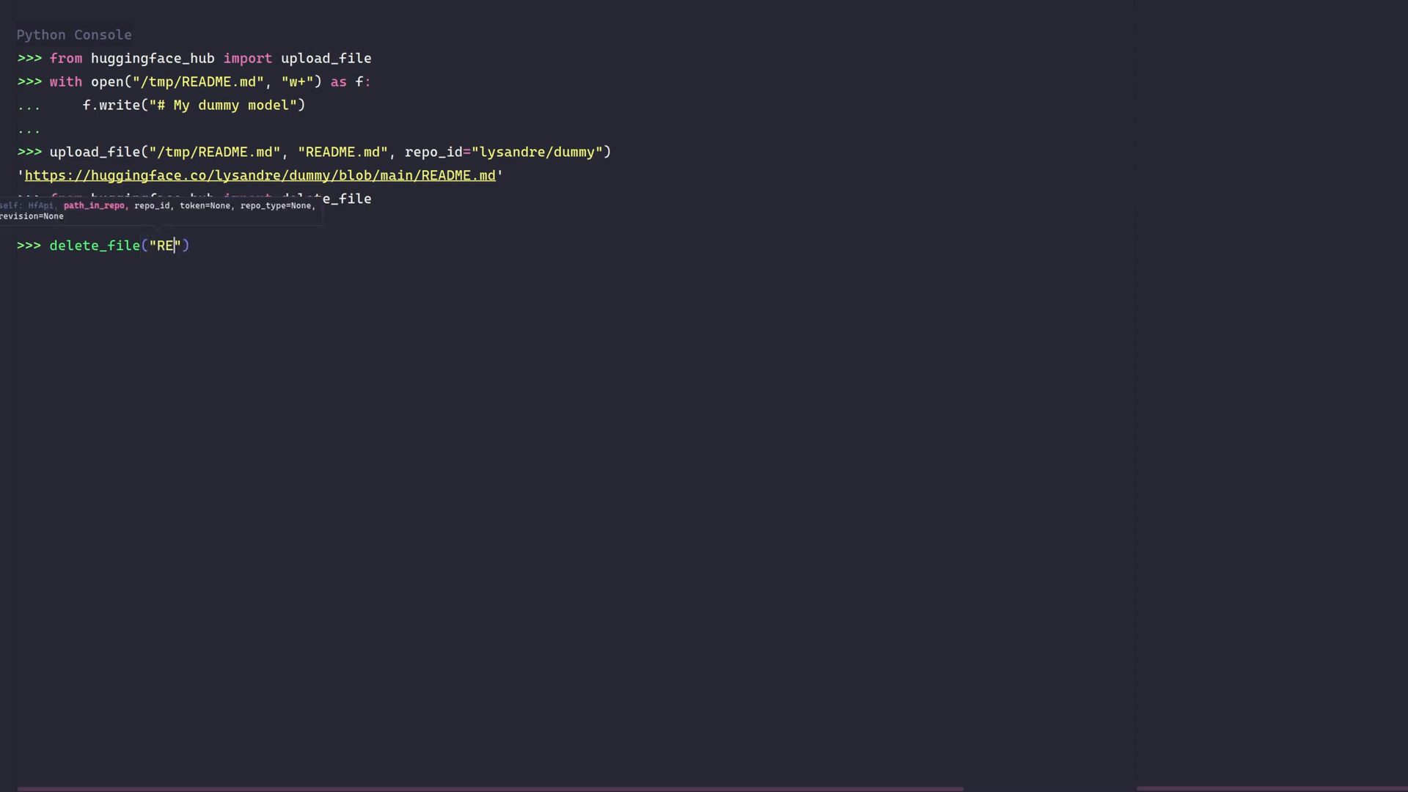
type("ADME.md\", repo_id")
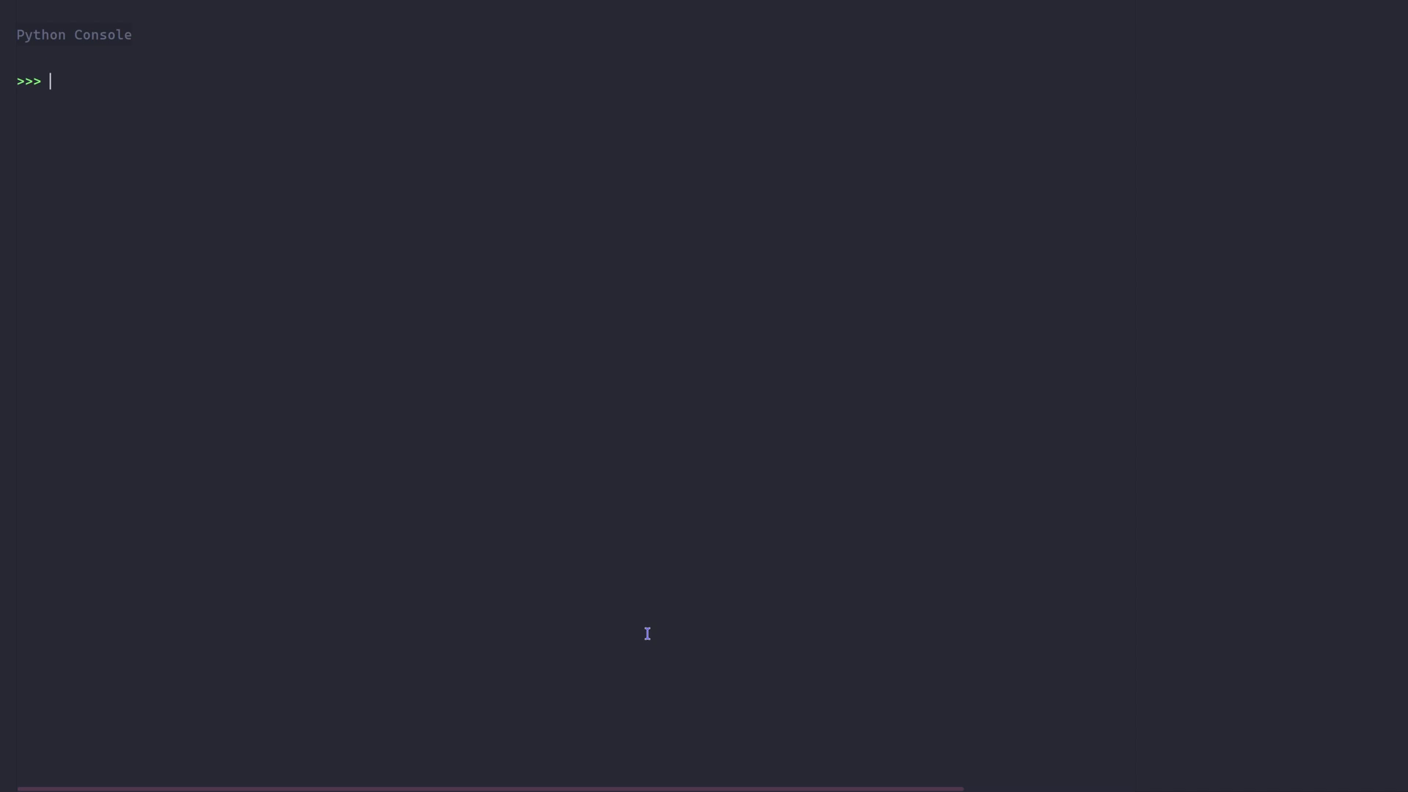
Import Repository and clone lysandre/dummy into local-folder as repo.
type("from huggingface_hub import Repository")
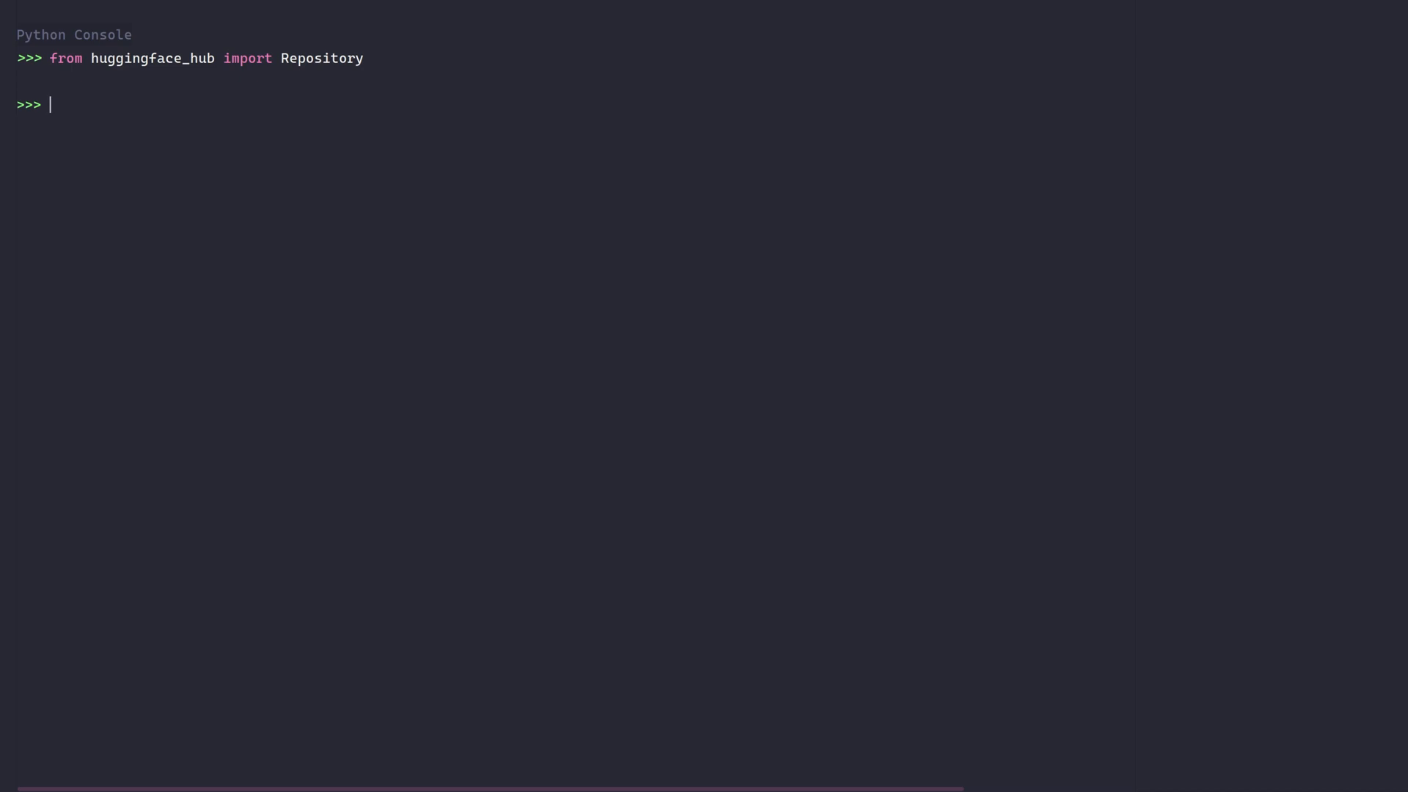
type("repo =")
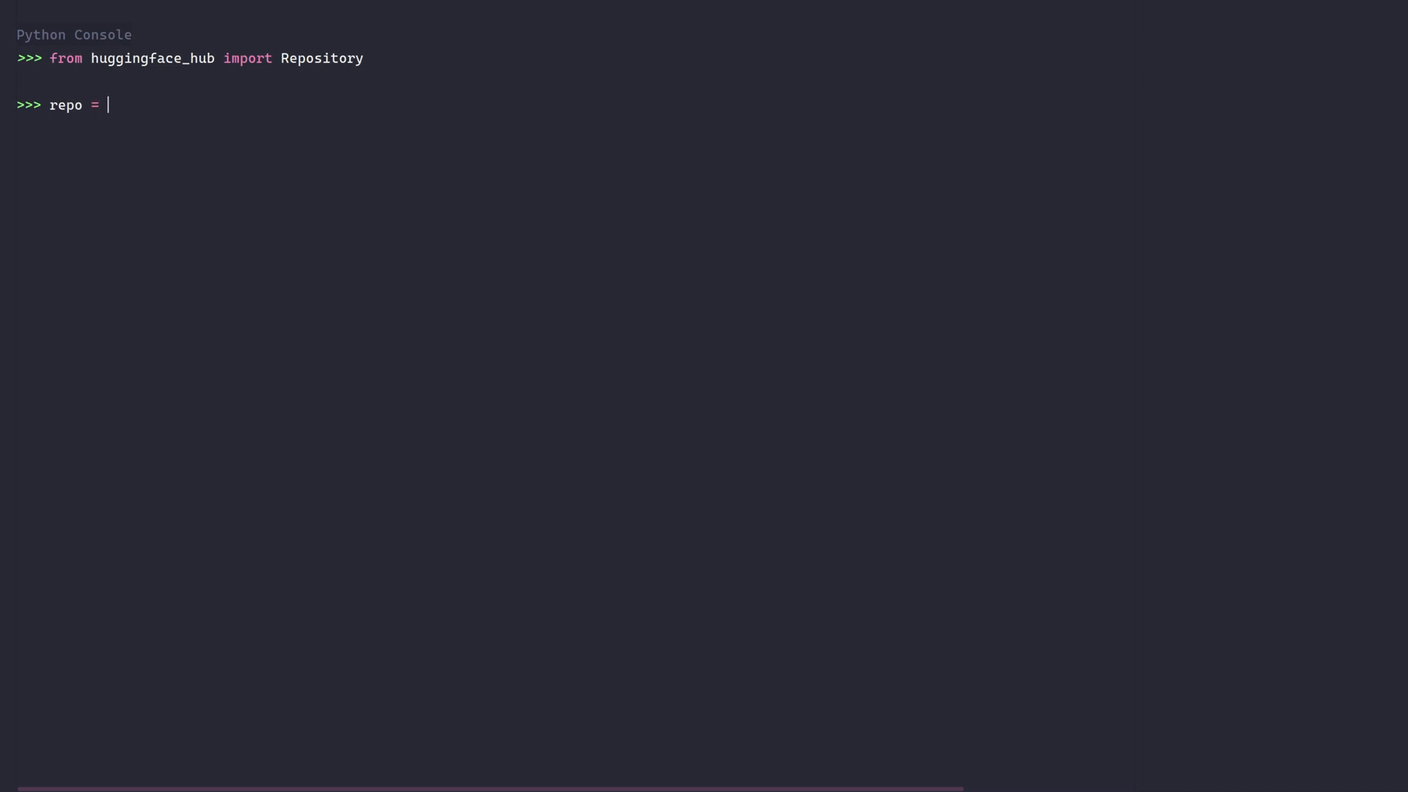
type("Repository(\"local-folder\", clone_from=\"lysandre/dummy\")")
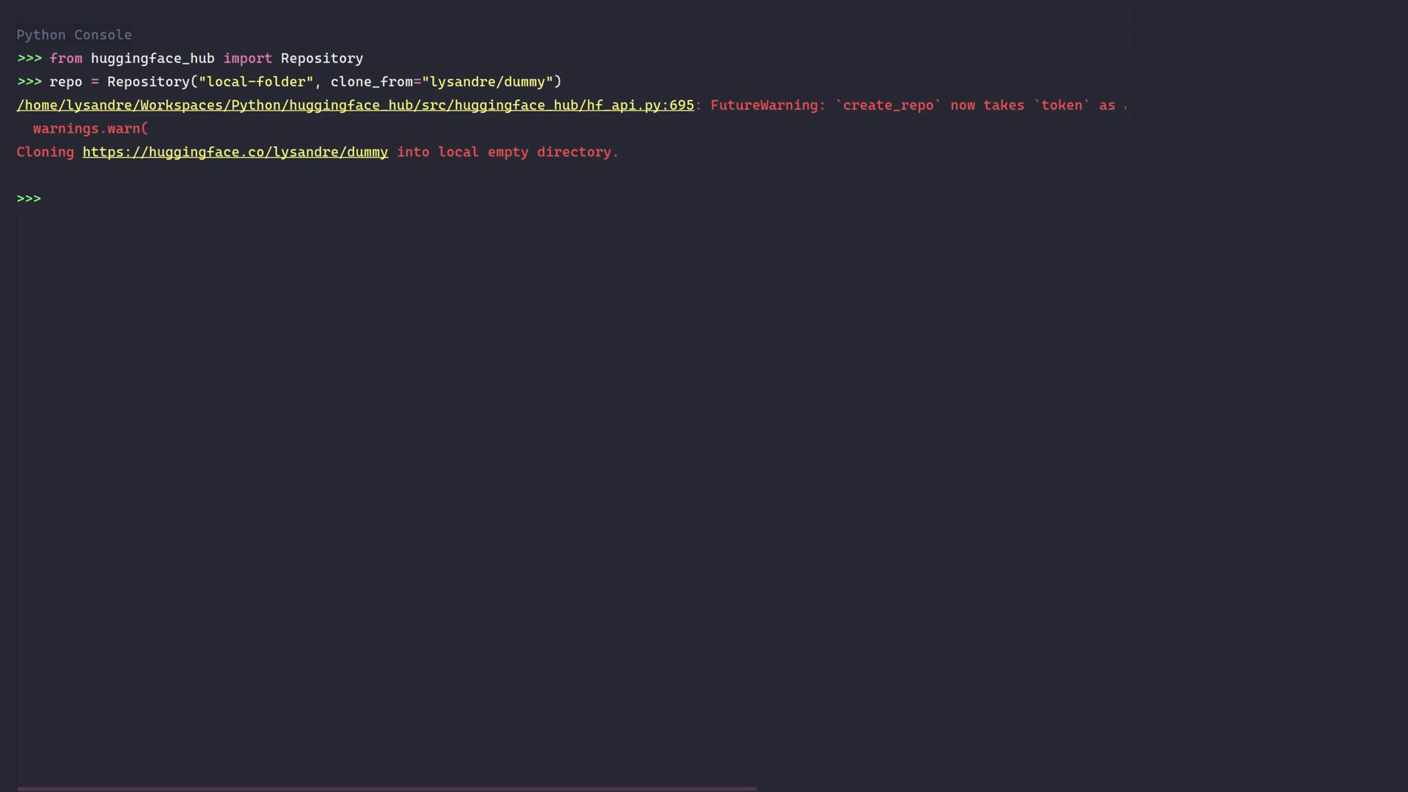
Load the model and tokenizer from /tmp/cool-model with transformers Auto classes.
type("from transformers import AutoModelForSequenceClassification, AutoTokenizer")
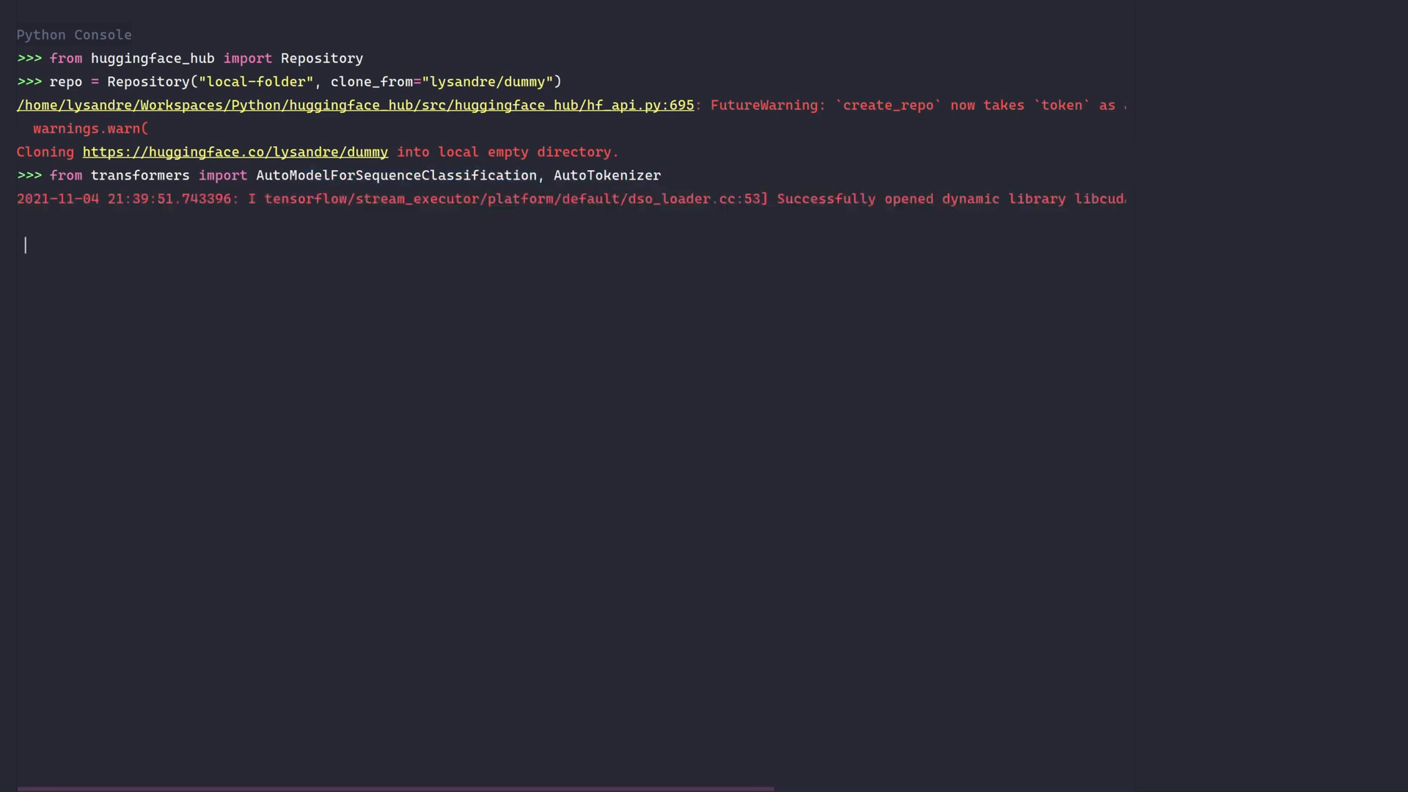
type("model = AutoModelForSequenceClassification.from_pretrained(\"/tmp/cool-model\")")
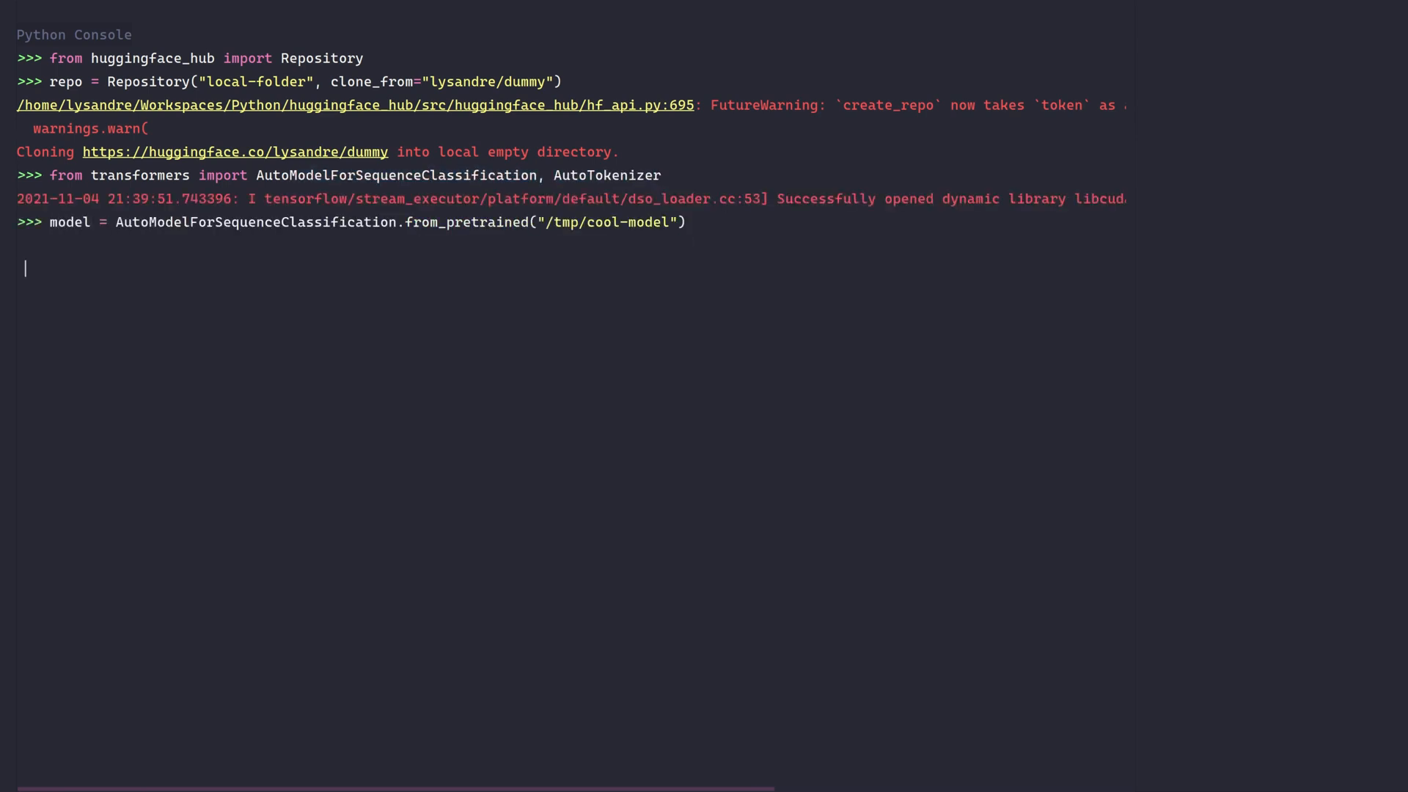
type("tokenizer = AutoTokenizer.from_pretrained(\"/tmp/cool-model\")")
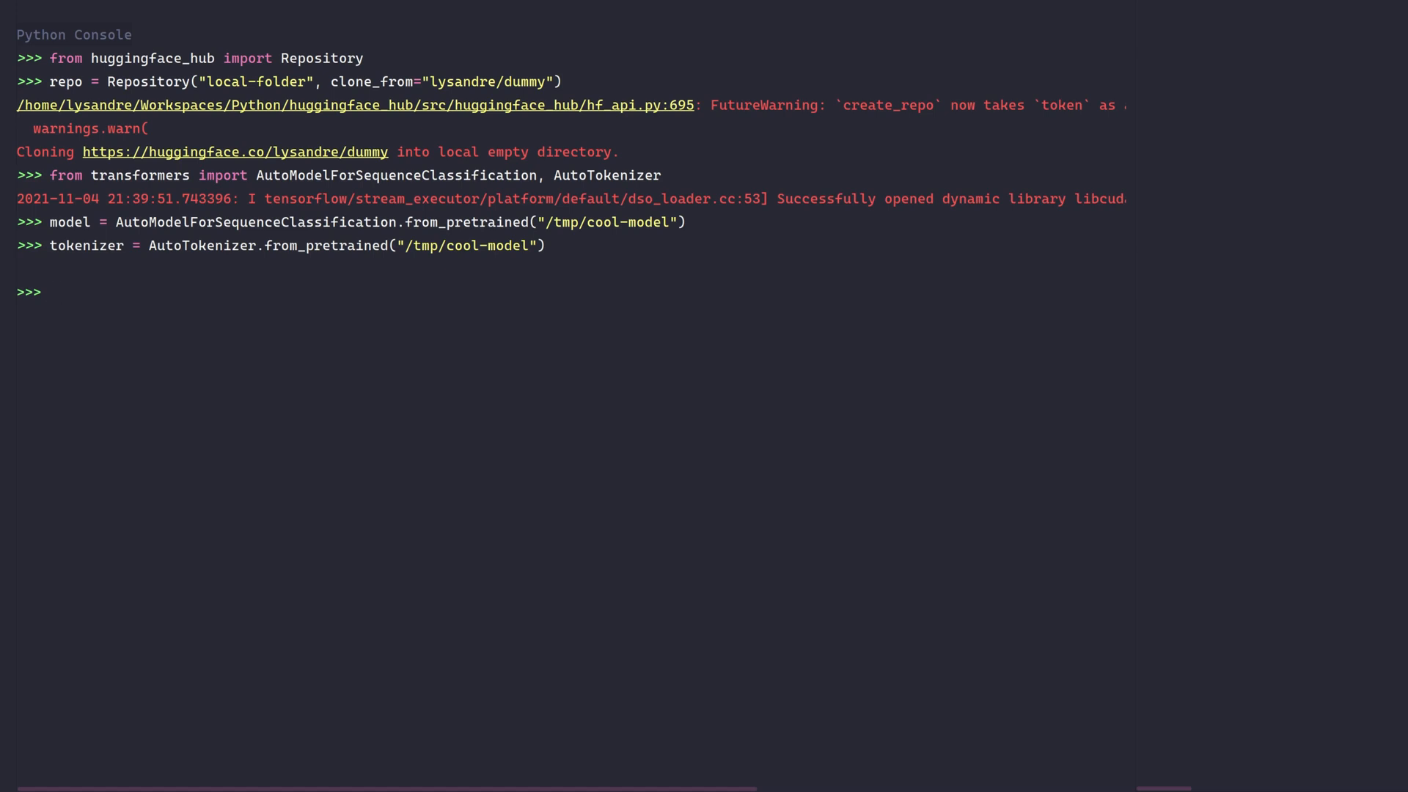
Run repo.git_pull() and save the model and tokenizer into repo.local_dir.
type("repo.git")
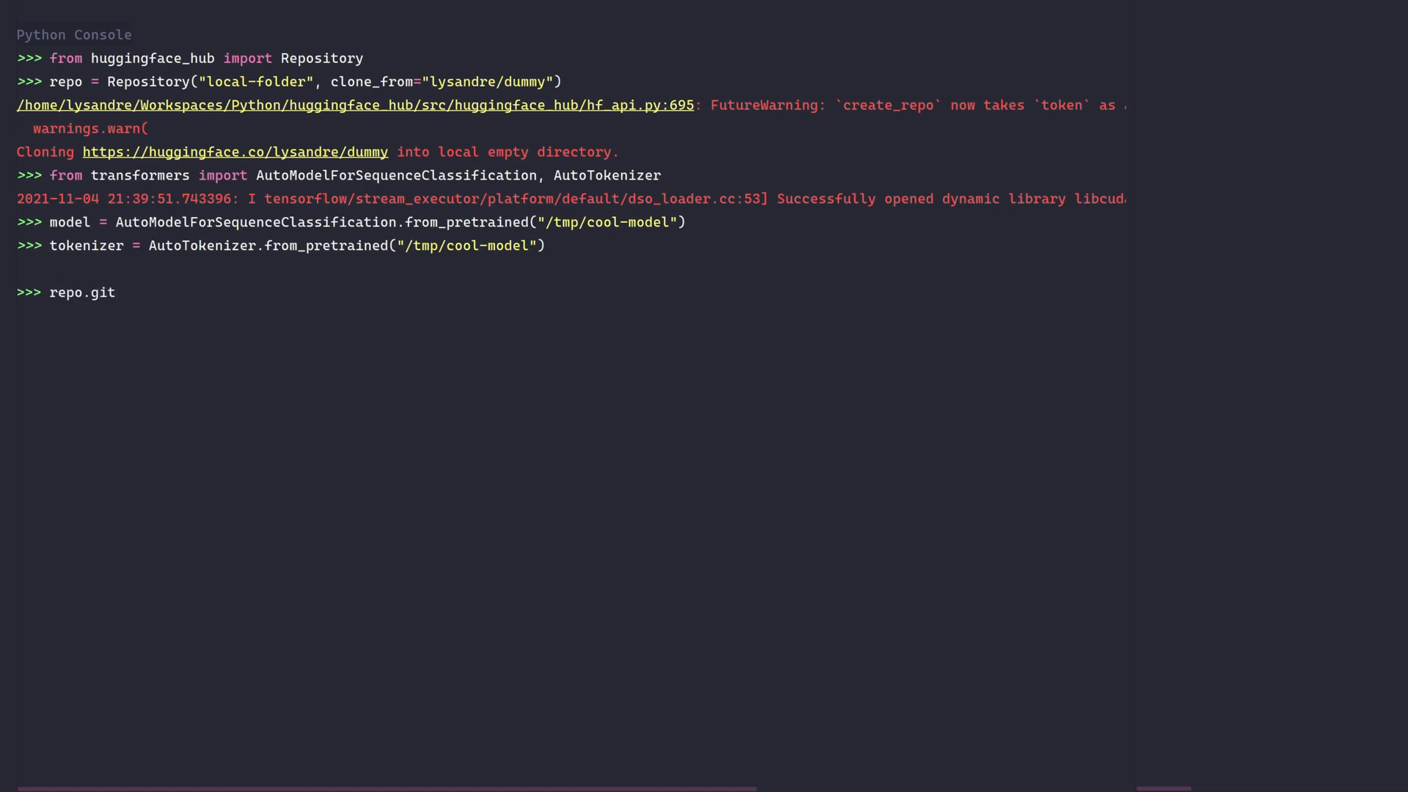
type("_pull()")
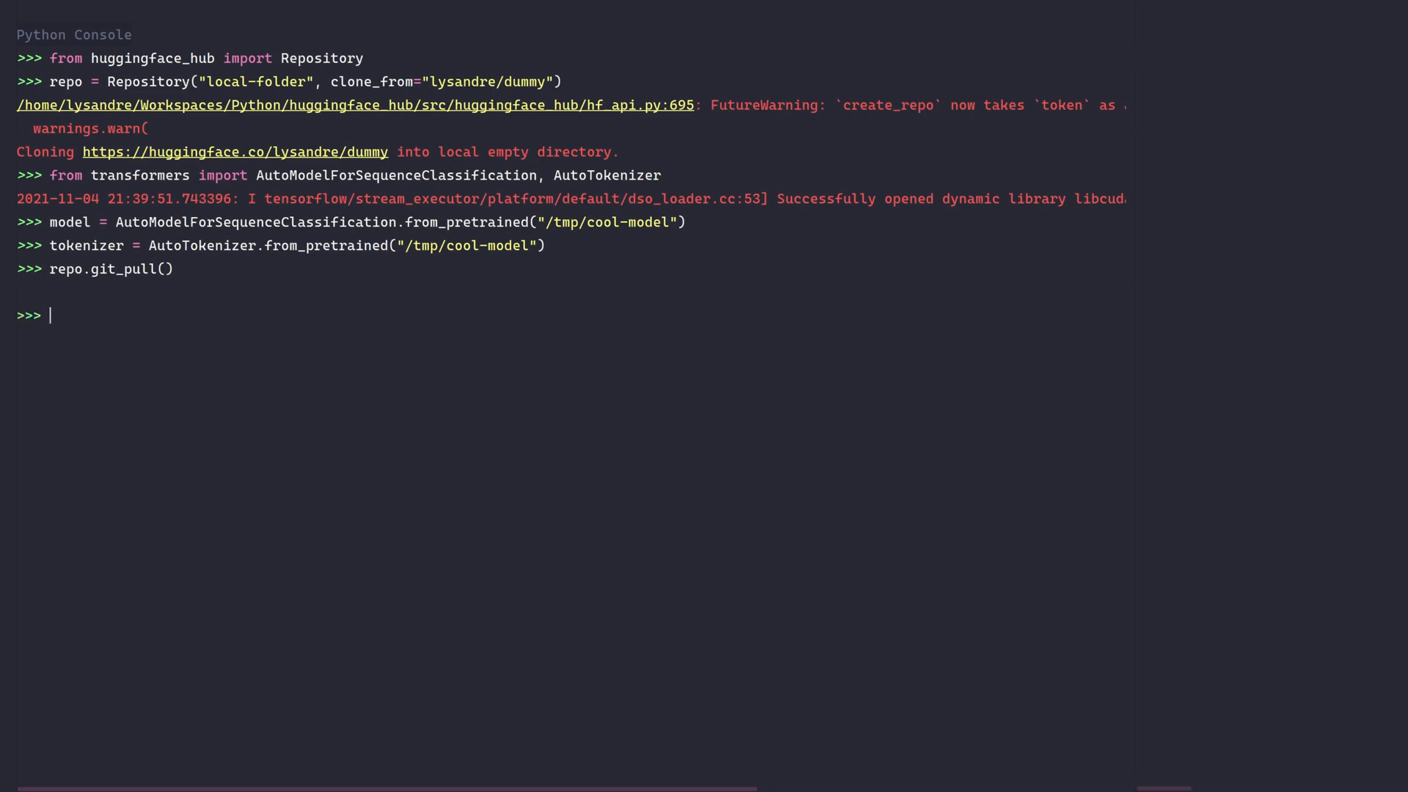
type("model.s")
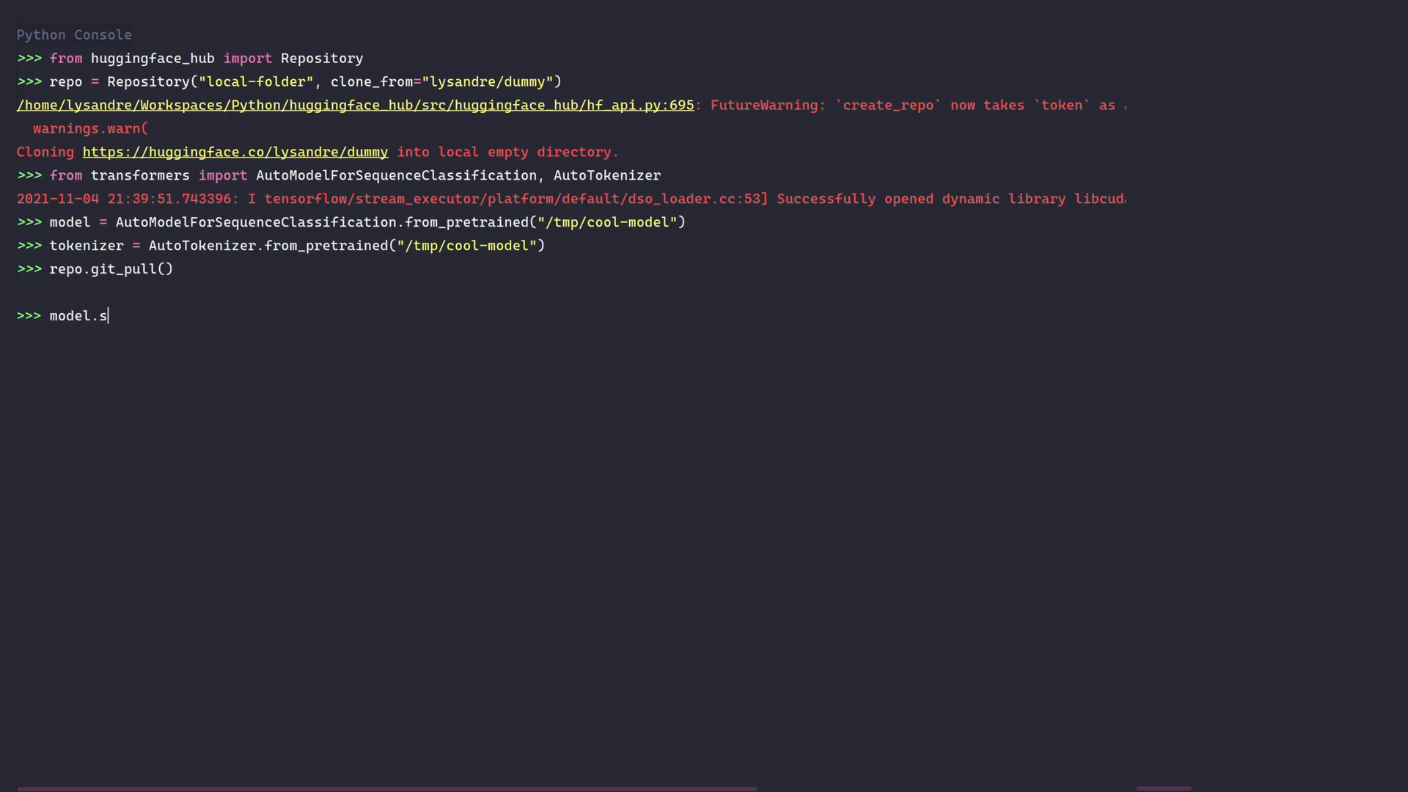
type("ave_pretrained(repo.local_dir)")
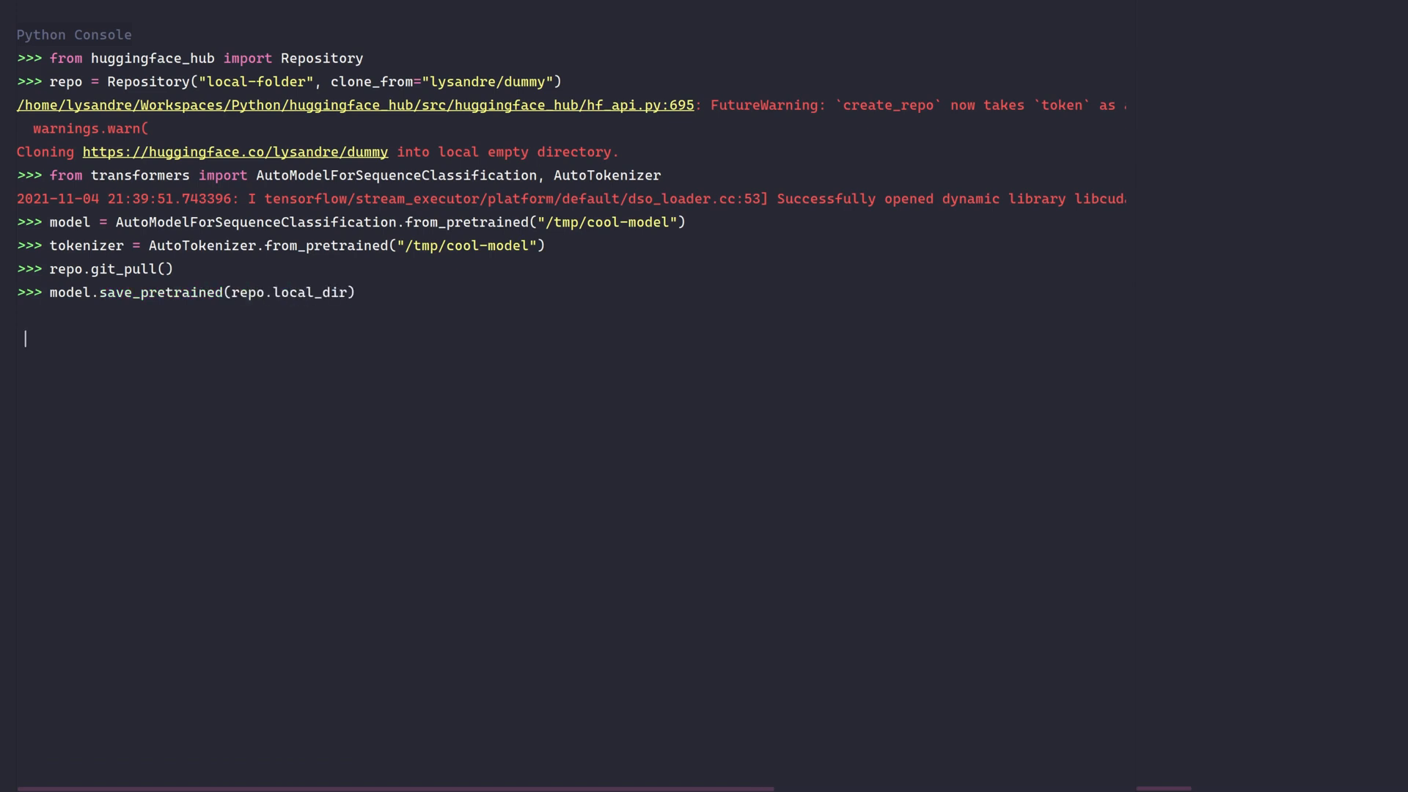
type("tokenize.save_pretrained(")
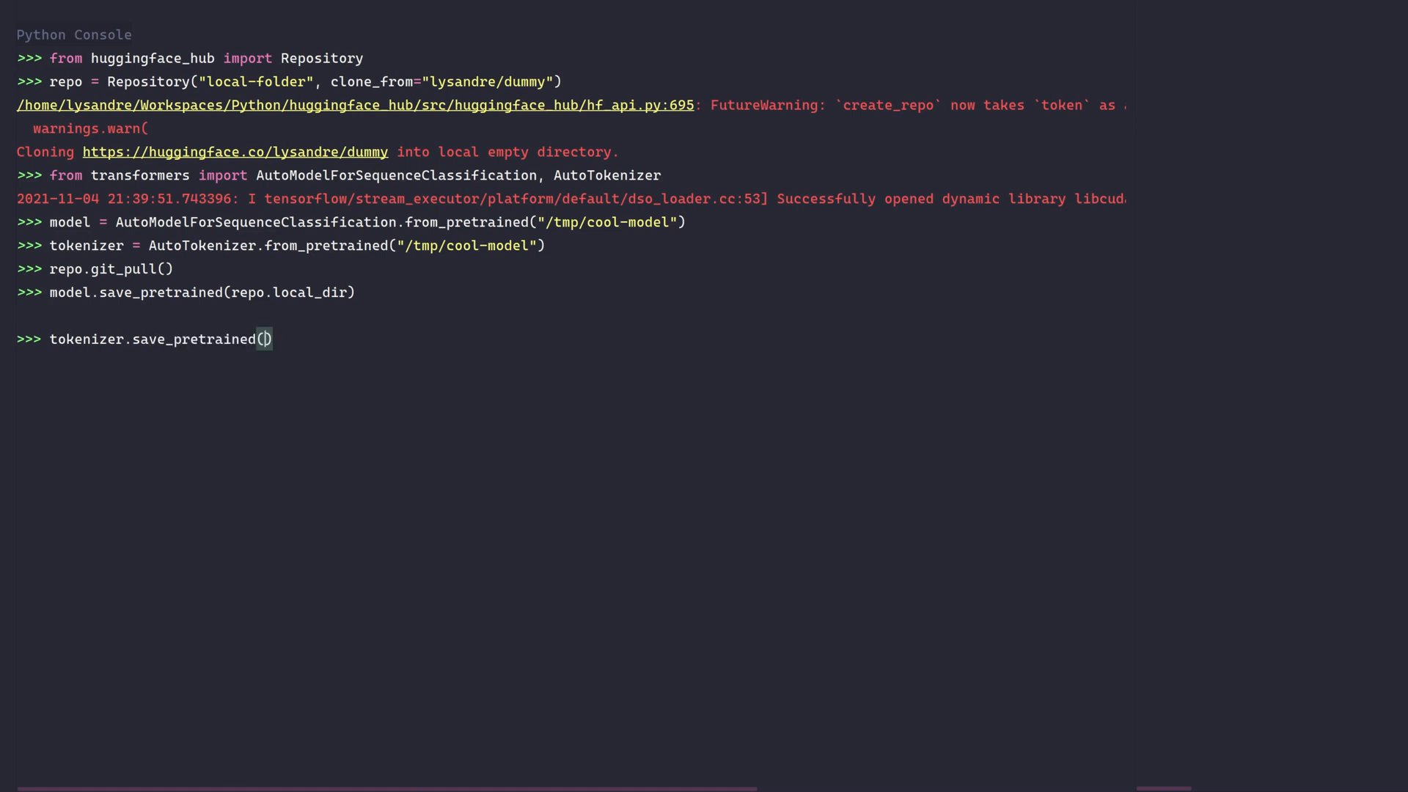
type("repo.local_dir")
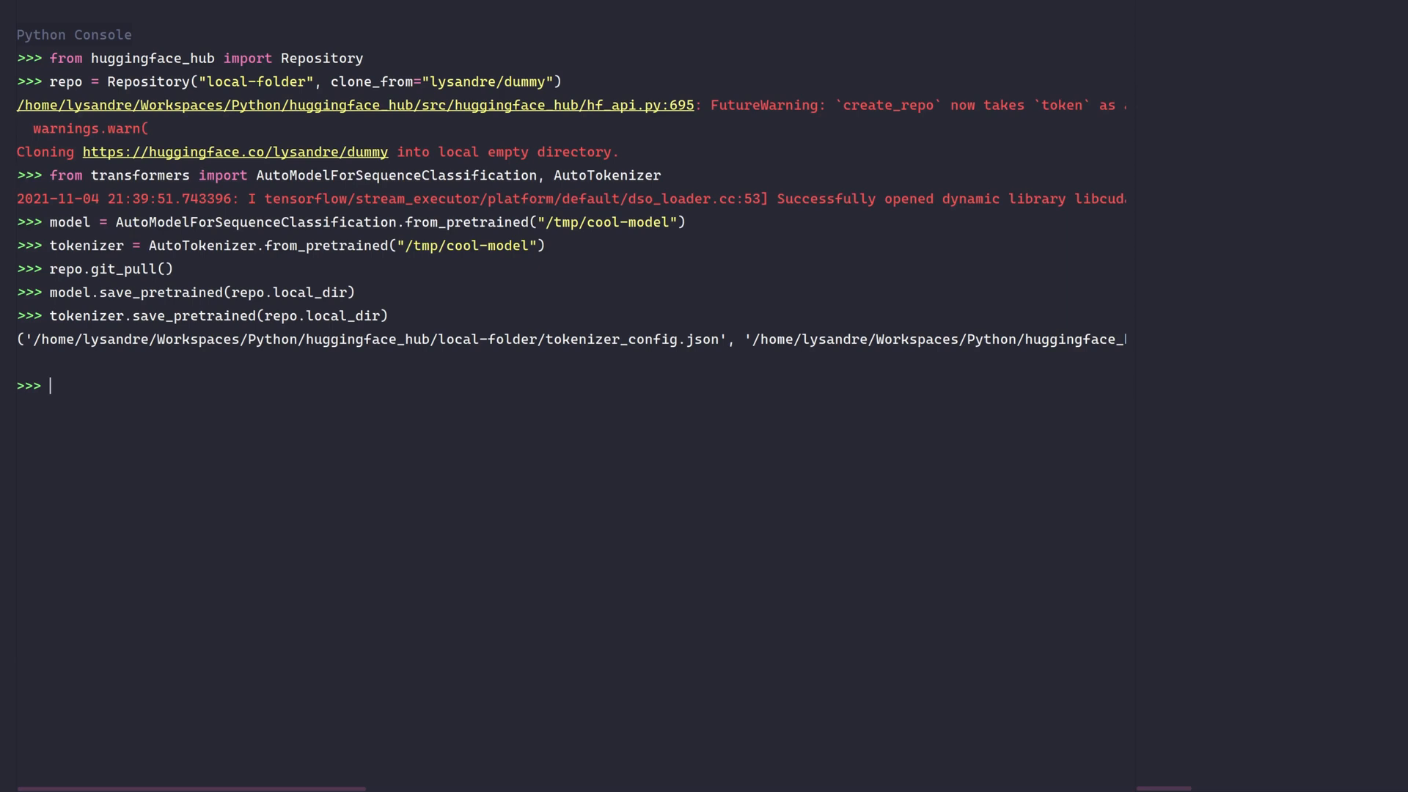
Run git_add, git_commit("Added model and tokenizer") and git_push on the repo.
type("repo.git")
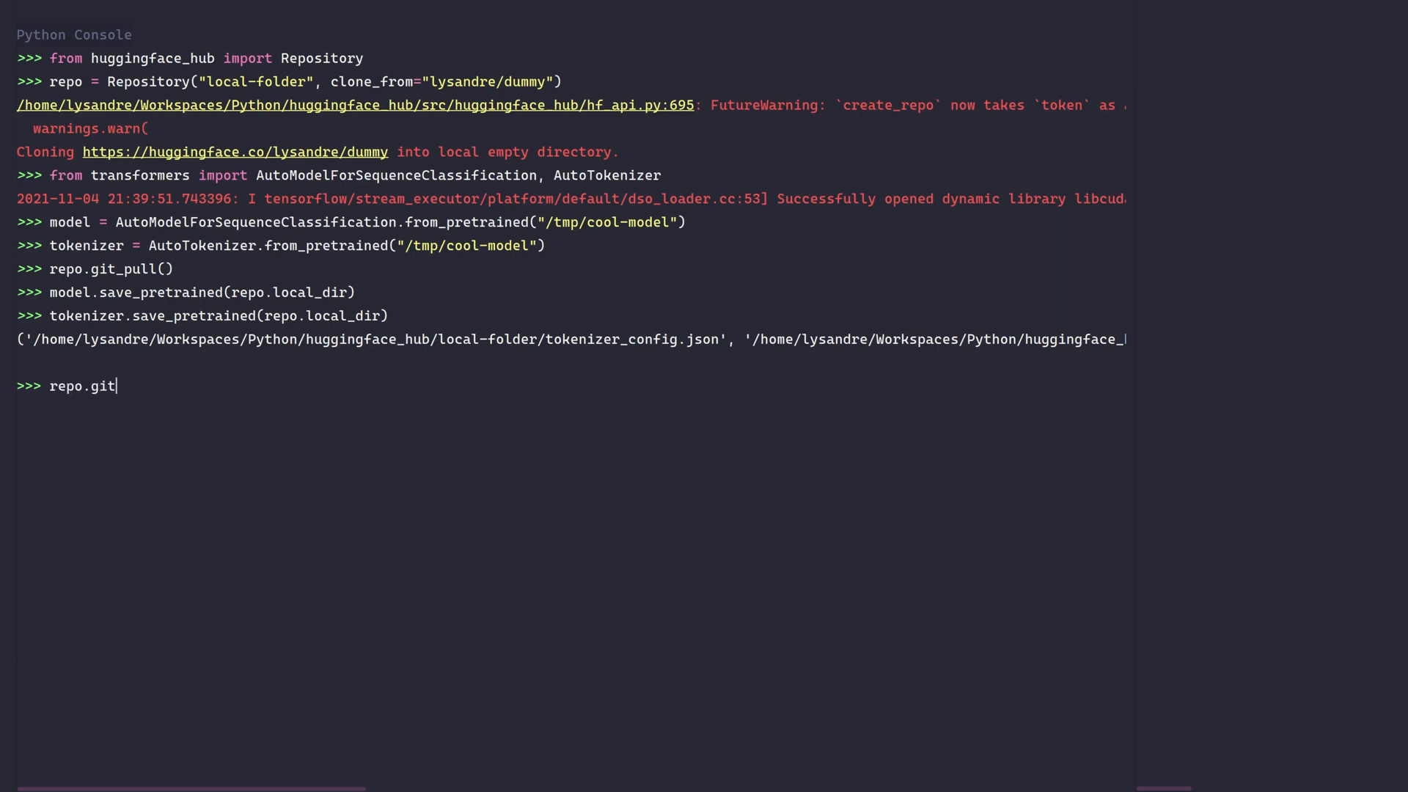
type("_add()")
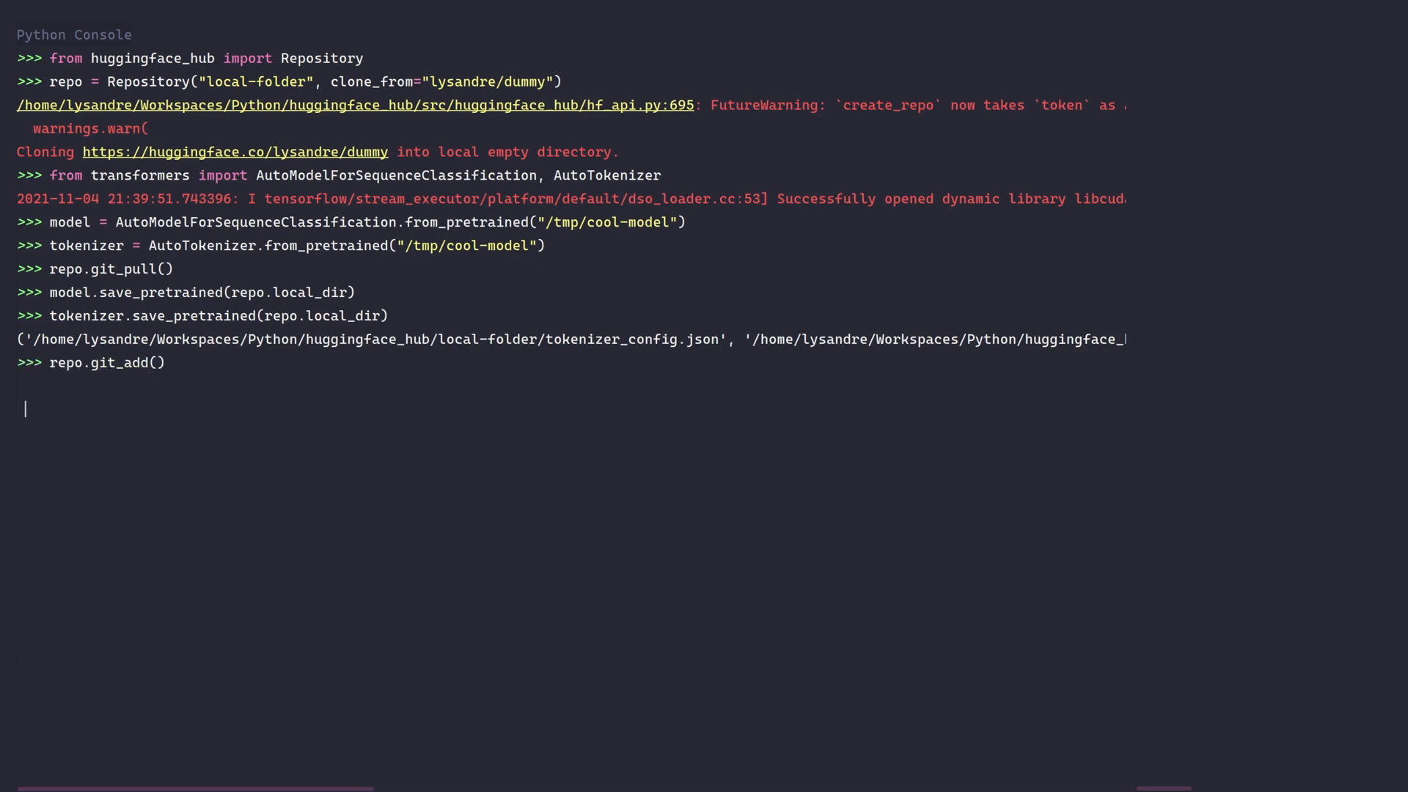
type("repo")
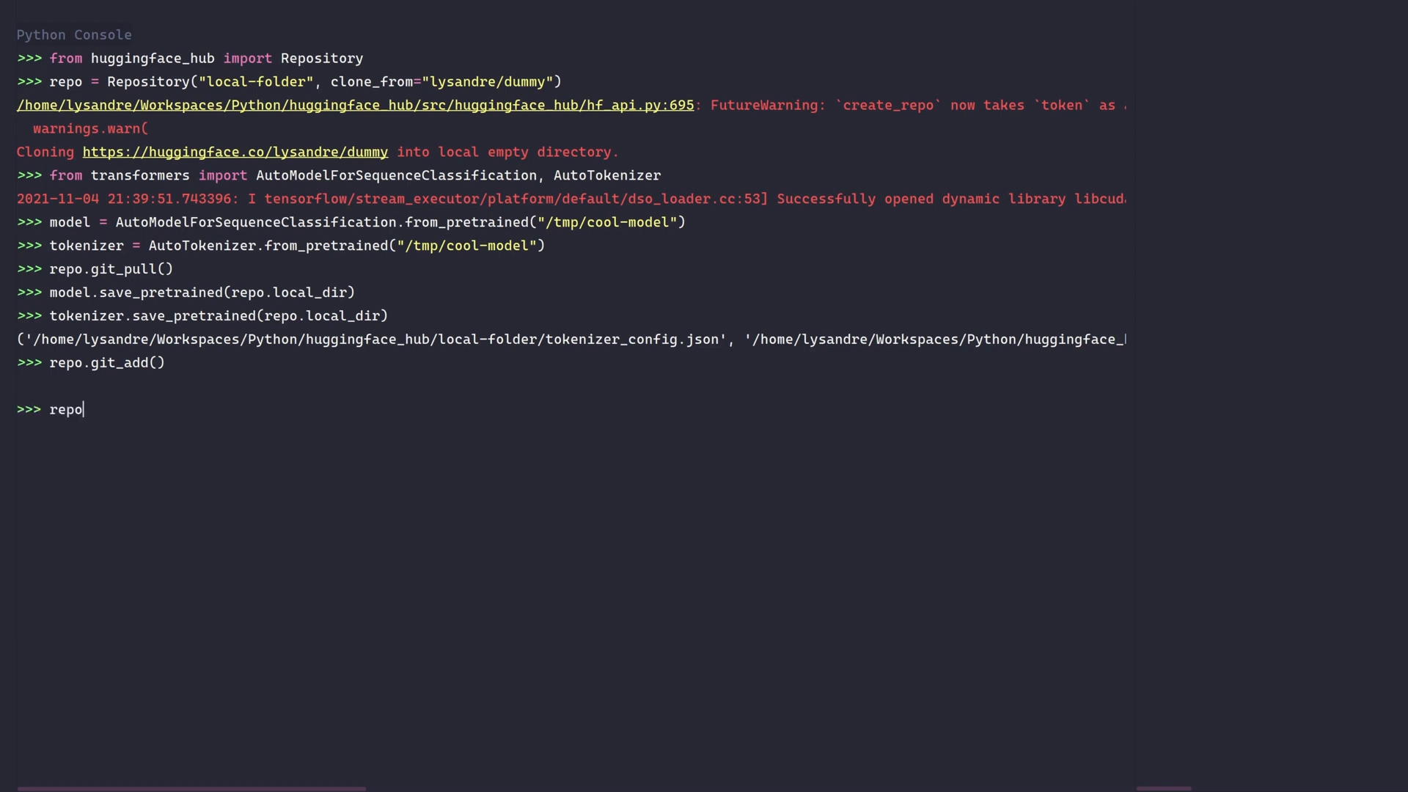
type(".git_commit(\"Added model and tokenizer\"")
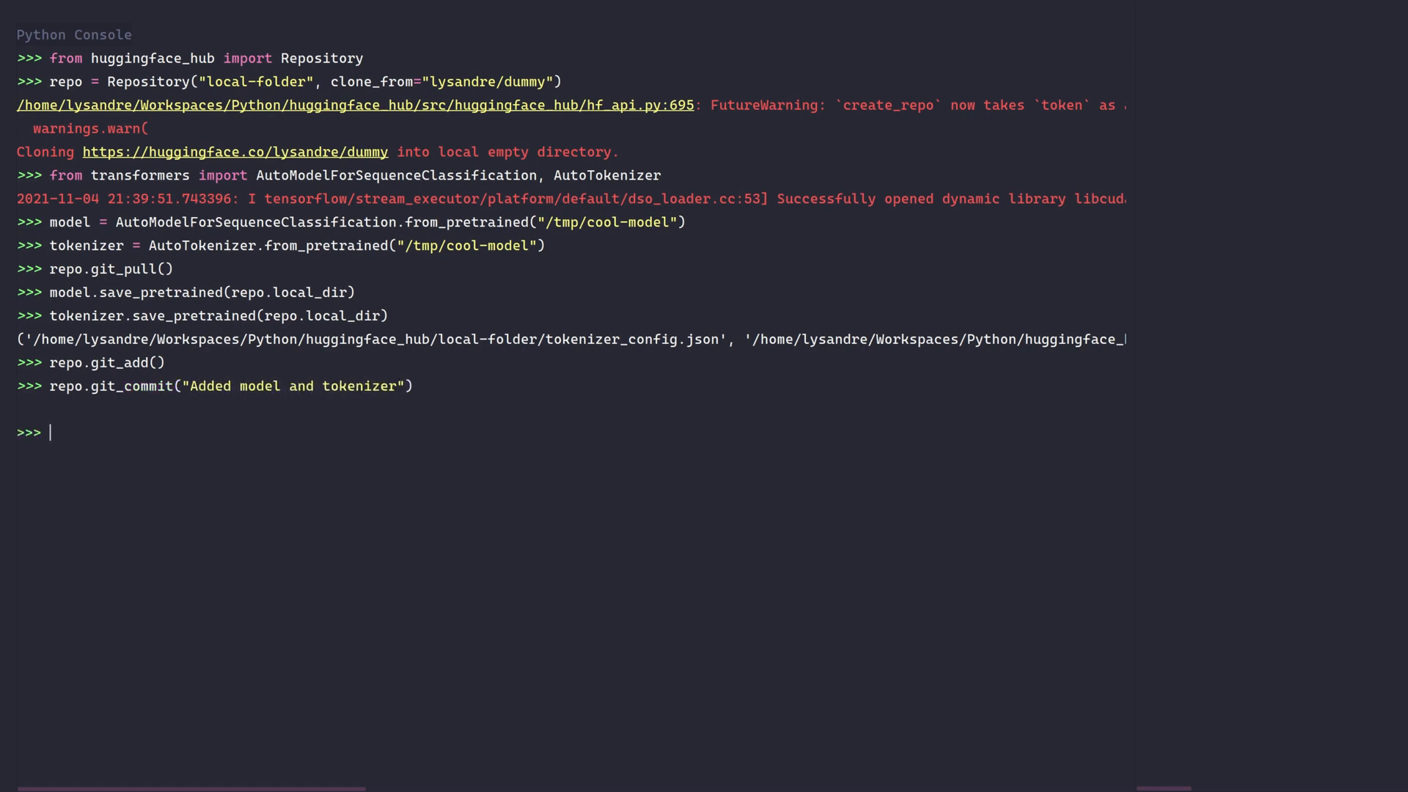
type("repo.git_push()")
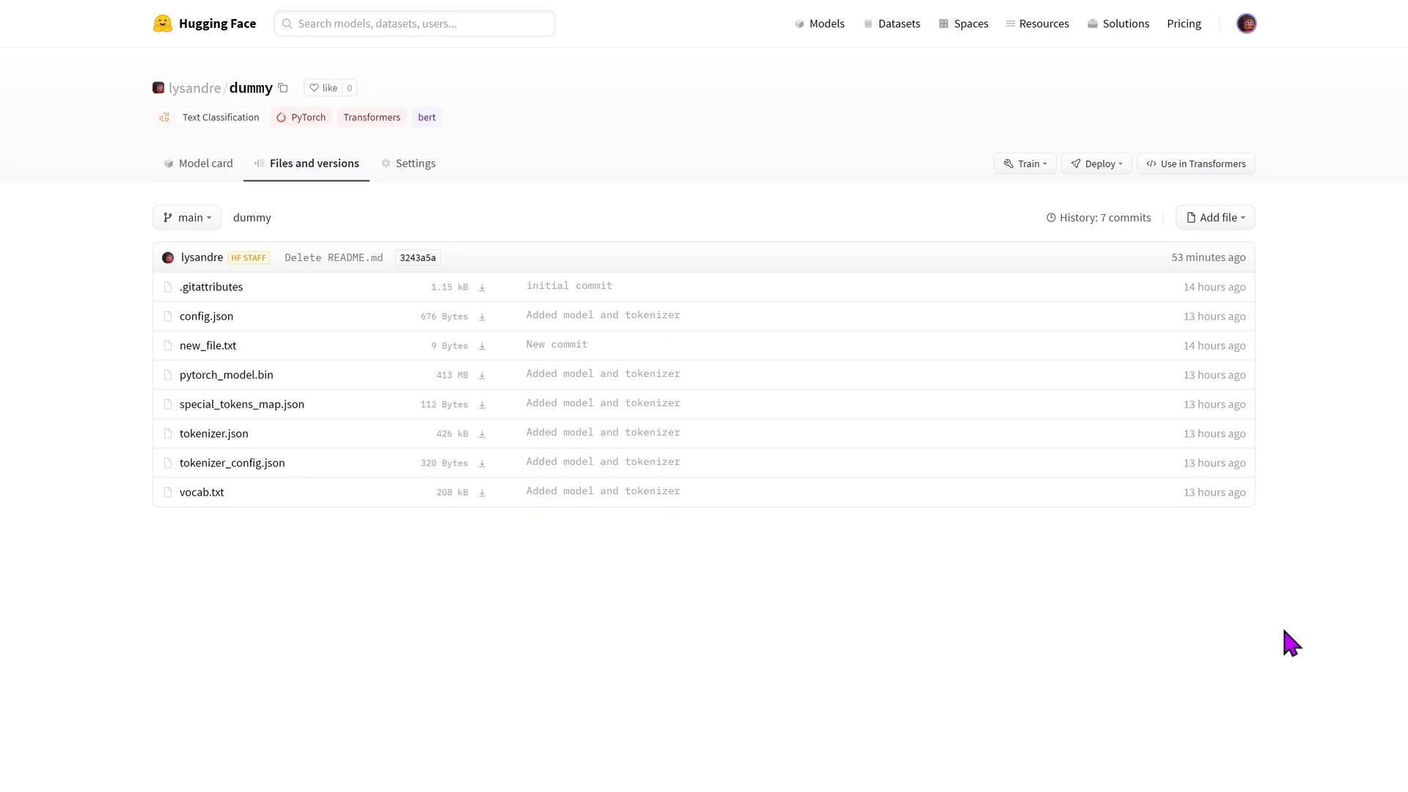
mouse_move(342, 258)
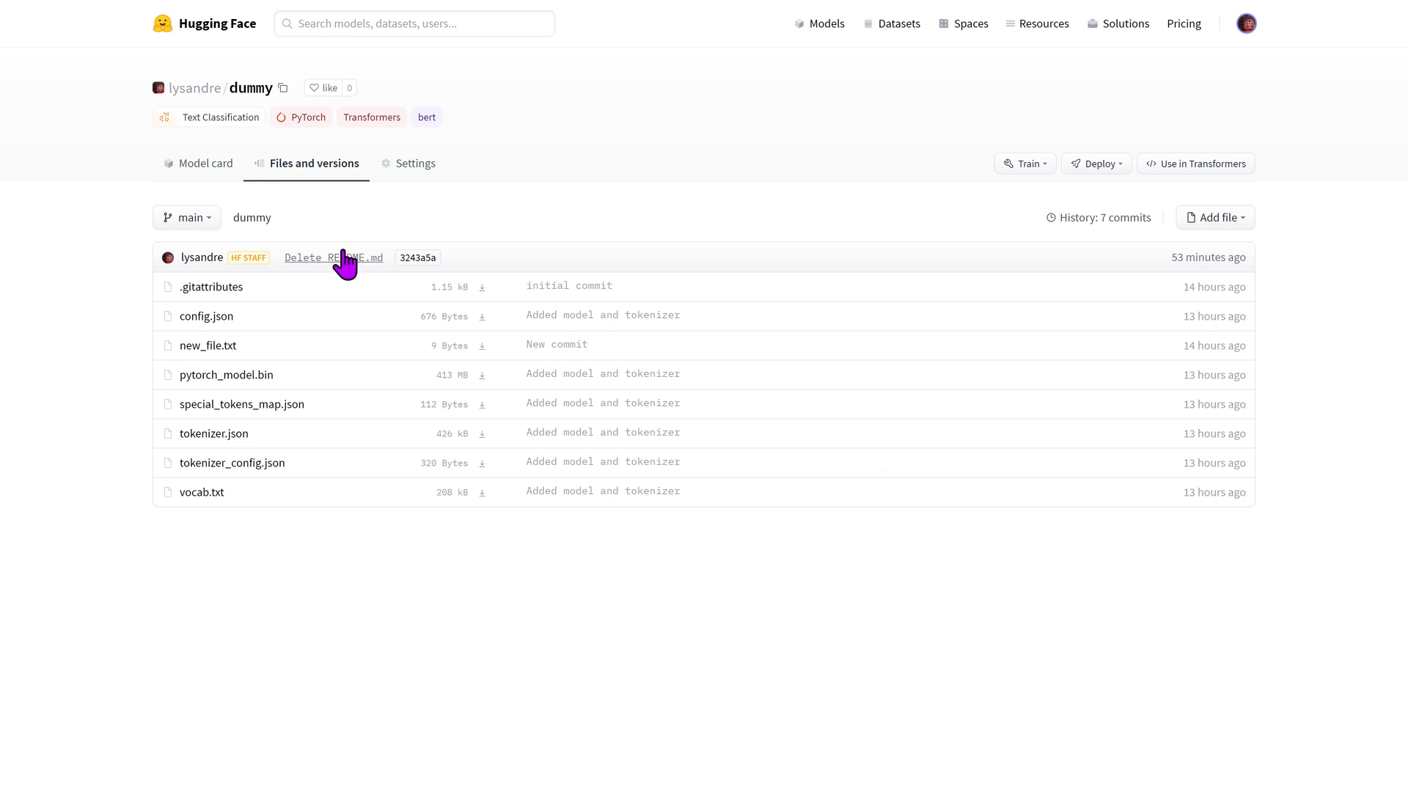
View the dummy repo's model card page, which has no model card yet.
left_click(205, 163)
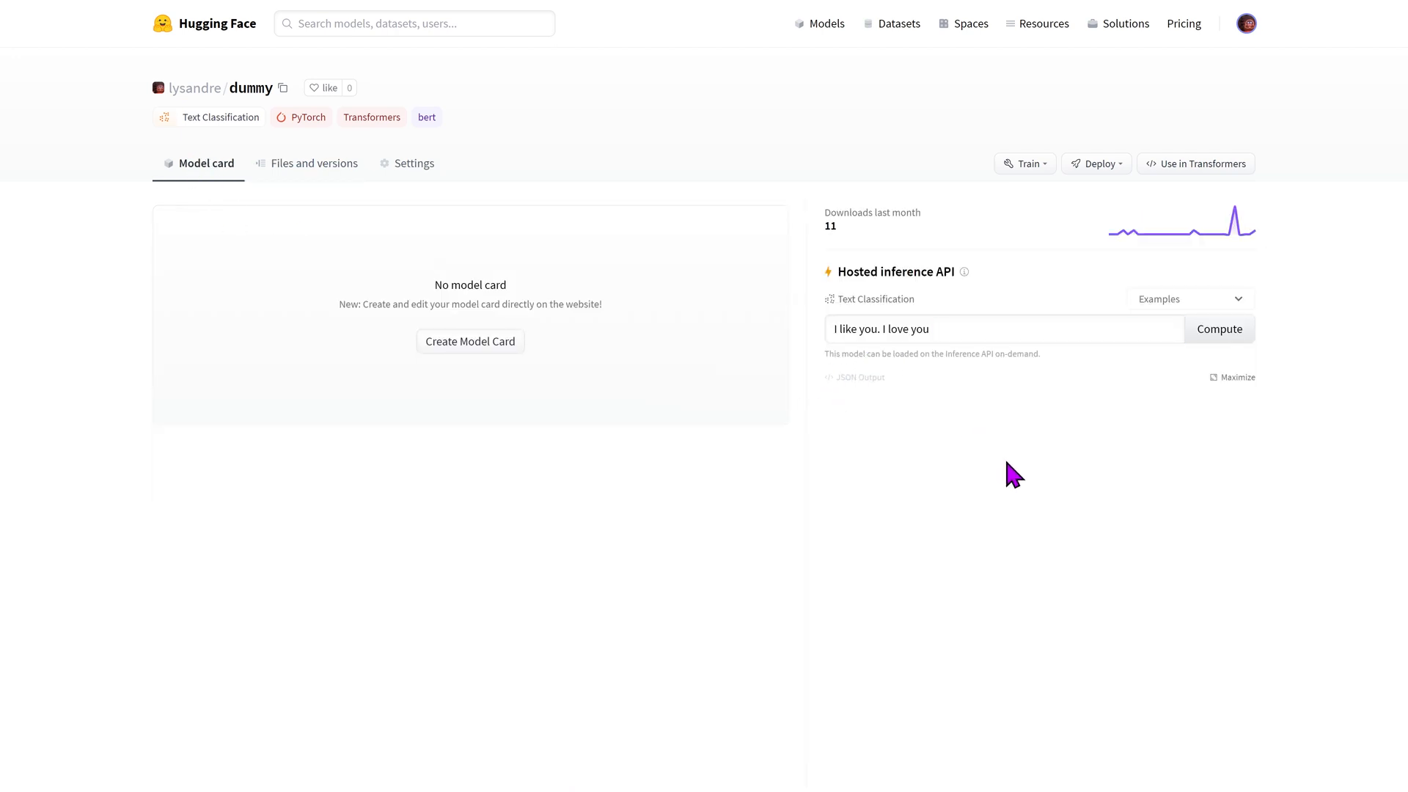
mouse_move(869, 494)
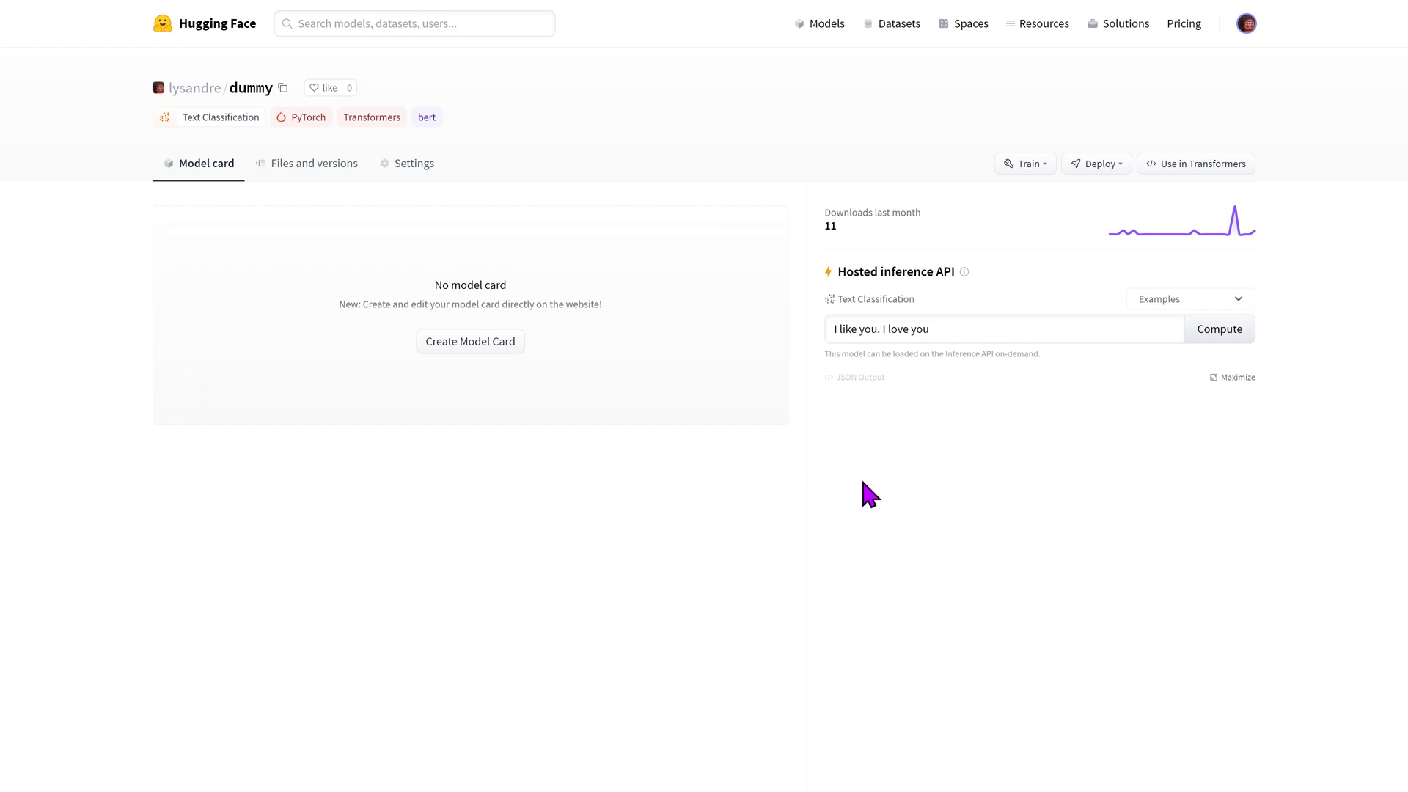
mouse_move(398, 473)
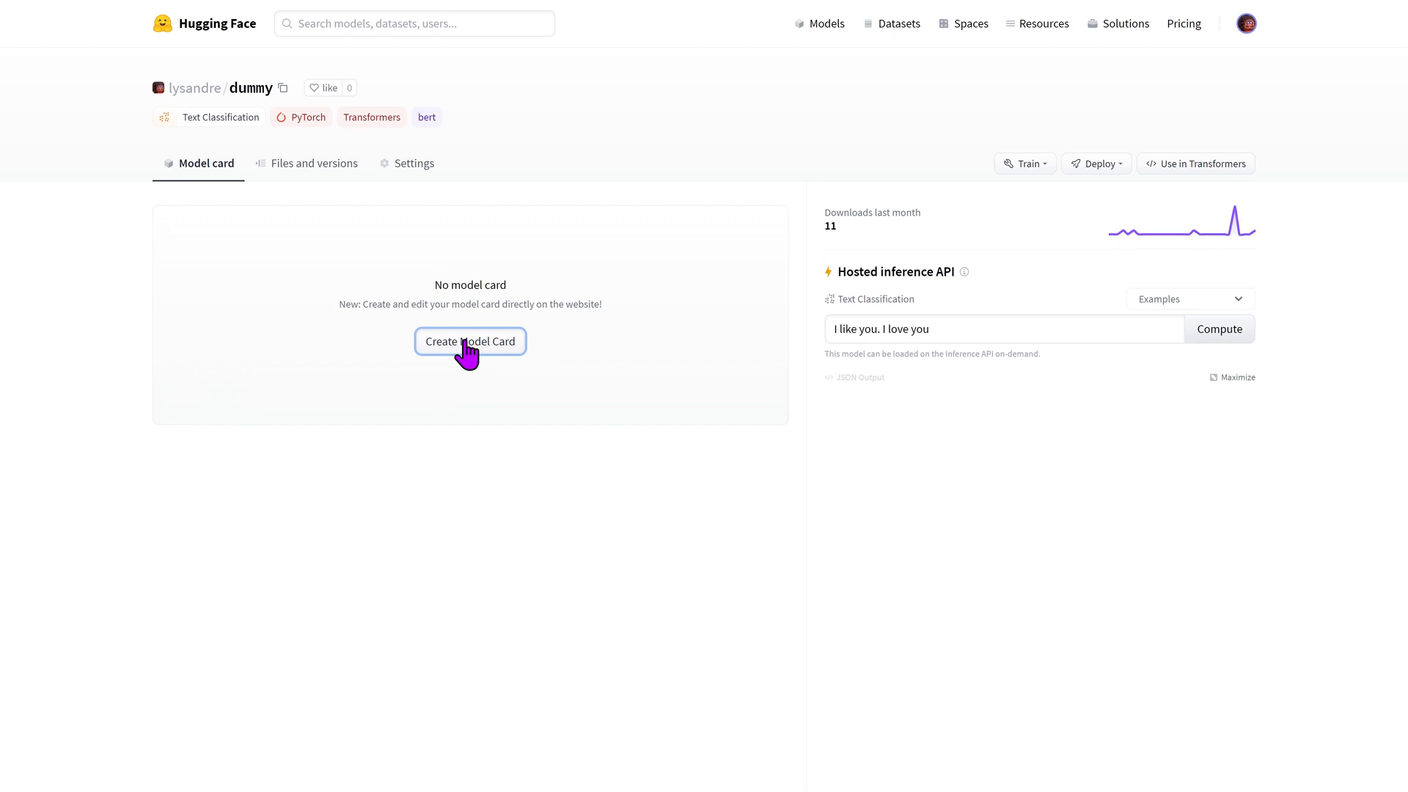
Start a new model card and write 'Welcome to my model page!' plus a line on central definition, reproducibility tips, code samples.
left_click(470, 341)
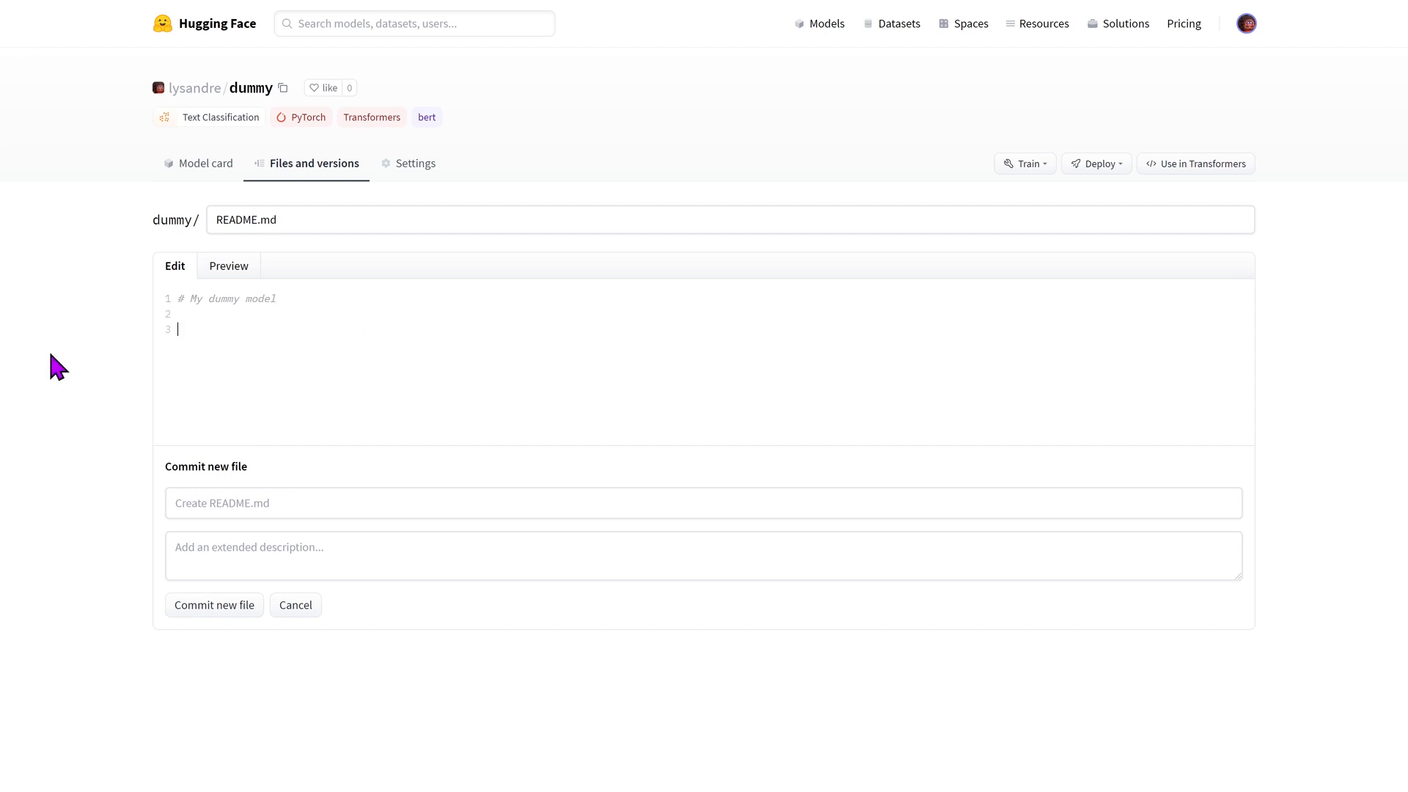
type("Welcome to my model")
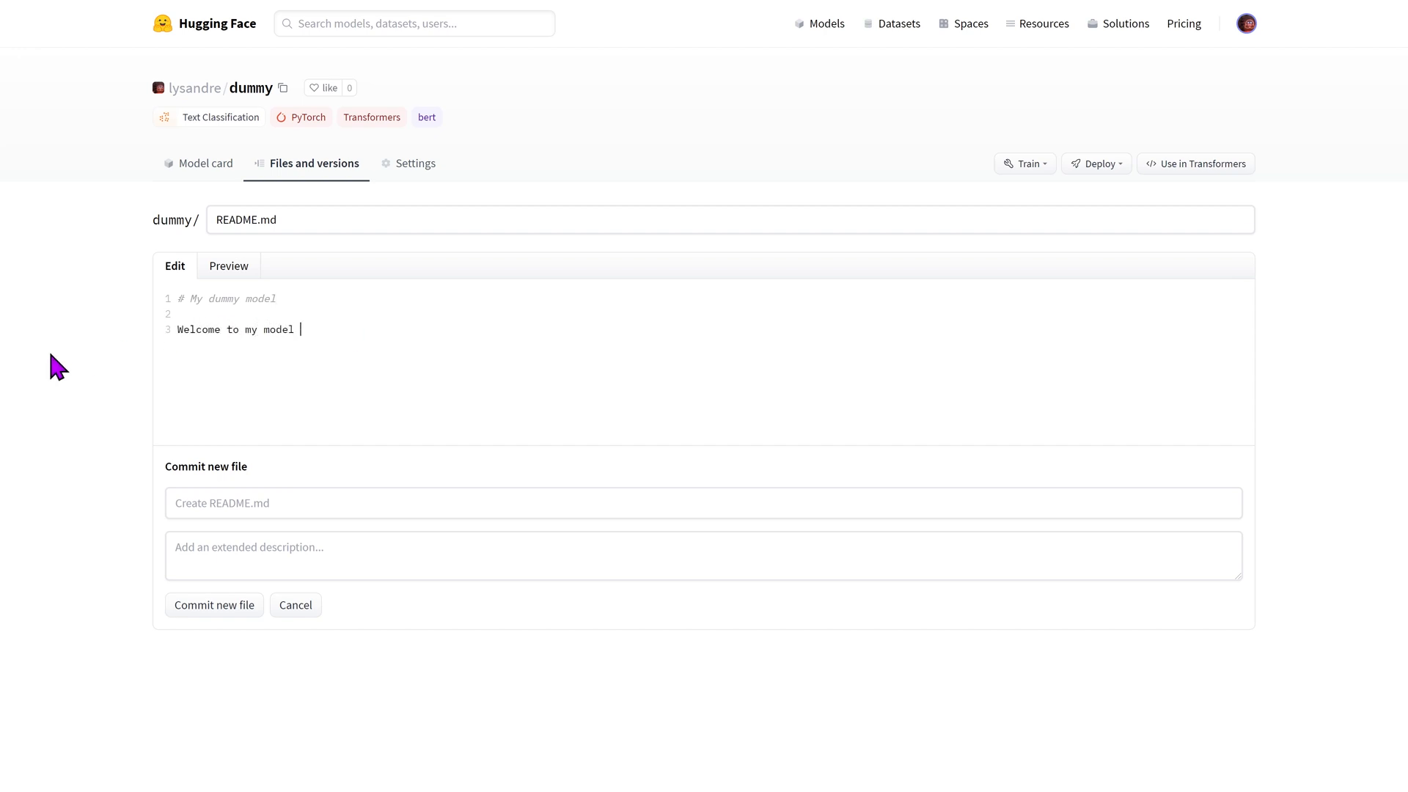
type("page!")
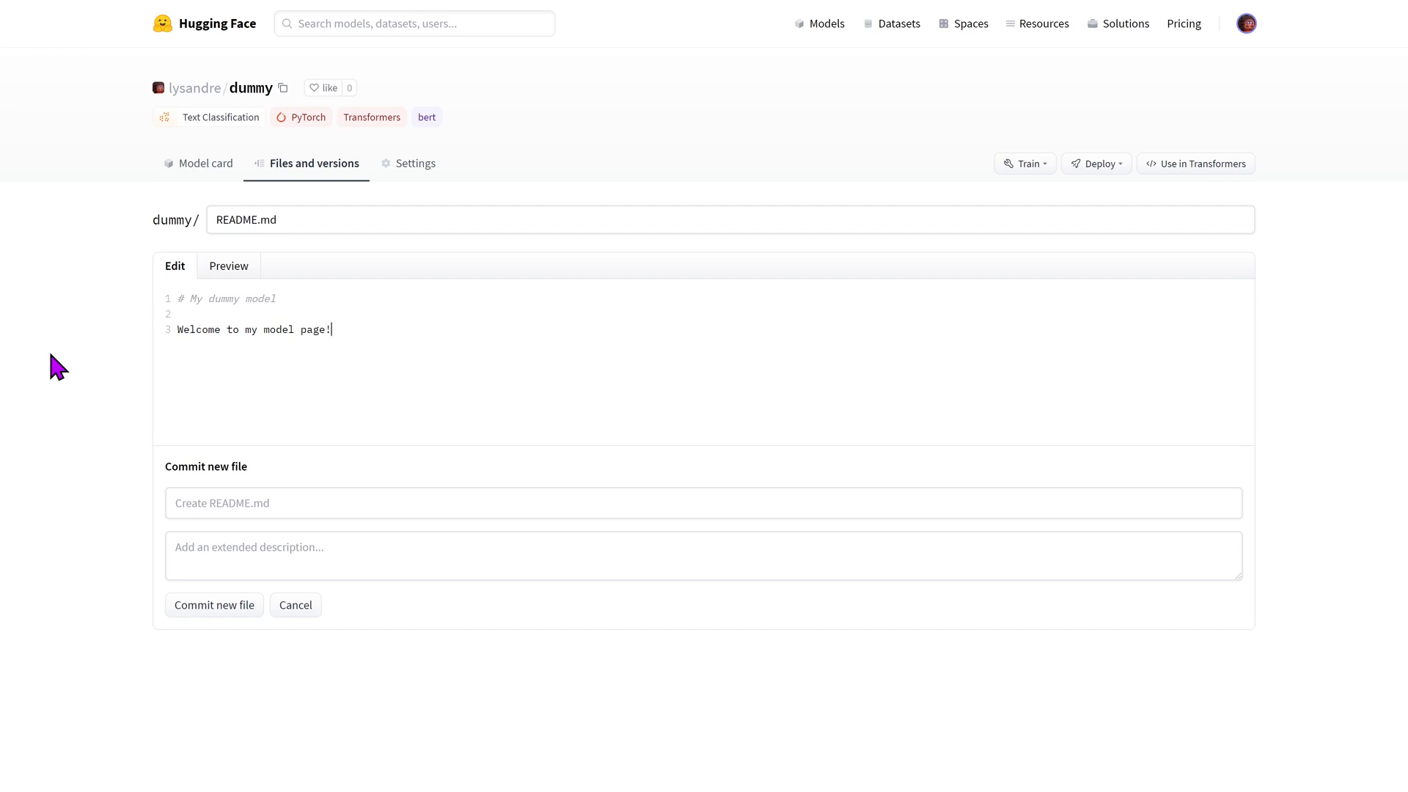
type("c")
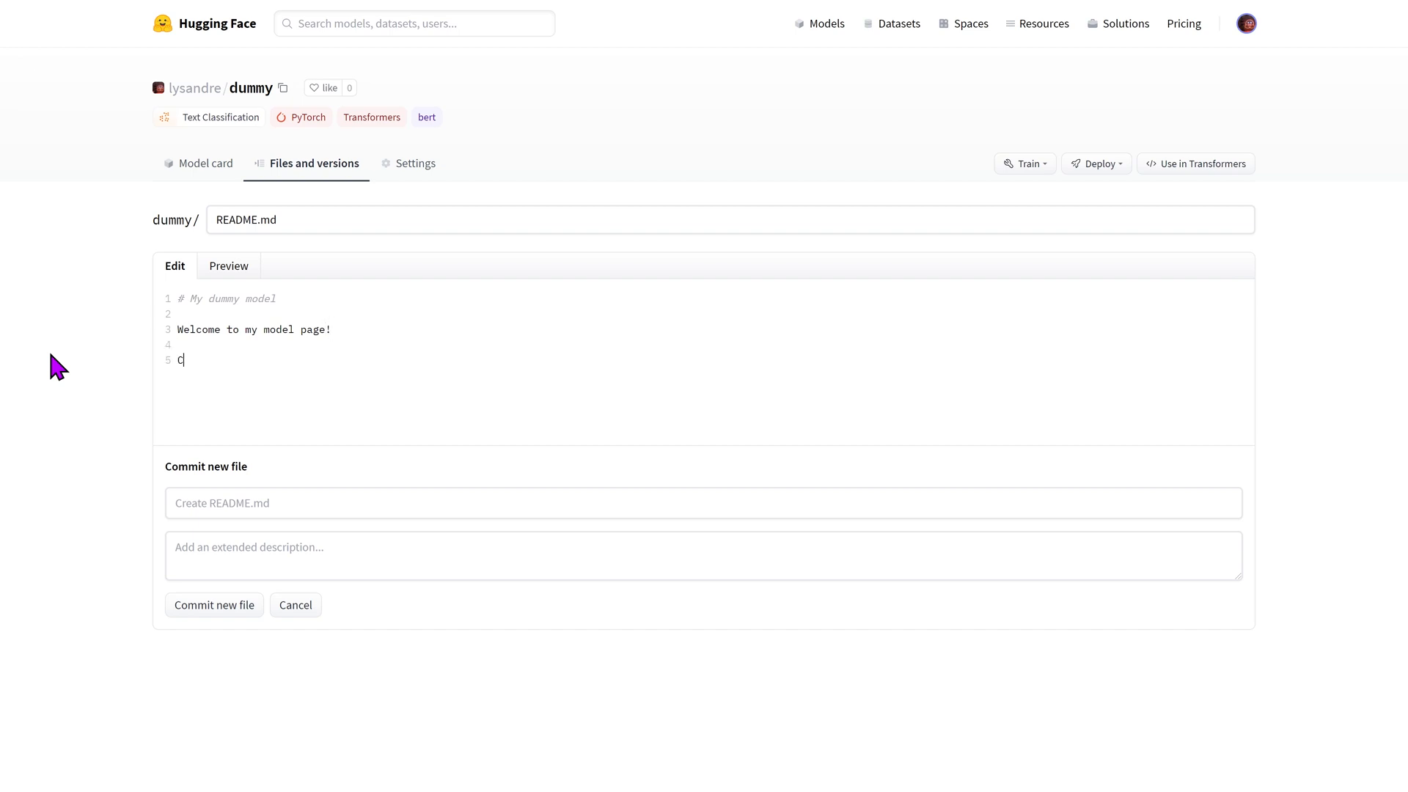
type("entral definit")
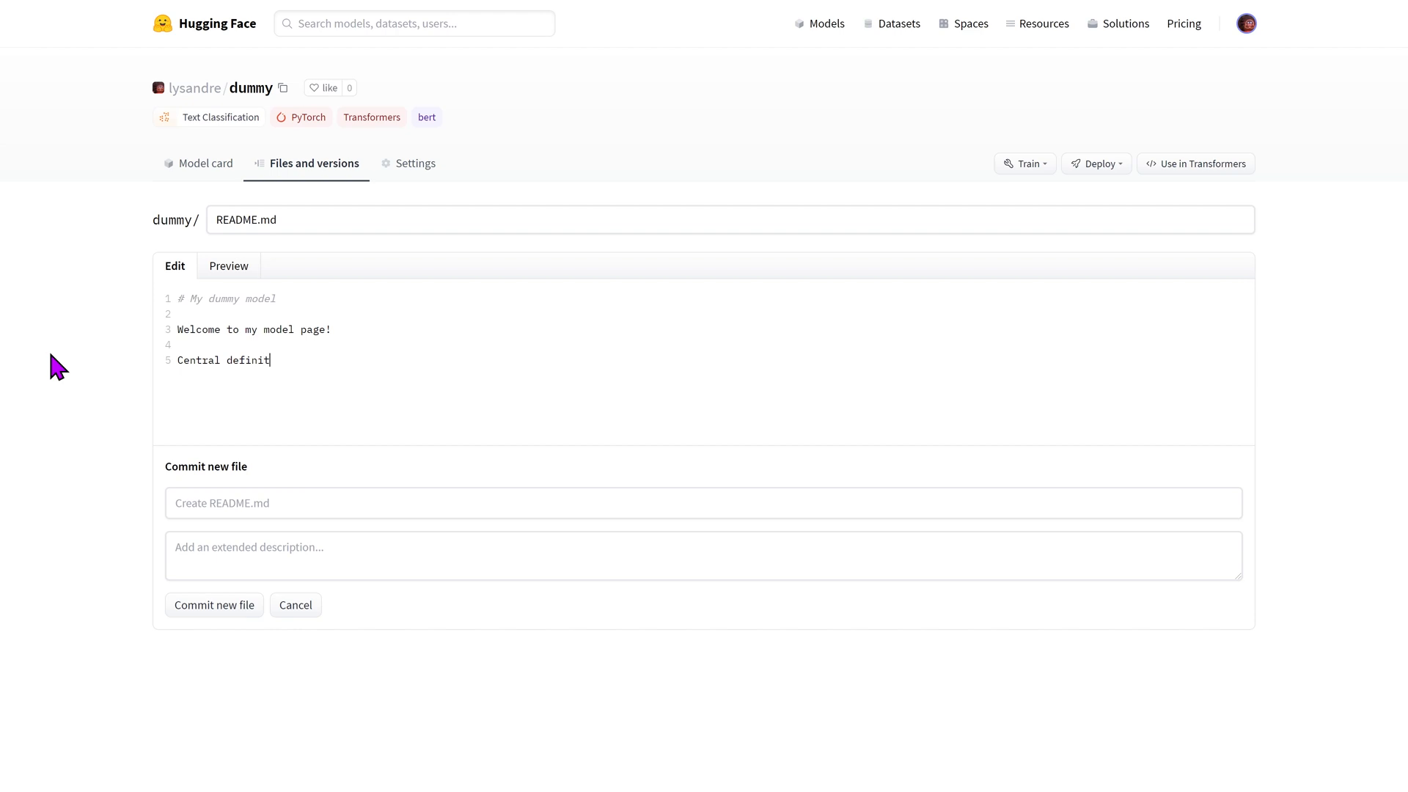
type("ion, reproduci")
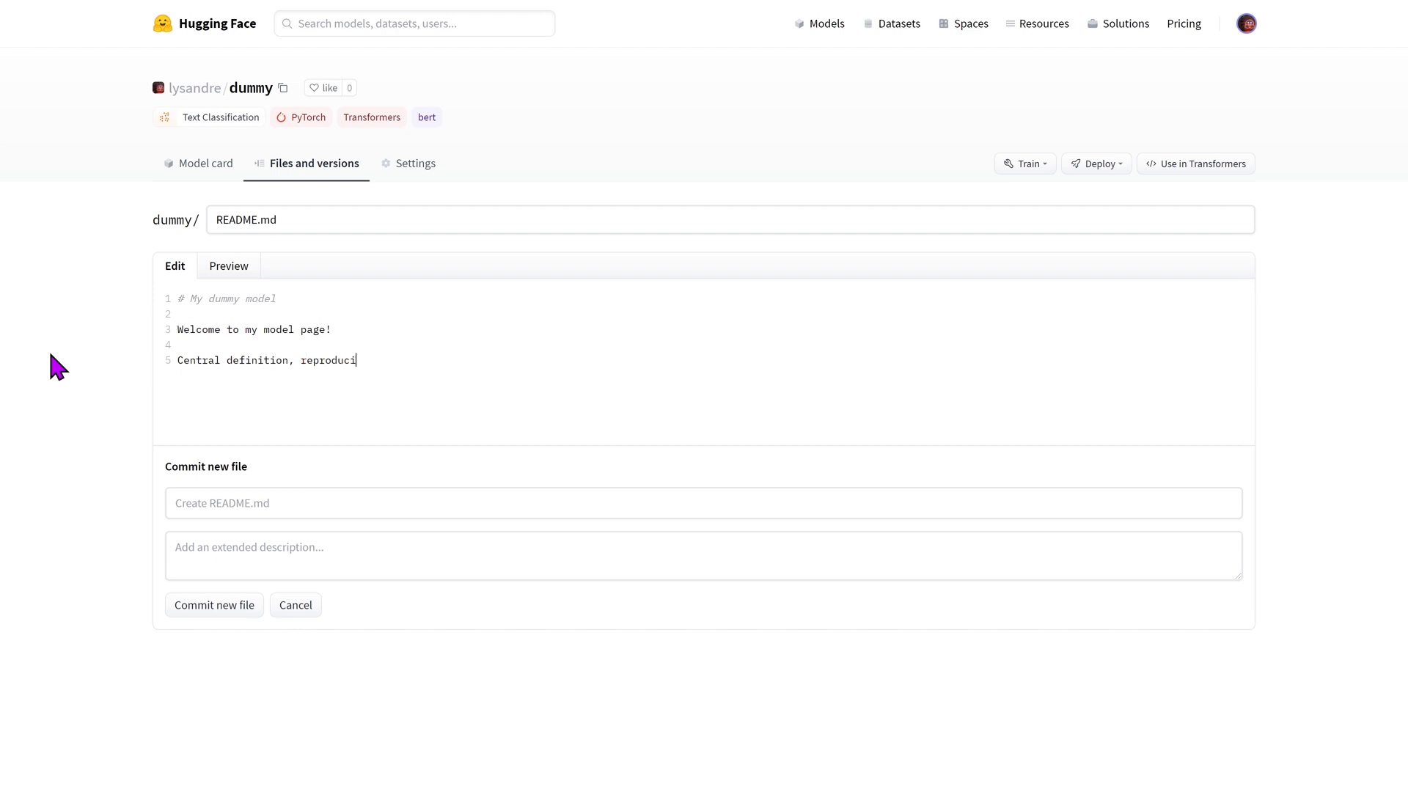
type("bility tips")
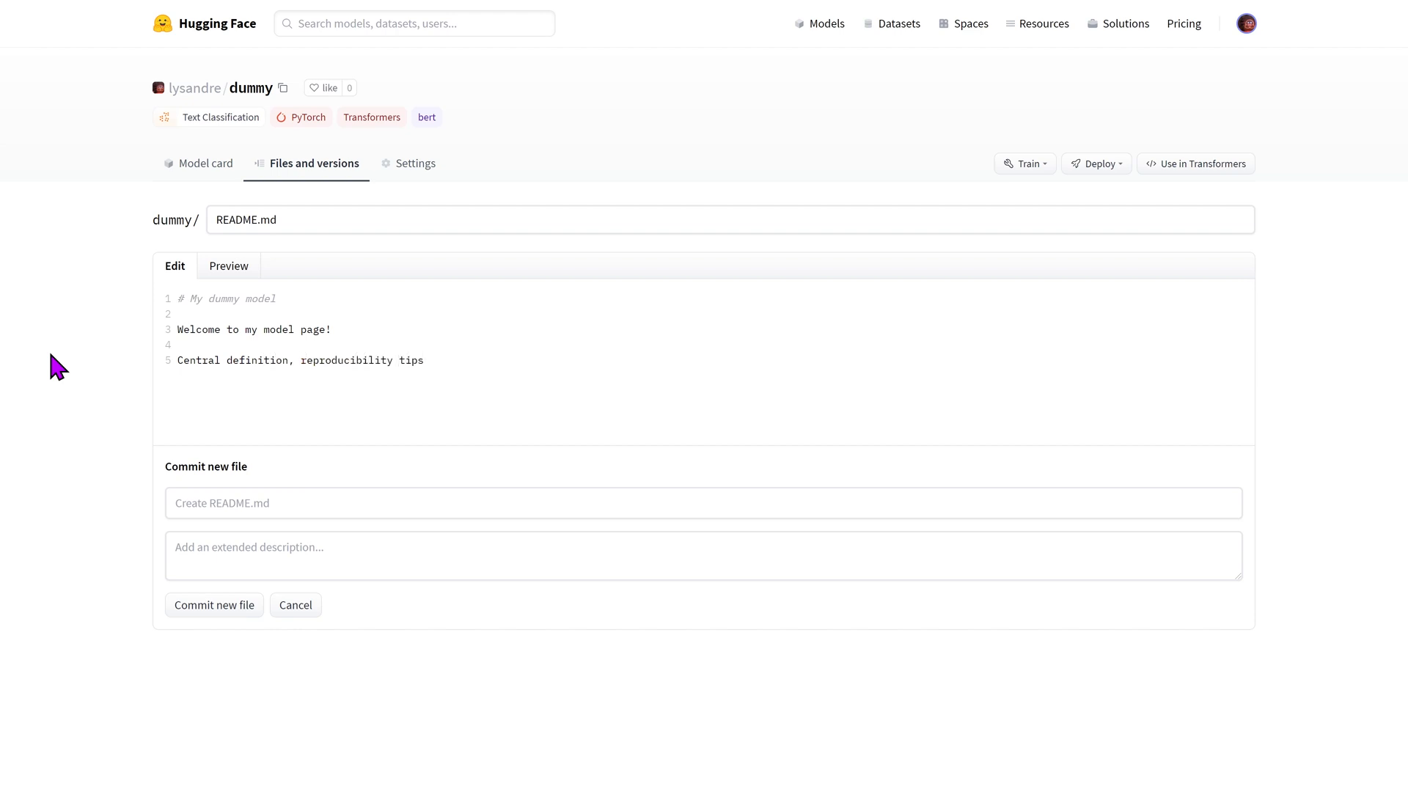
type(", code sap")
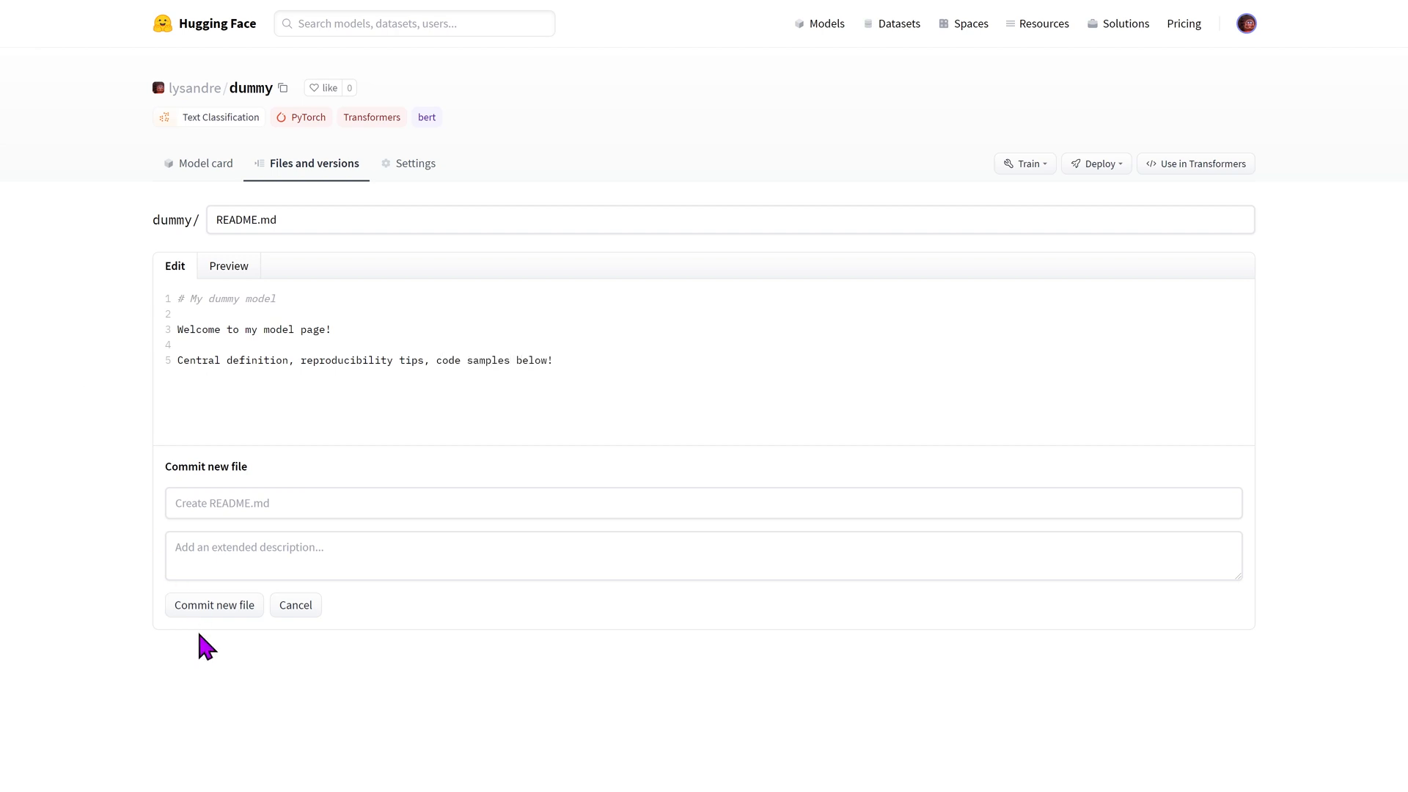
Commit the new README.md file to the dummy repo.
left_click(214, 604)
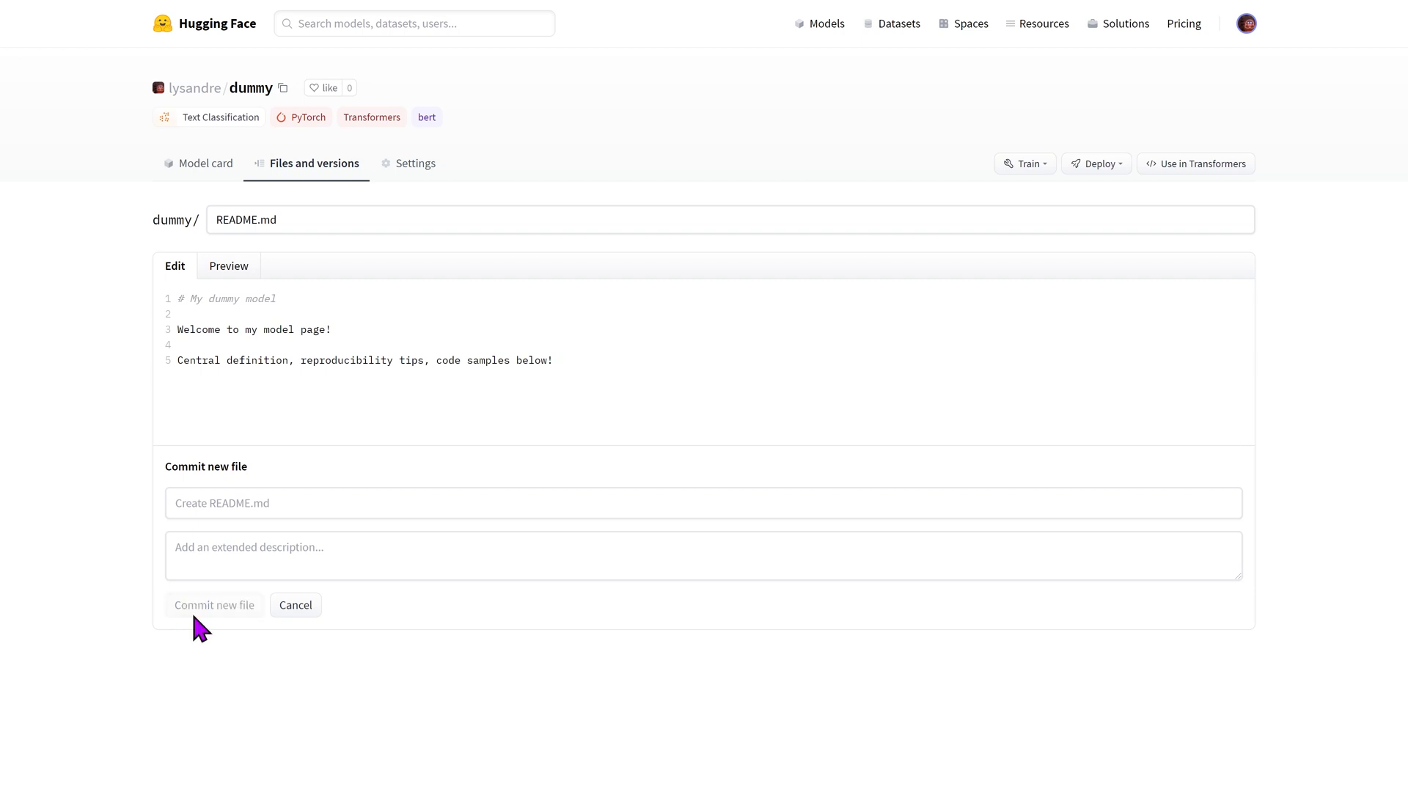
left_click(214, 604)
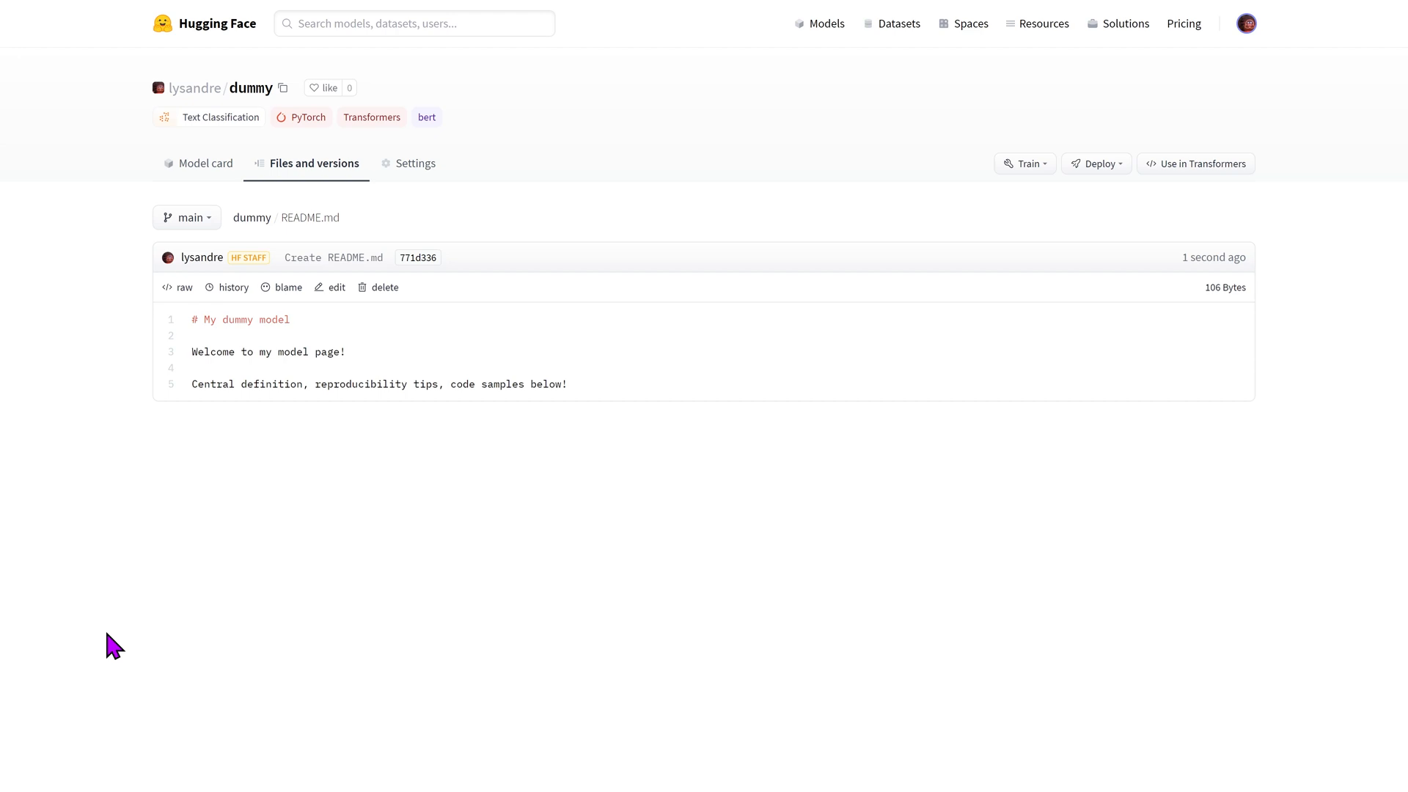
mouse_move(206, 167)
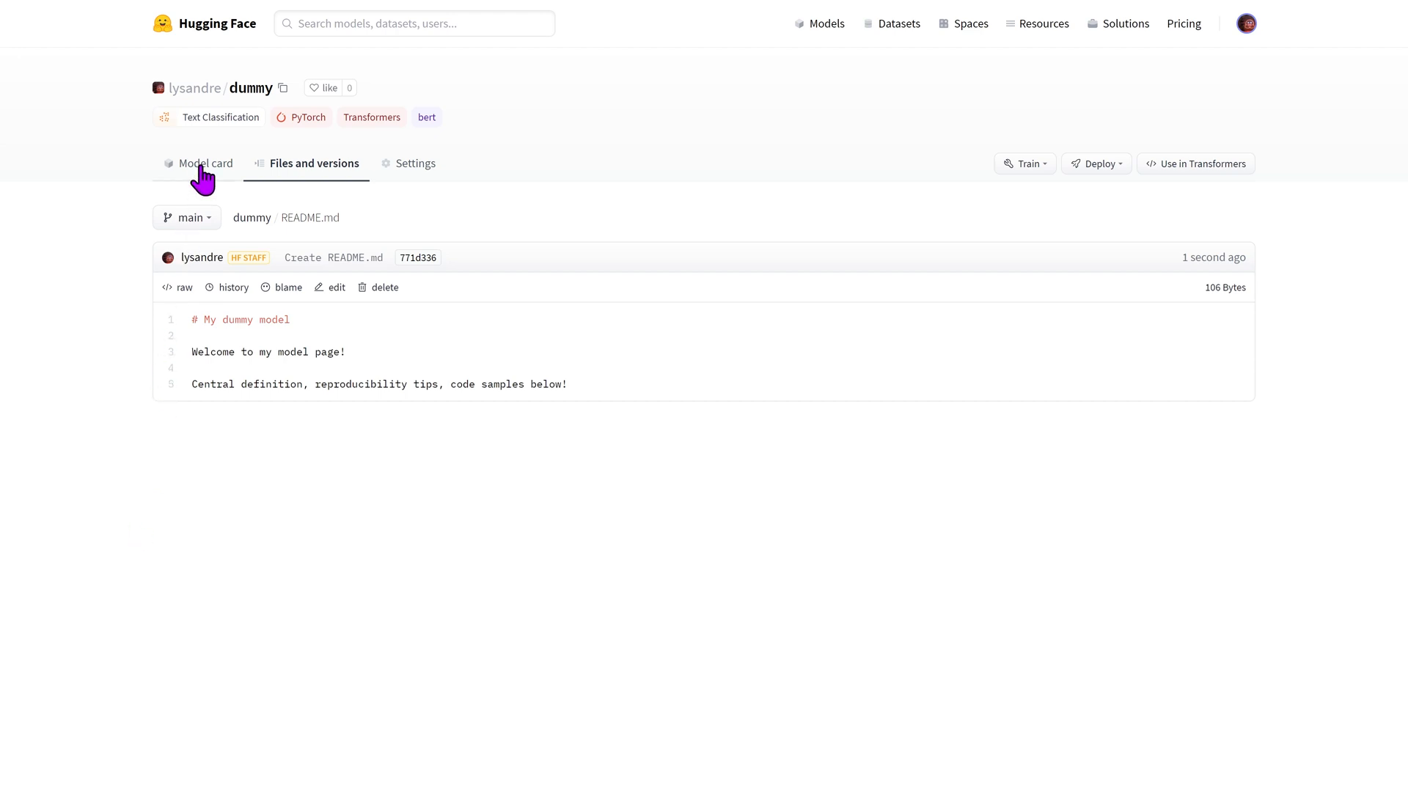
View the rendered My dummy model README on the model card page.
left_click(205, 163)
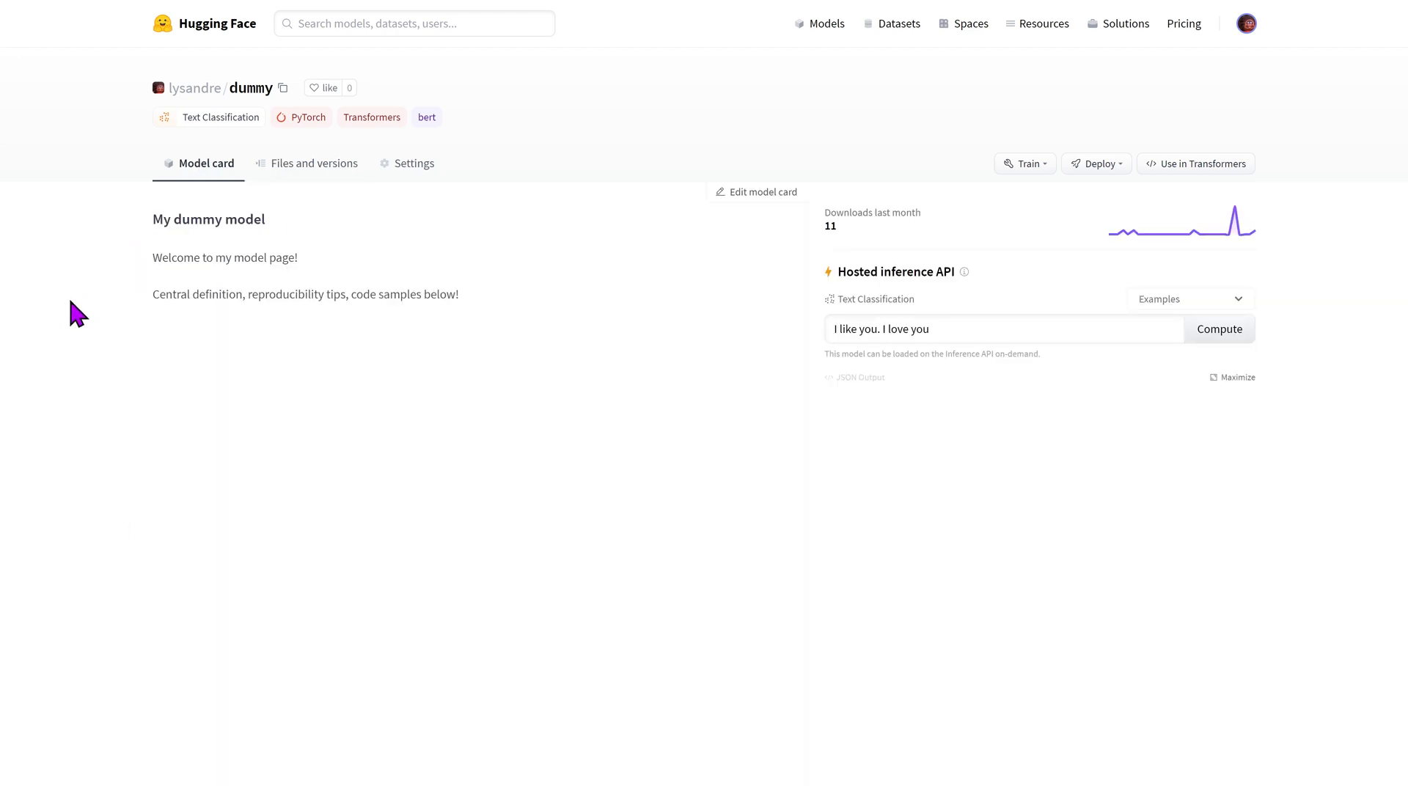